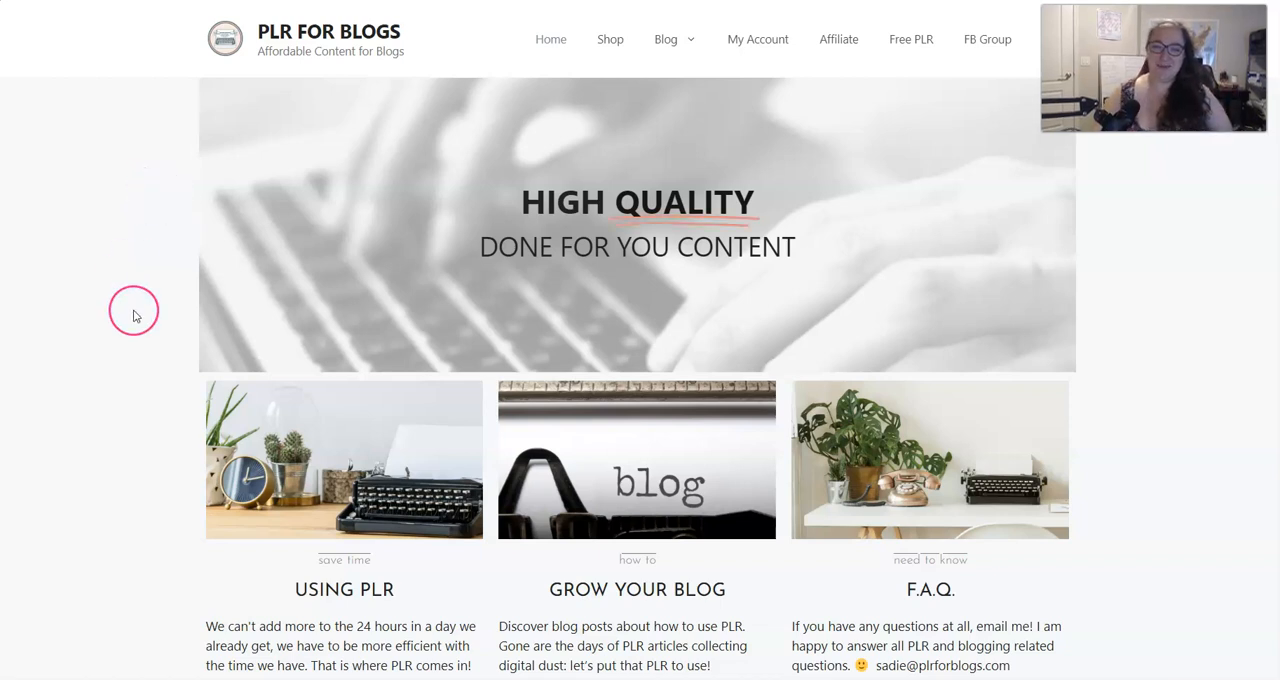
pyautogui.moveTo(132, 300)
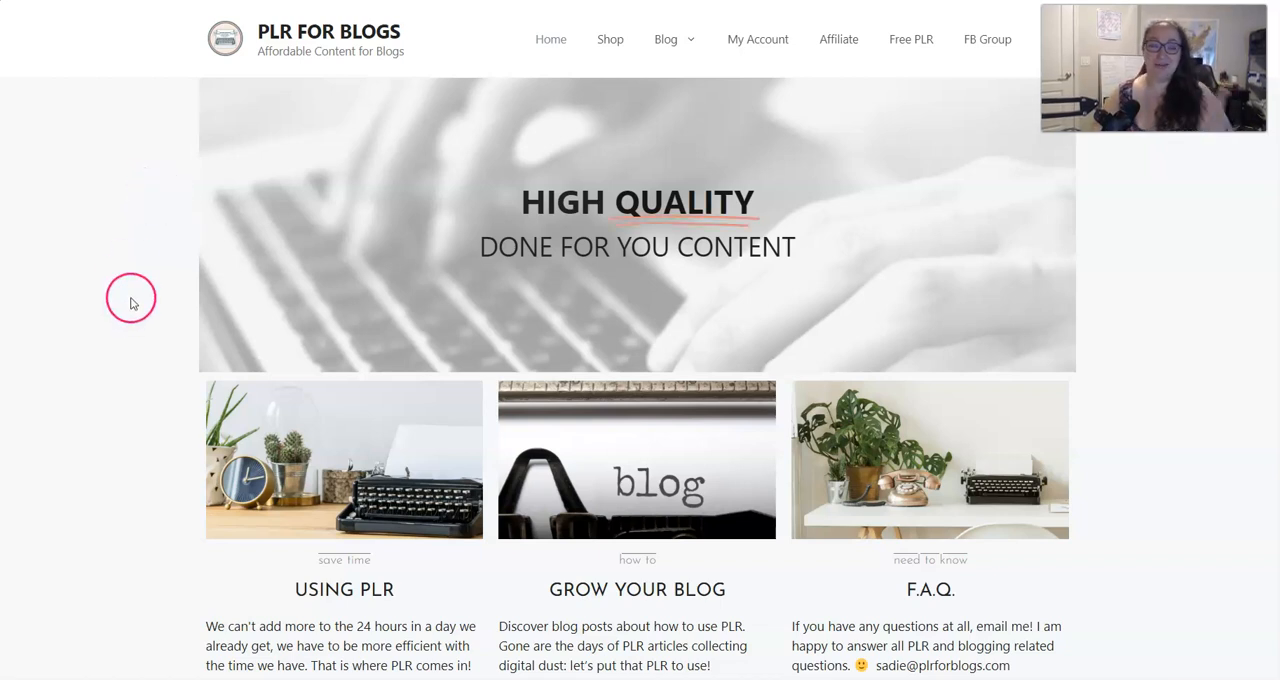
pyautogui.moveTo(124, 268)
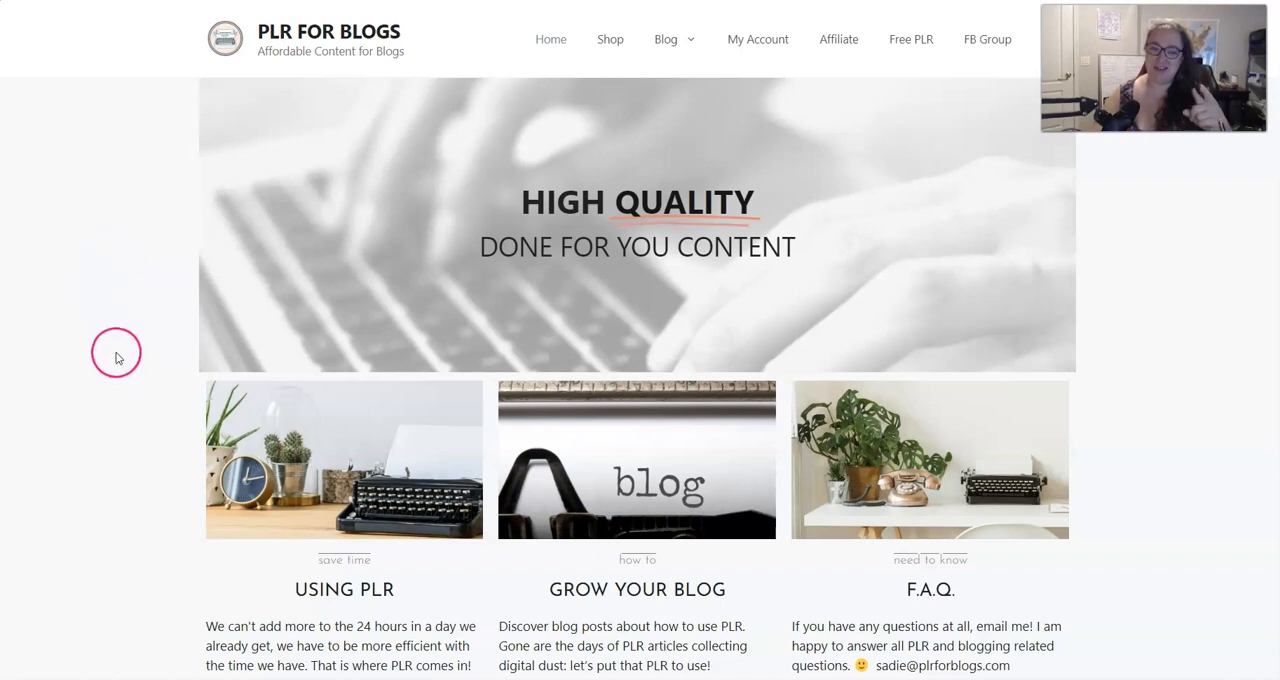
pyautogui.moveTo(114, 316)
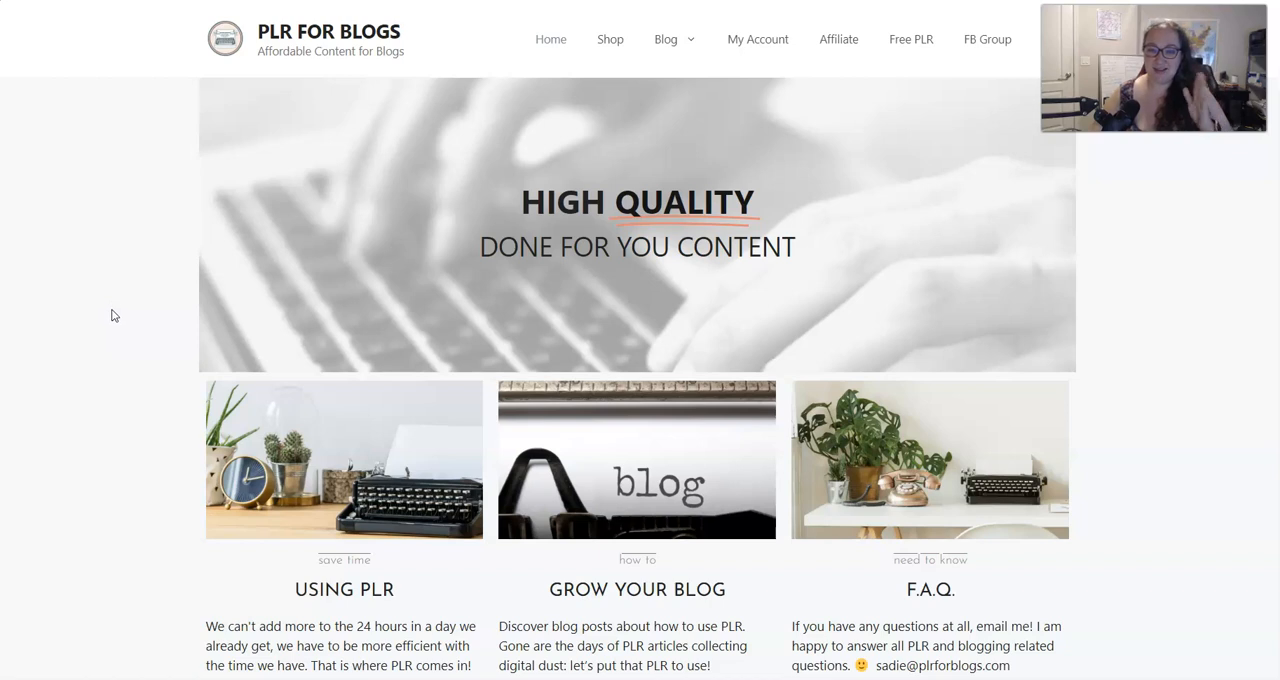
# Step: Browse the Shop's full PLR product listing to find the de-stress article
pyautogui.click(108, 308)
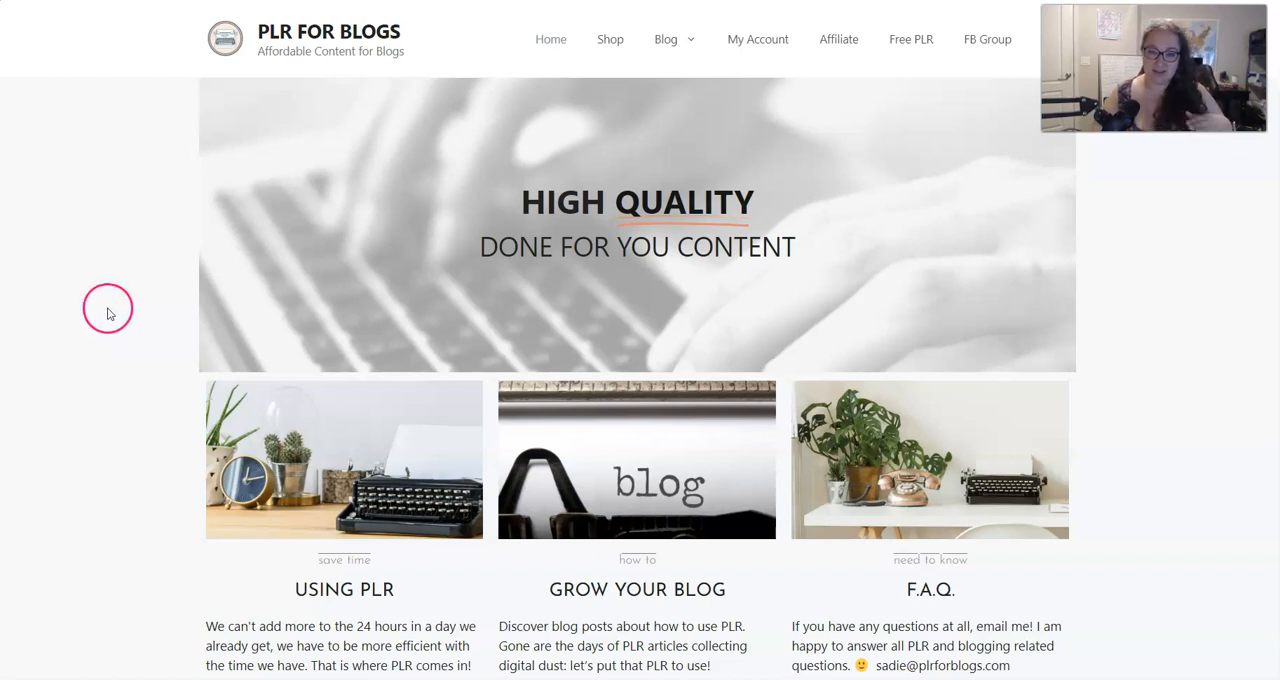
pyautogui.moveTo(88, 316)
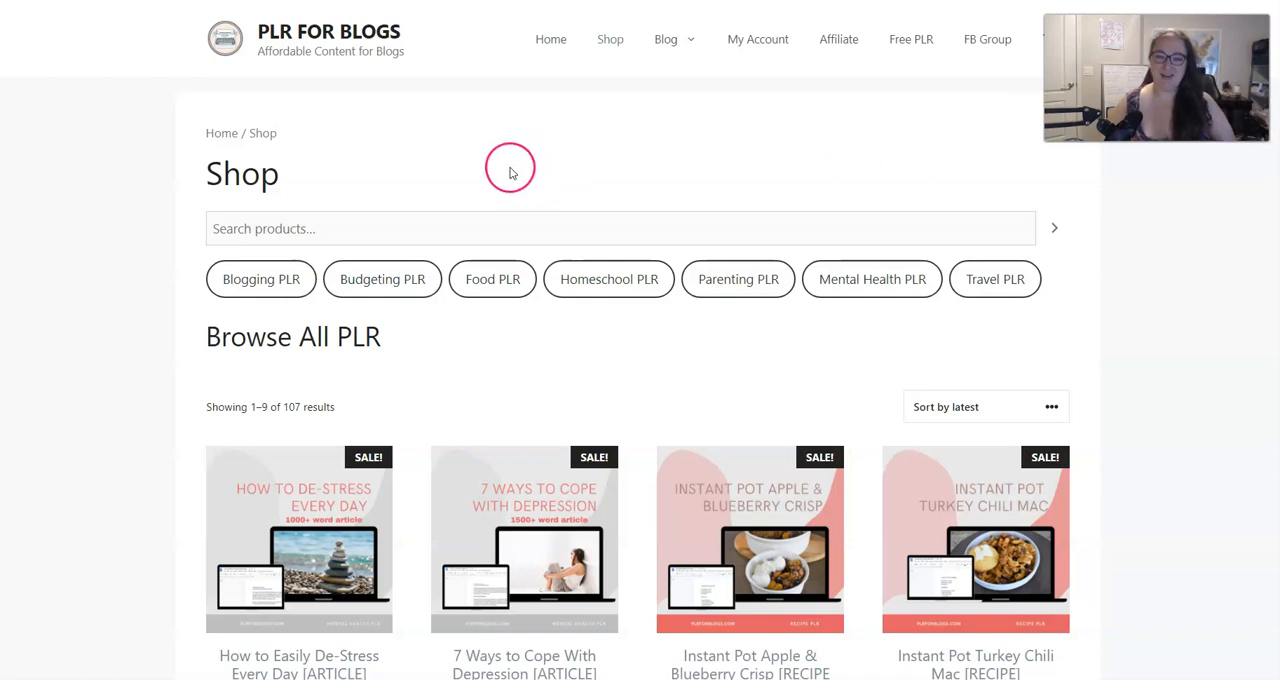
pyautogui.scroll(-3)
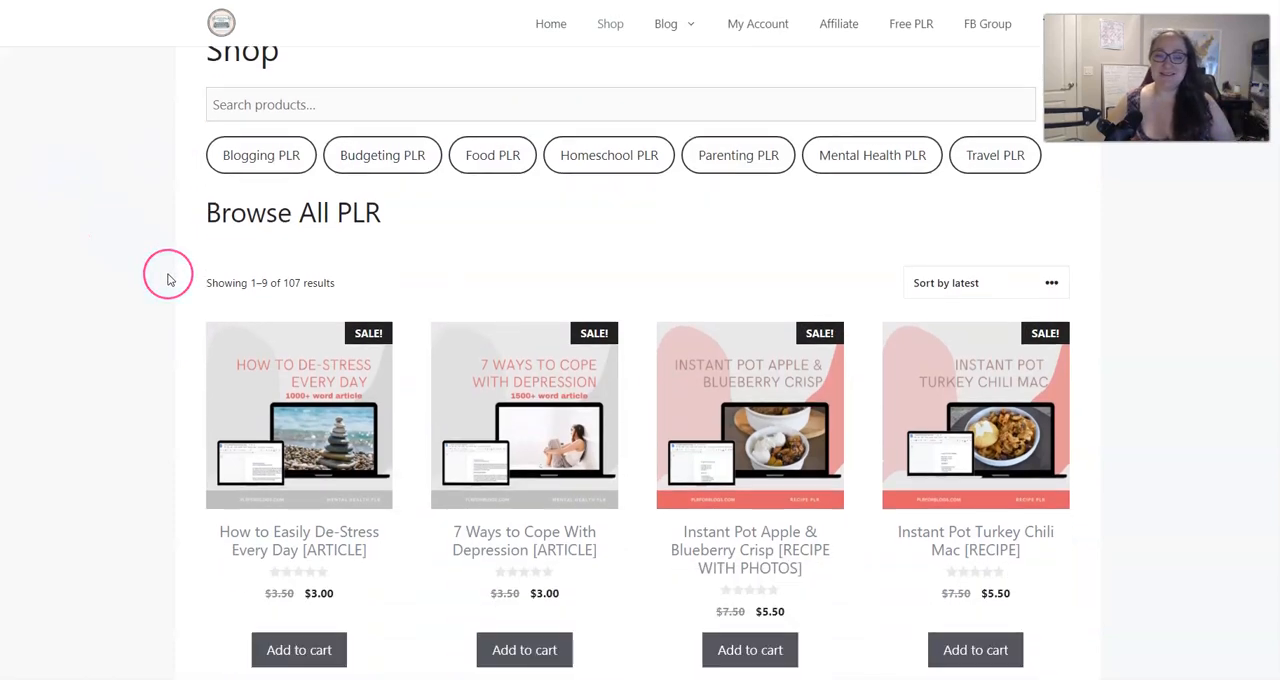
pyautogui.scroll(-3)
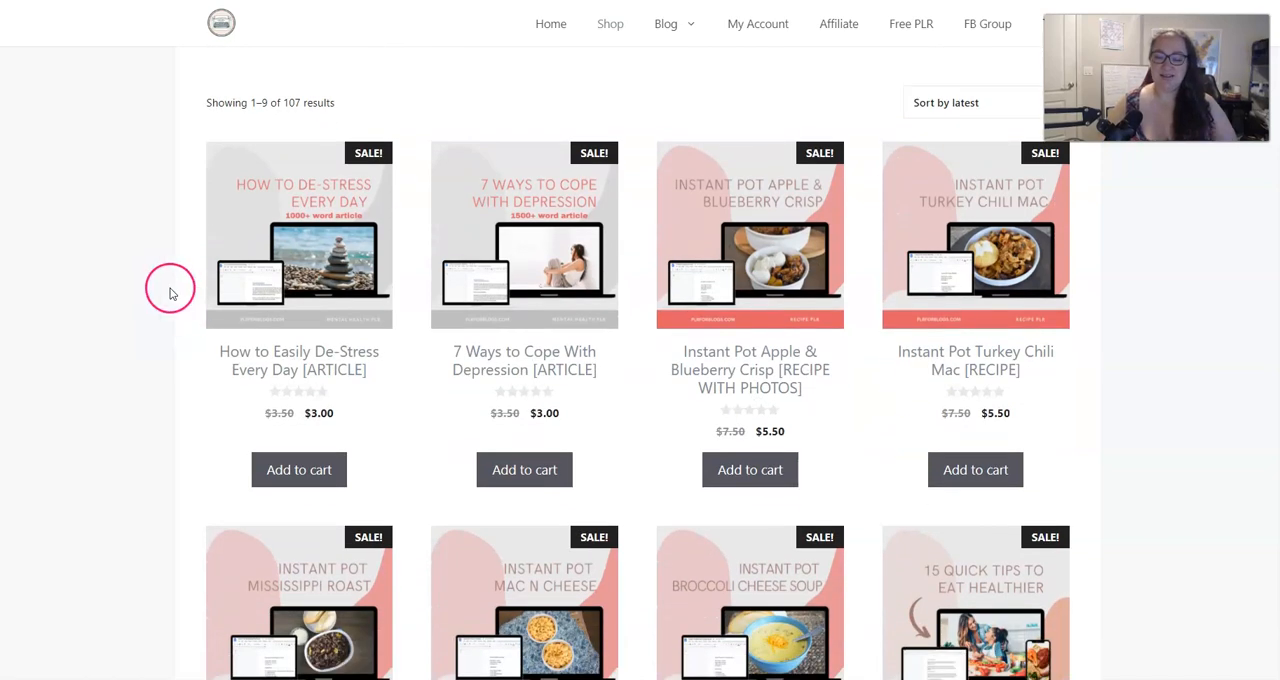
pyautogui.moveTo(132, 284)
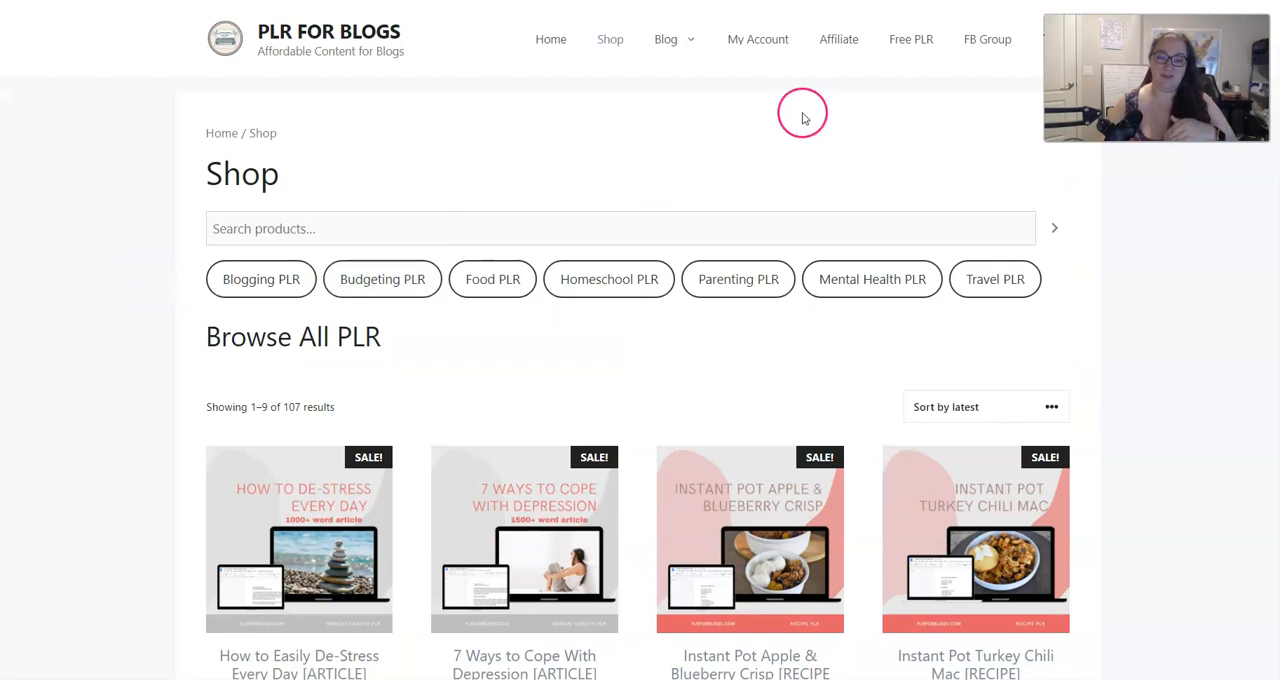
pyautogui.moveTo(910, 40)
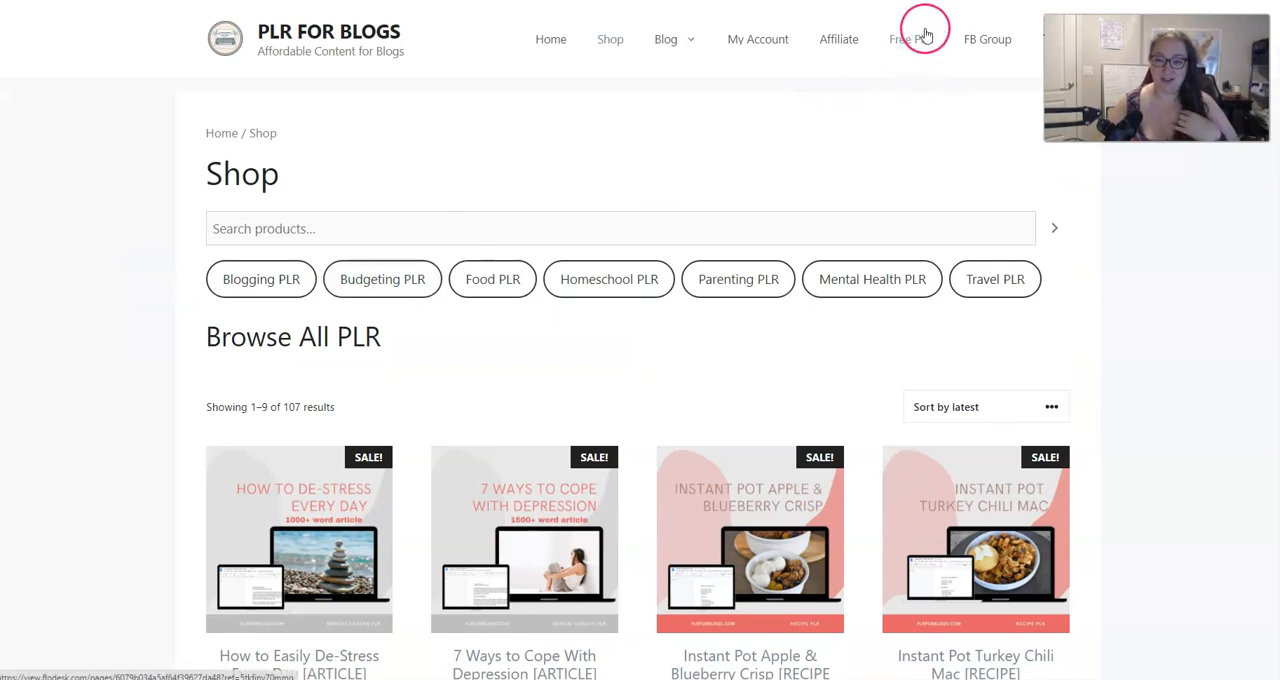
pyautogui.moveTo(912, 76)
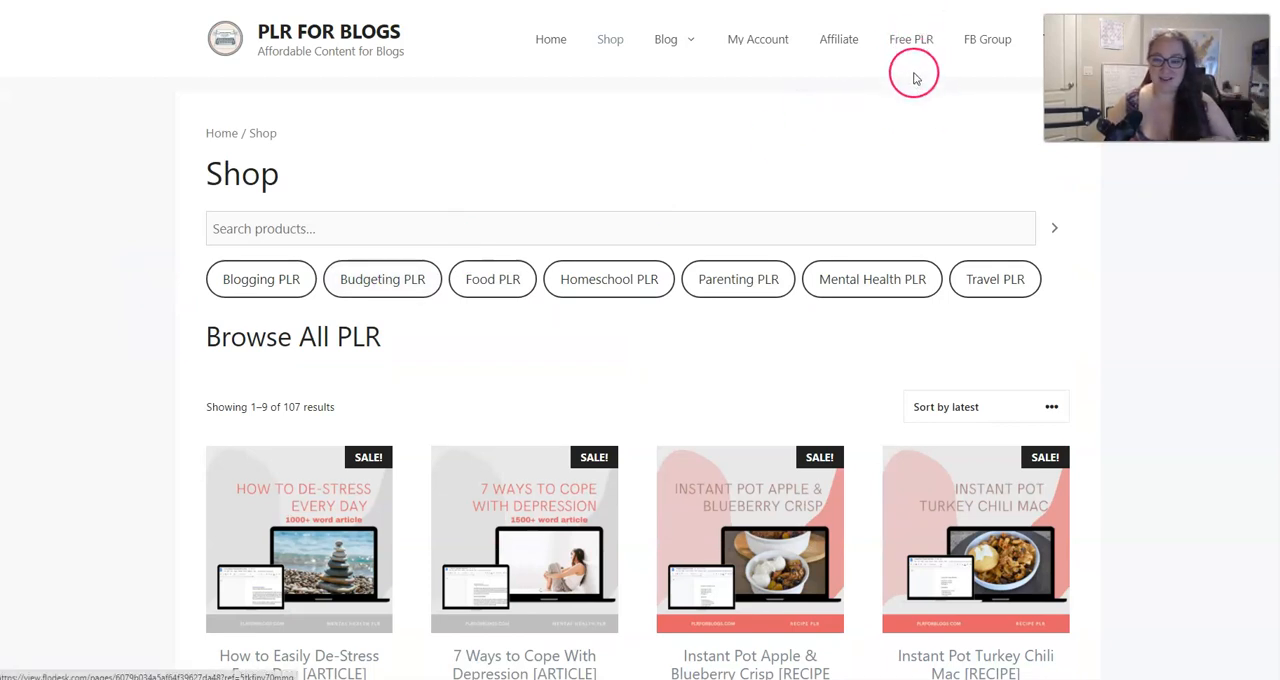
pyautogui.moveTo(892, 126)
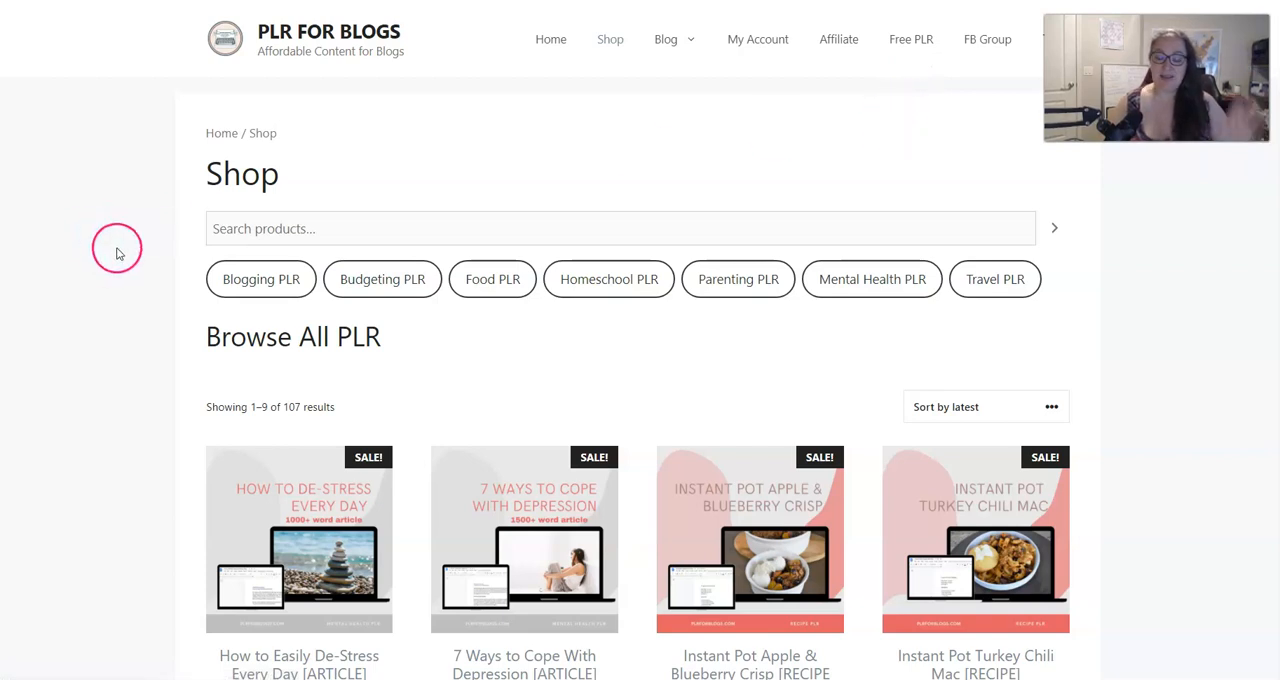
pyautogui.scroll(-3)
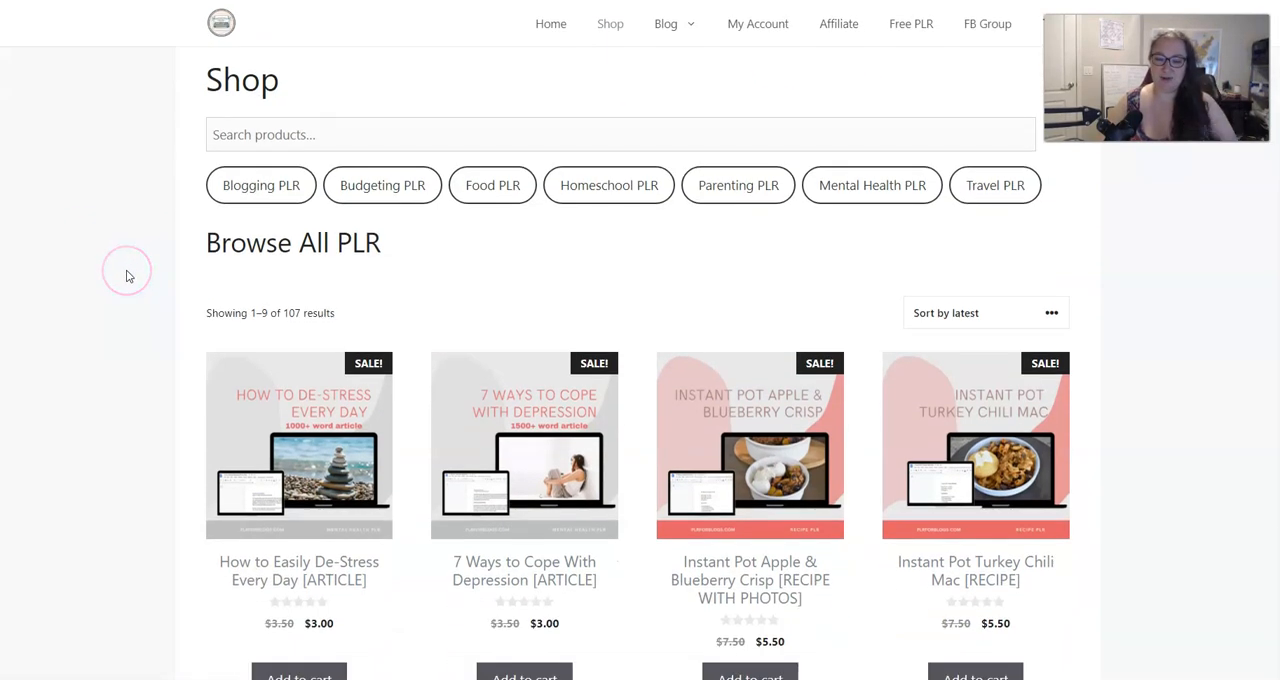
pyautogui.moveTo(82, 308)
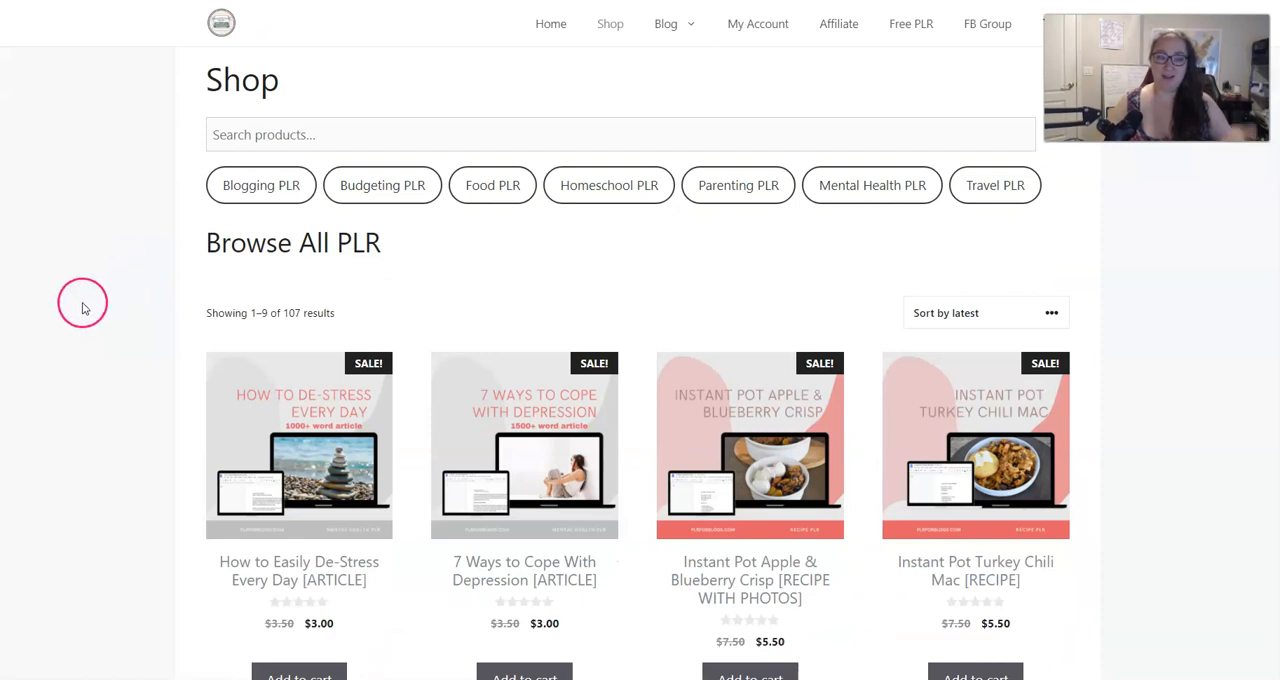
pyautogui.moveTo(110, 360)
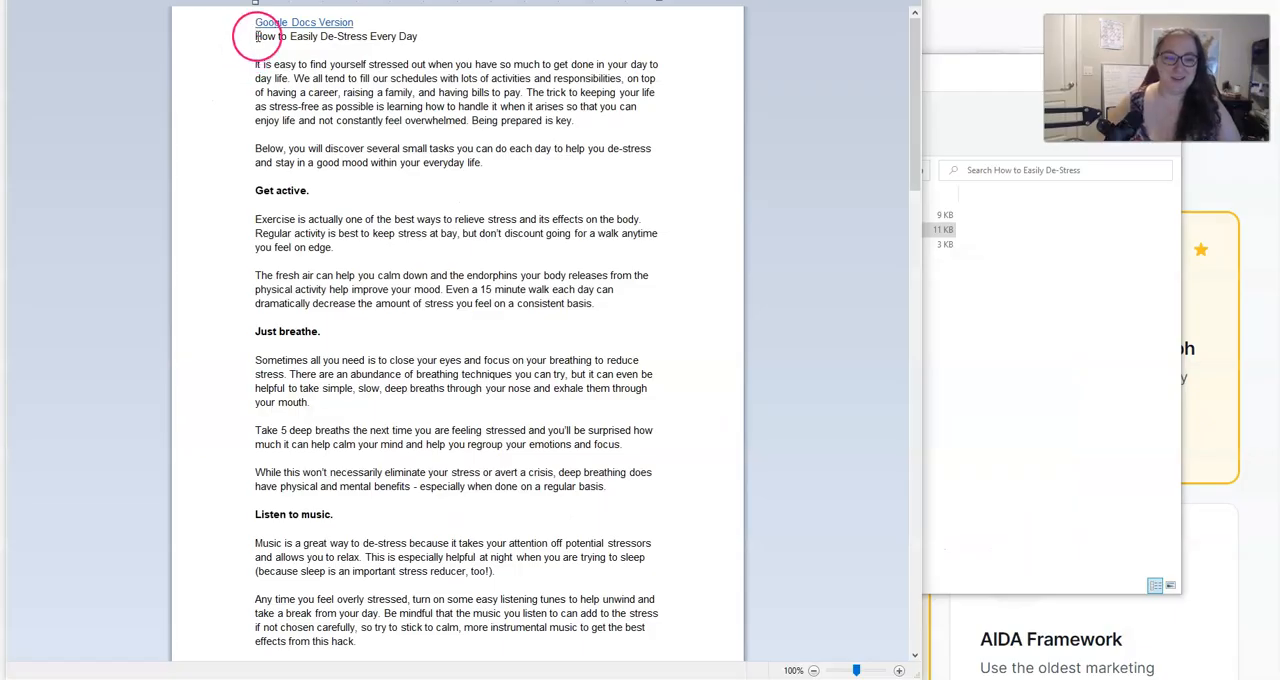
# Step: Copy the whole de-stress article from Word and dismiss the article folder
pyautogui.moveTo(256, 36); pyautogui.dragTo(464, 94)
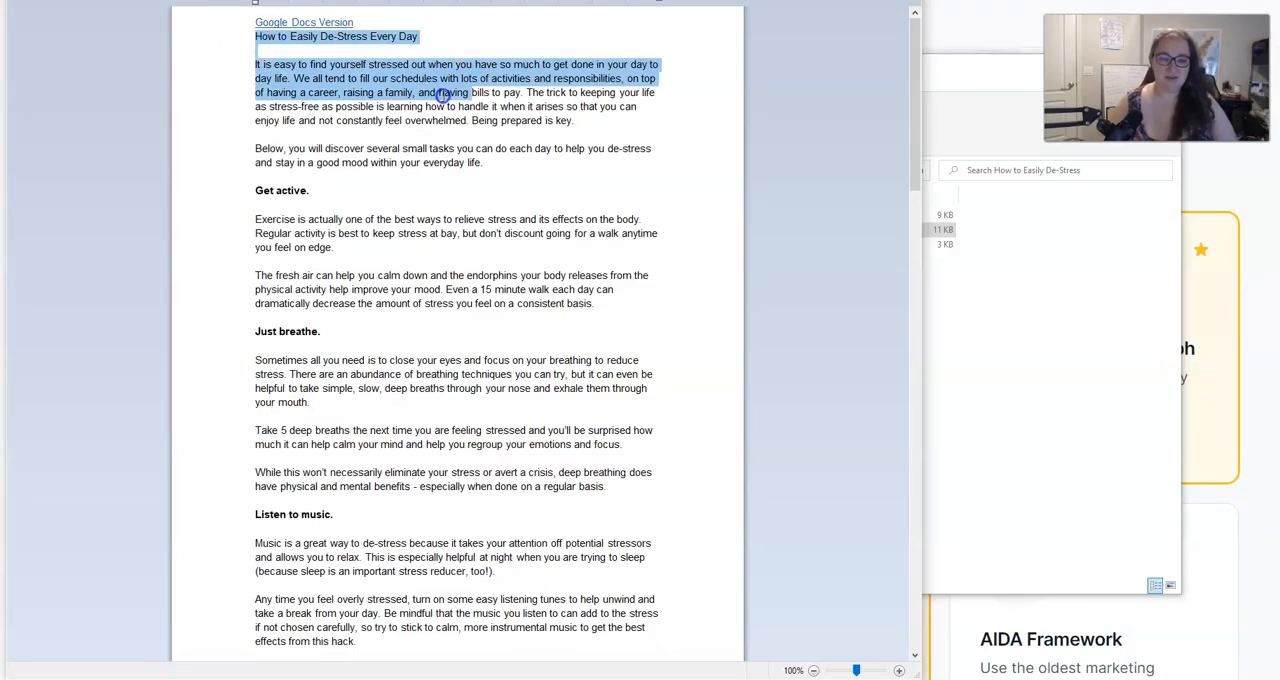
pyautogui.scroll(-3)
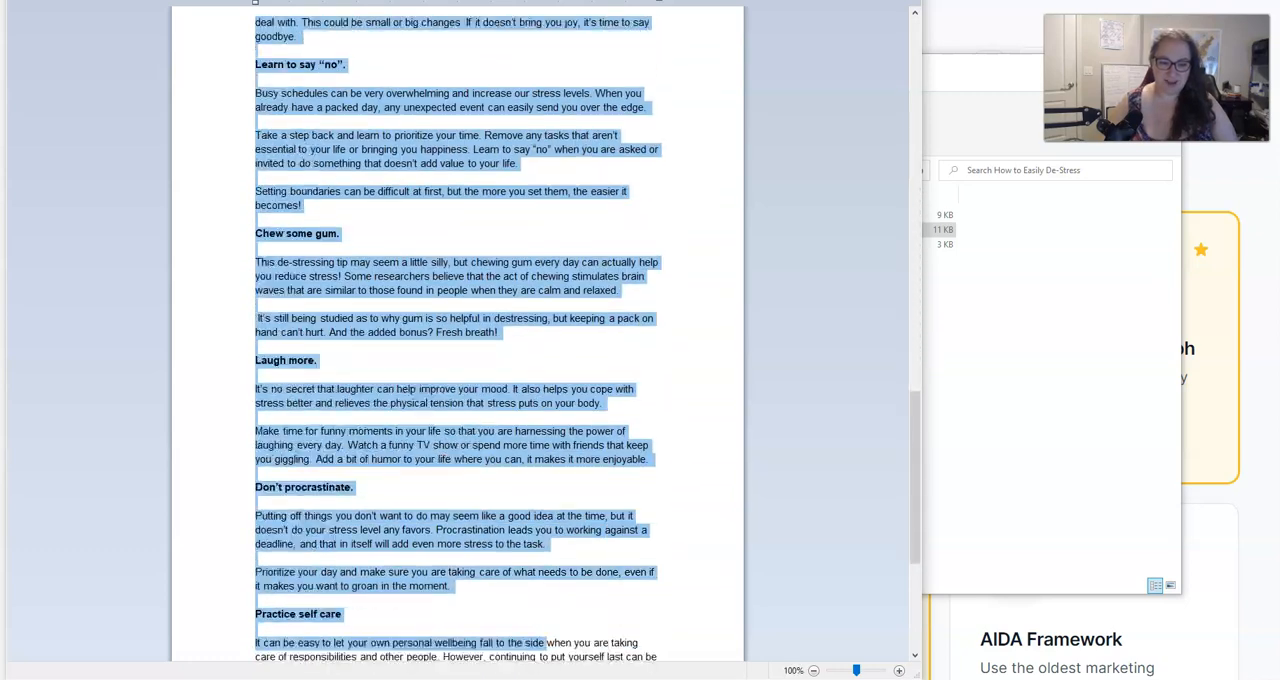
pyautogui.scroll(-3)
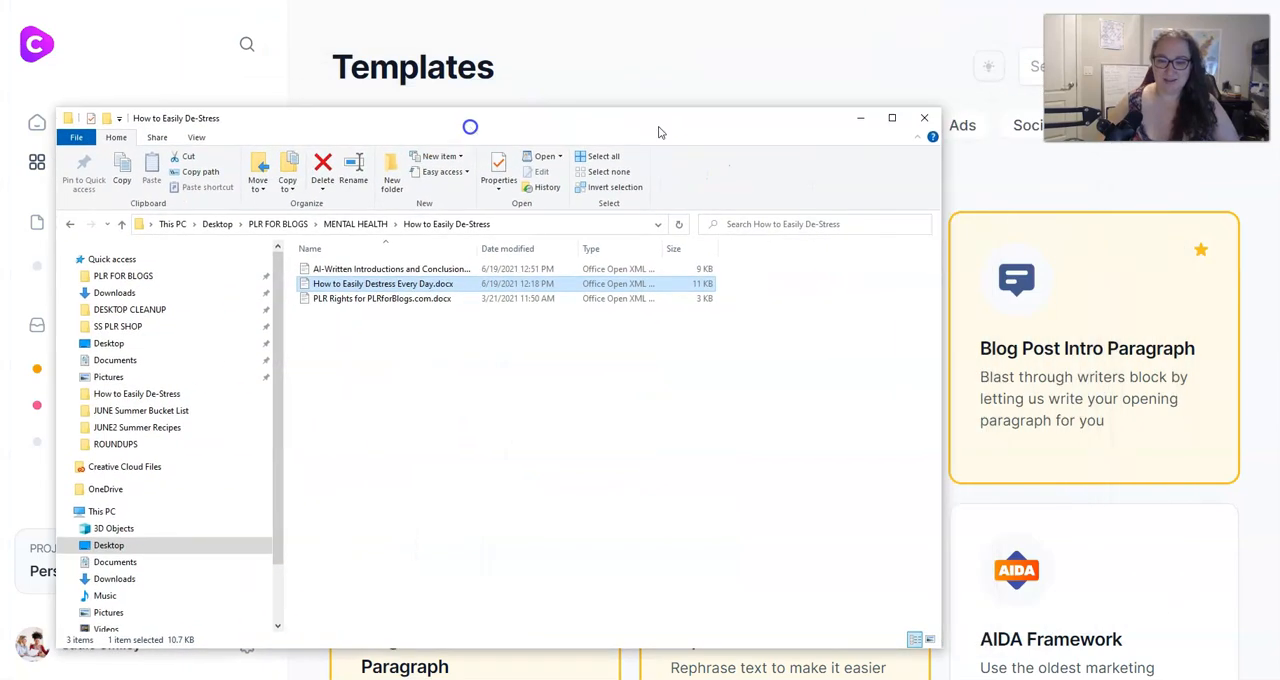
pyautogui.click(924, 118)
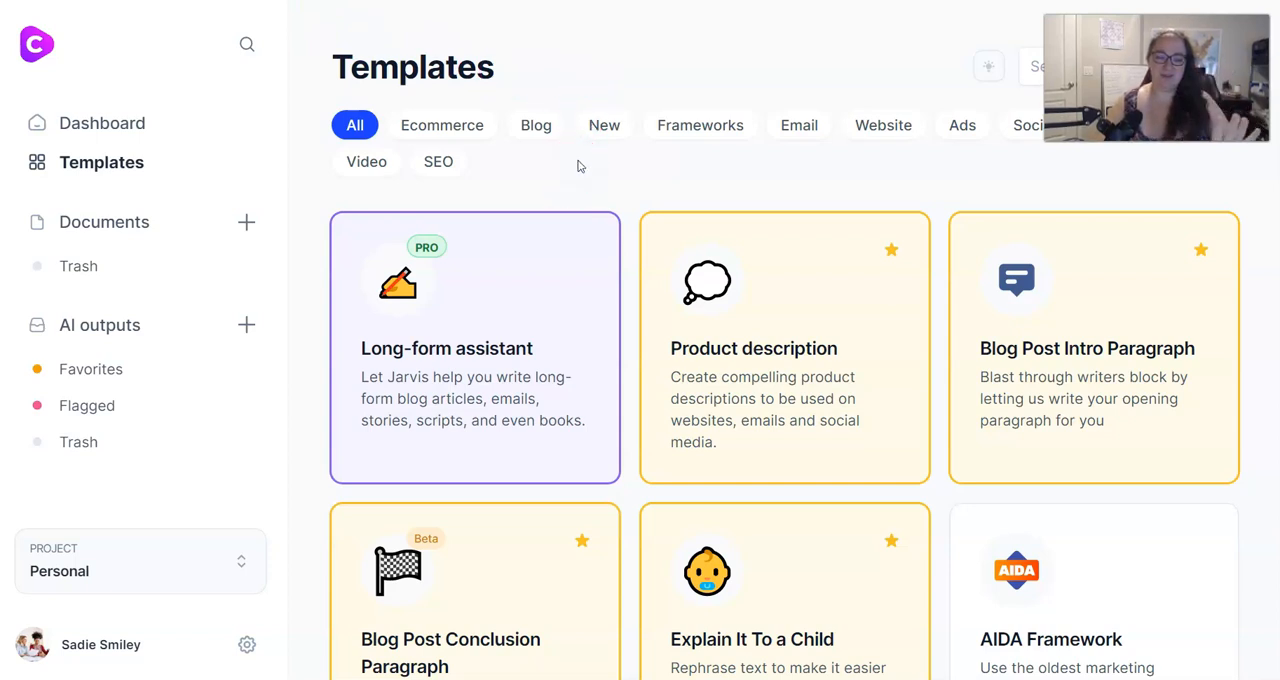
# Step: Switch to the WordPress post editor tab holding the pasted article
pyautogui.click(538, 398)
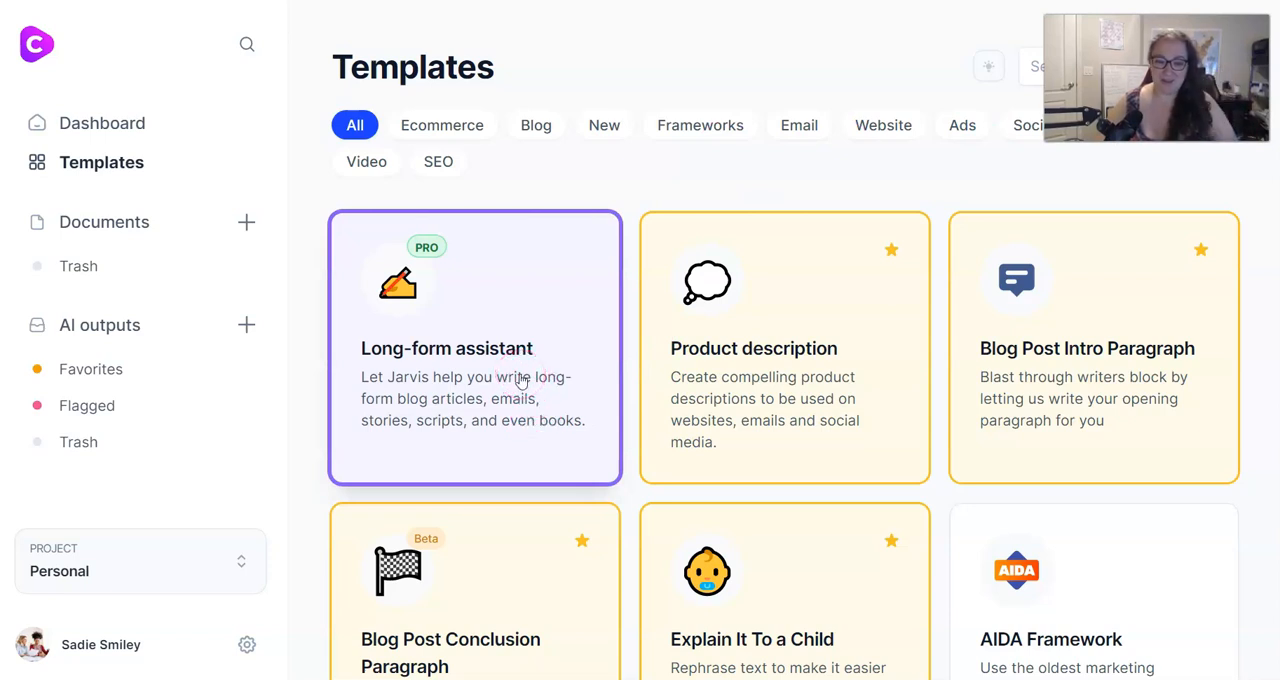
pyautogui.moveTo(594, 190)
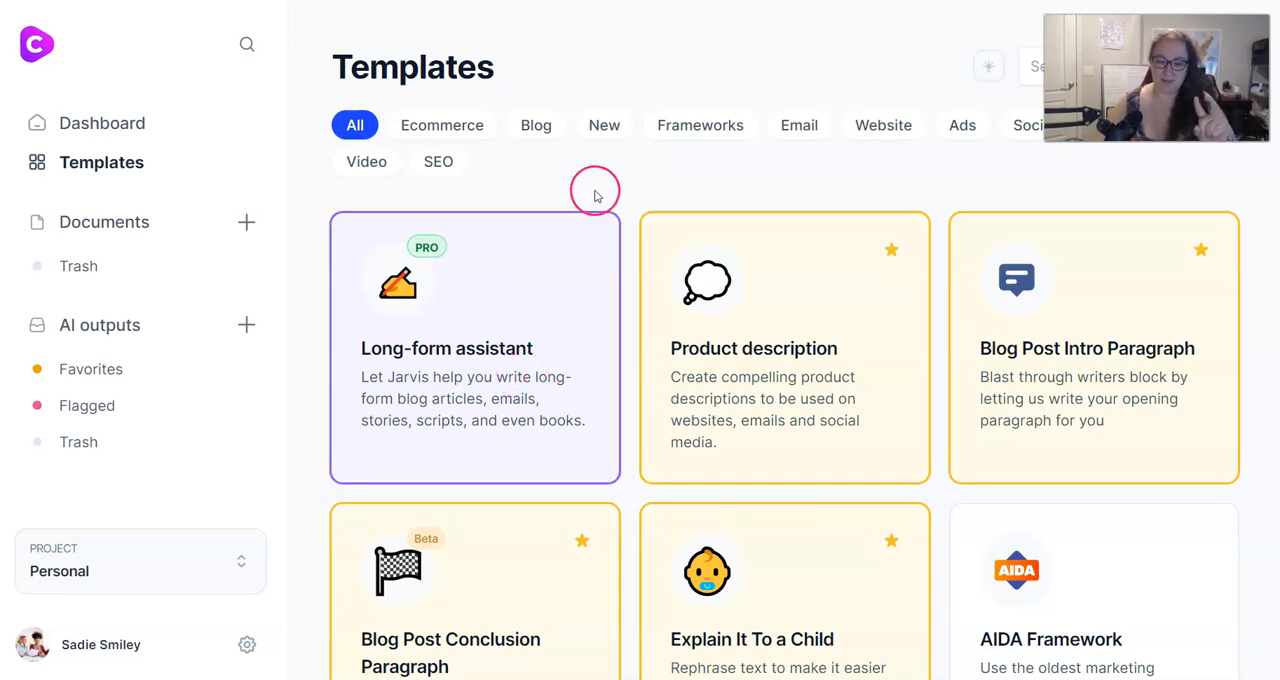
pyautogui.moveTo(678, 188)
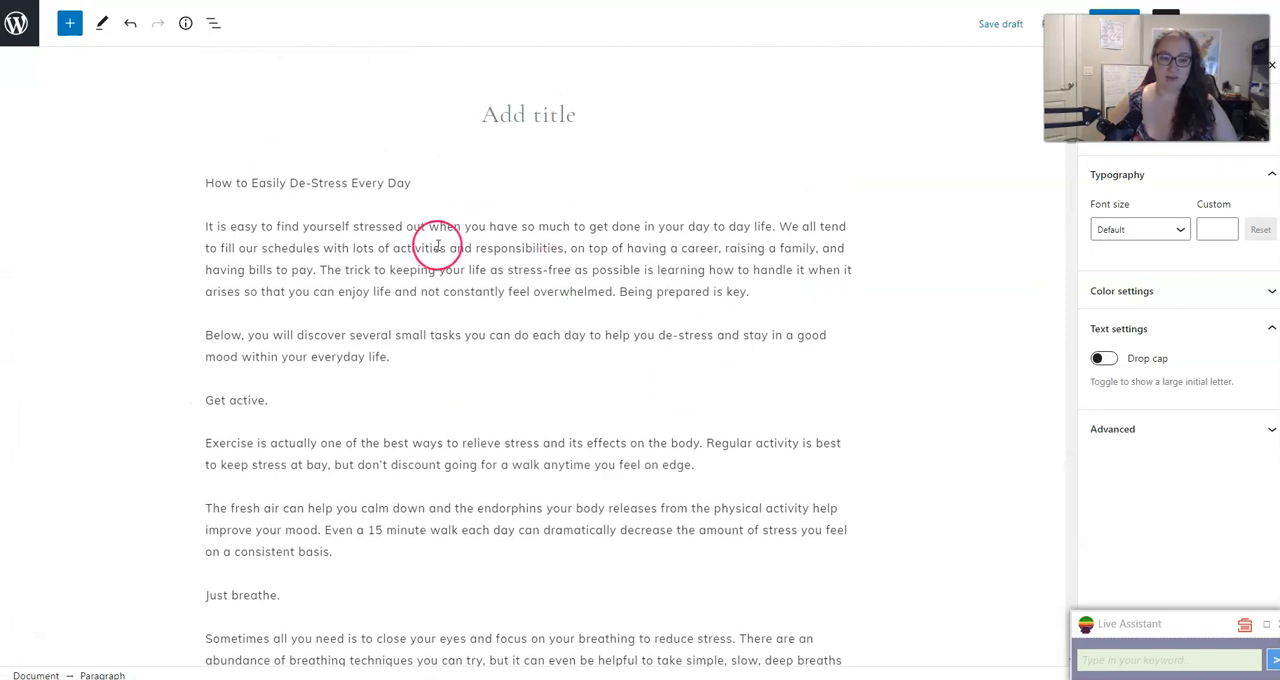
# Step: Check the pasted article's opening paragraph in the WordPress draft
pyautogui.click(184, 24)
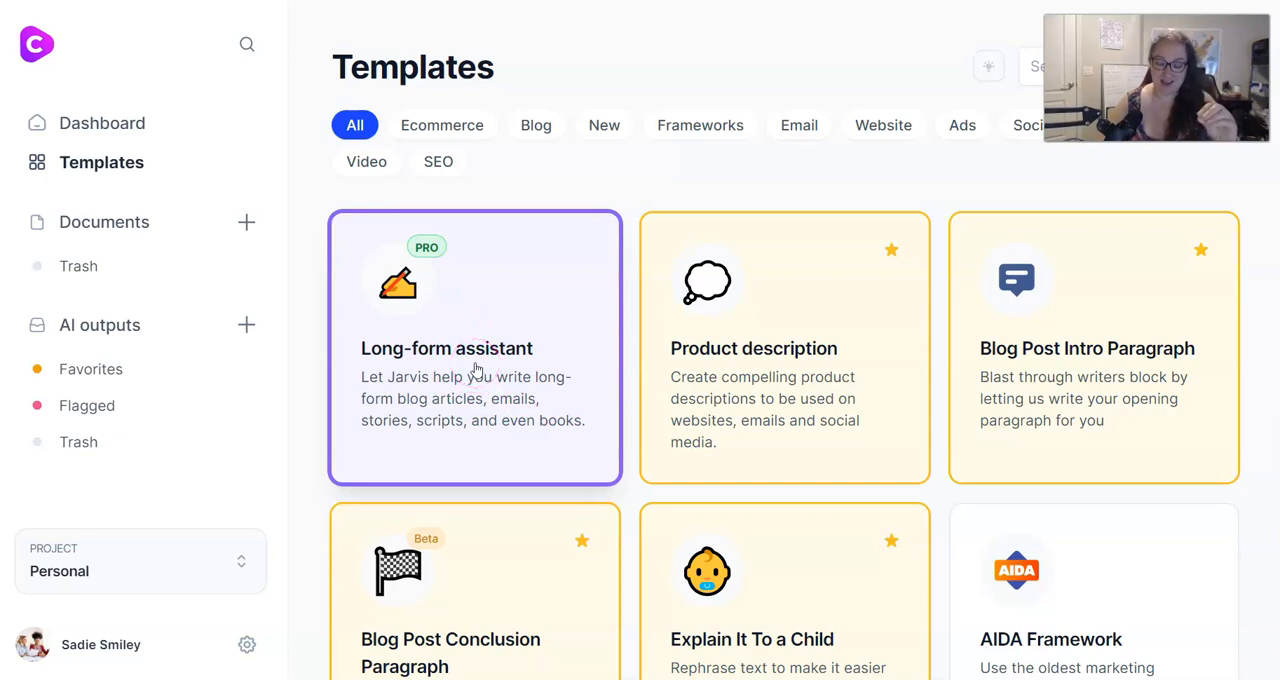
# Step: Start the Blog Post Intro Paragraph template from the templates list
pyautogui.scroll(-3)
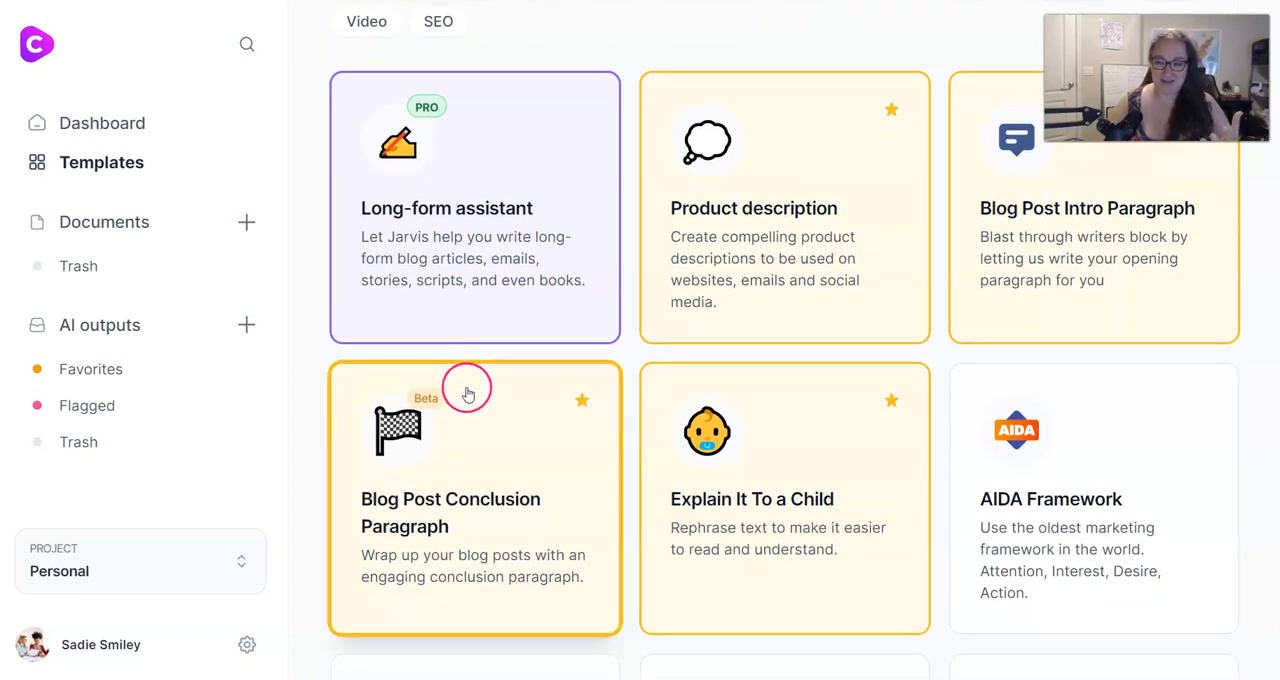
pyautogui.moveTo(630, 358)
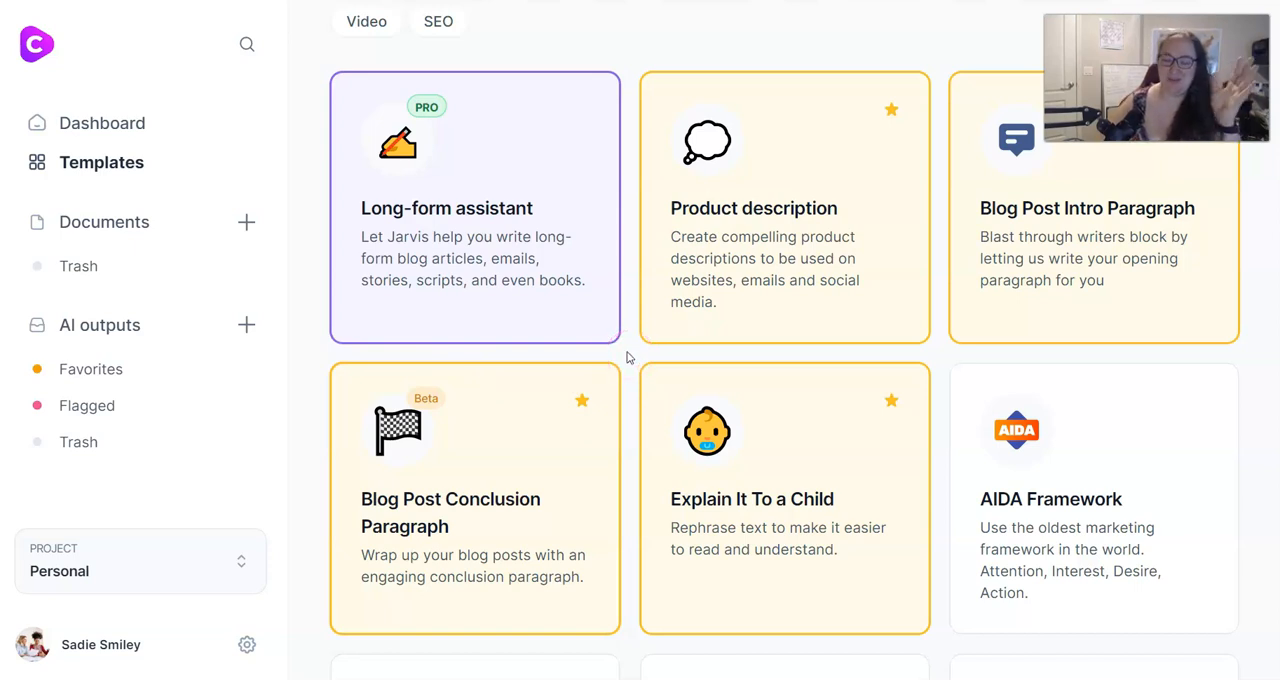
pyautogui.click(628, 364)
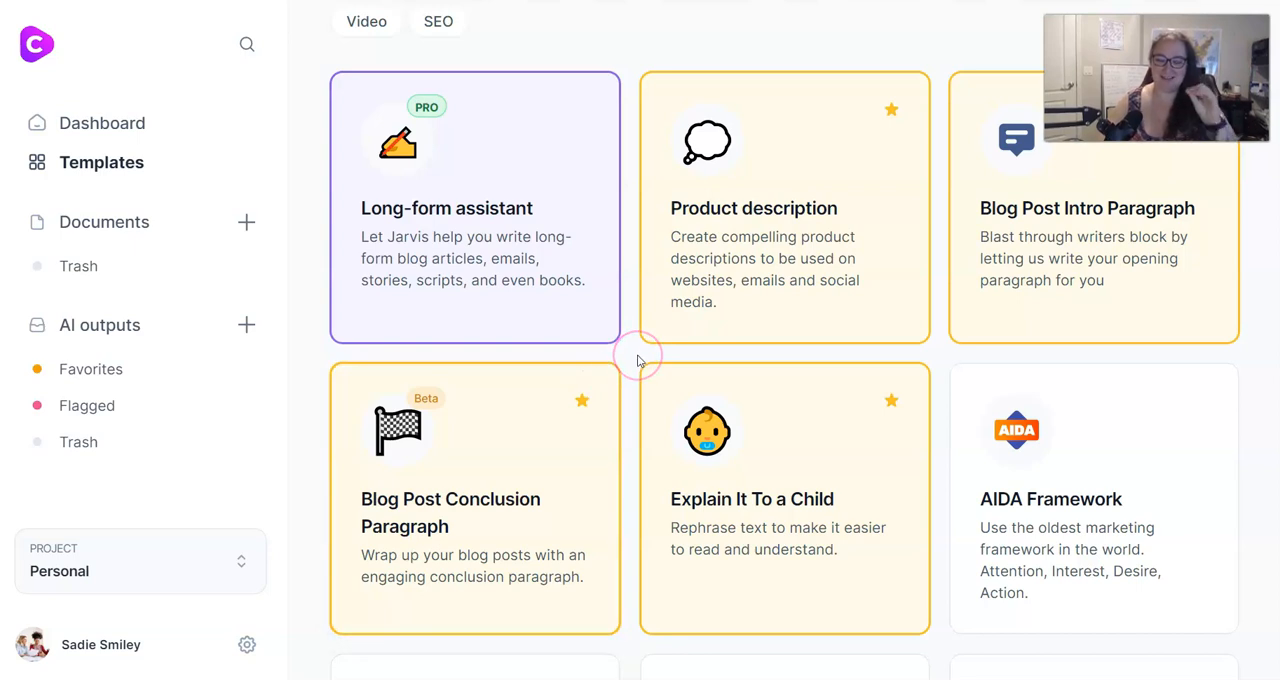
pyautogui.moveTo(1004, 248)
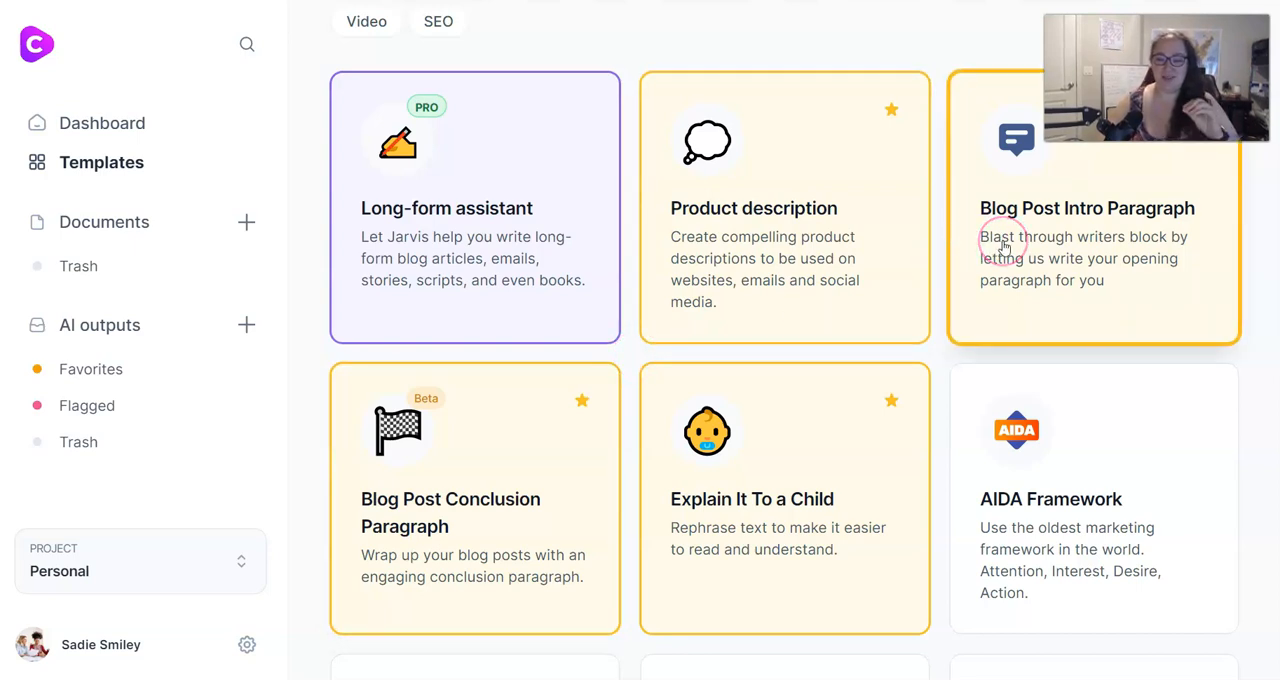
pyautogui.click(1092, 240)
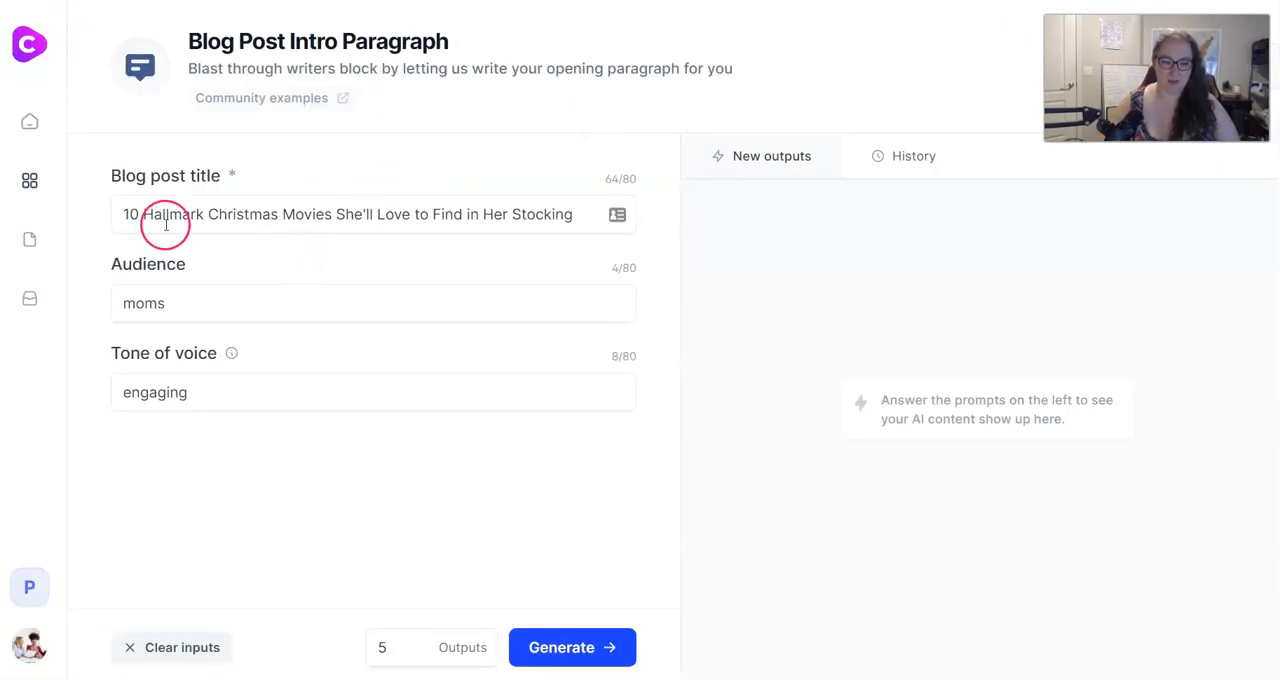
# Step: Enter the title 'How to Easily De-Stress Every Day' and replace the tone with 'empowering'
pyautogui.write('How to Easily De-Stress Every Day')
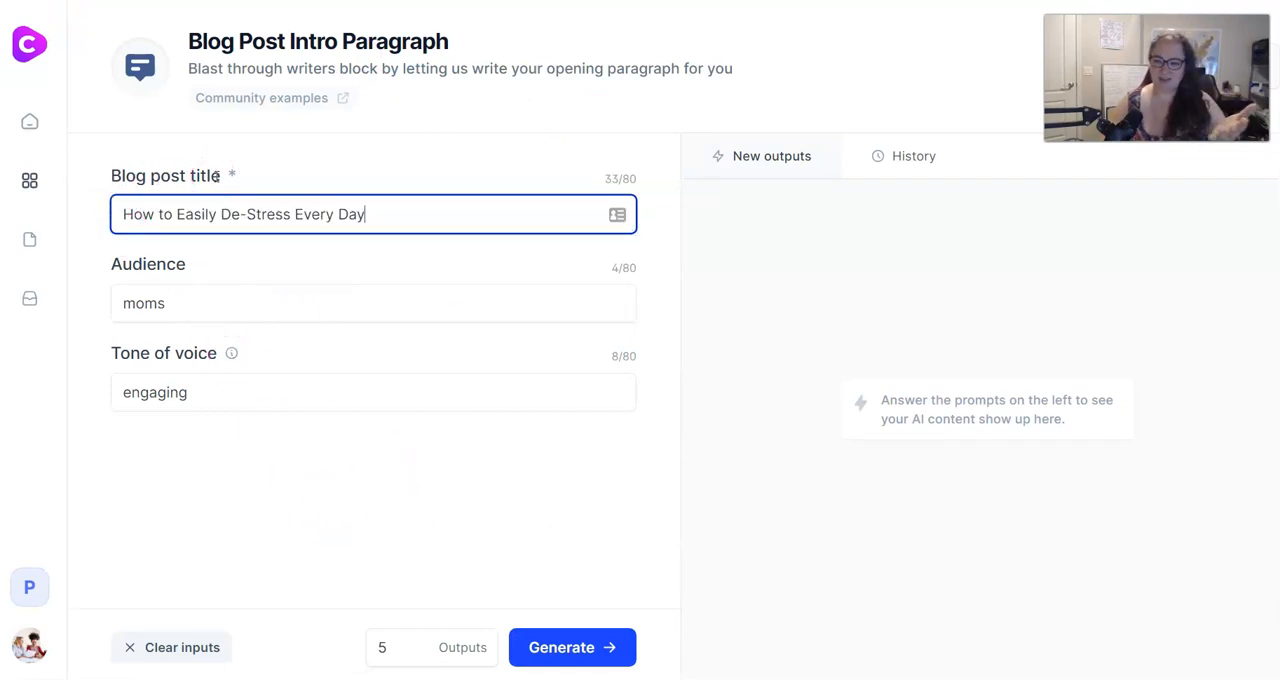
pyautogui.moveTo(264, 248)
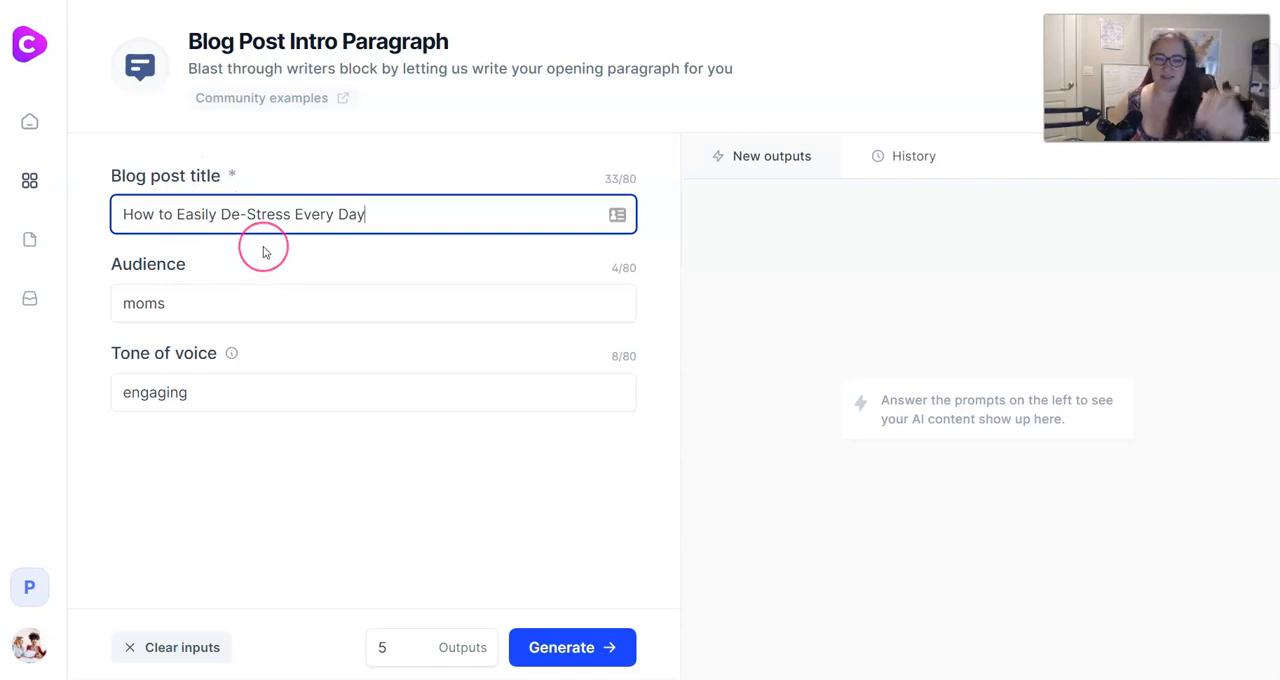
pyautogui.moveTo(280, 256)
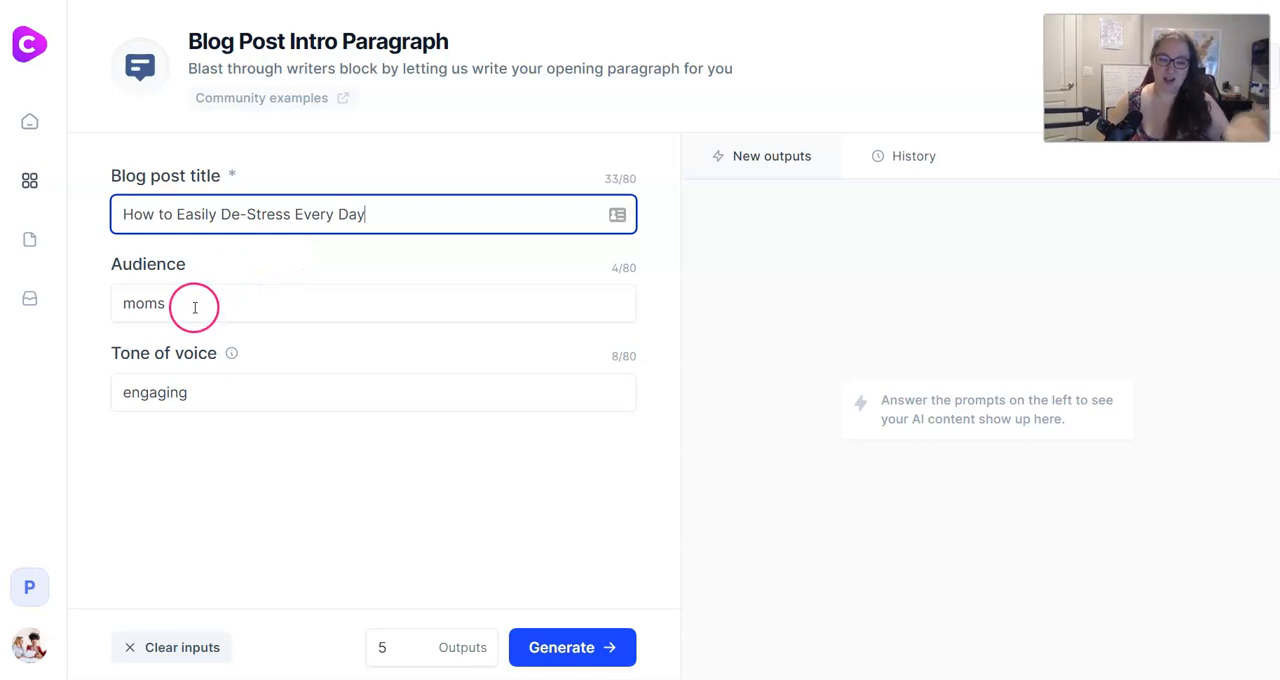
pyautogui.doubleClick(144, 304)
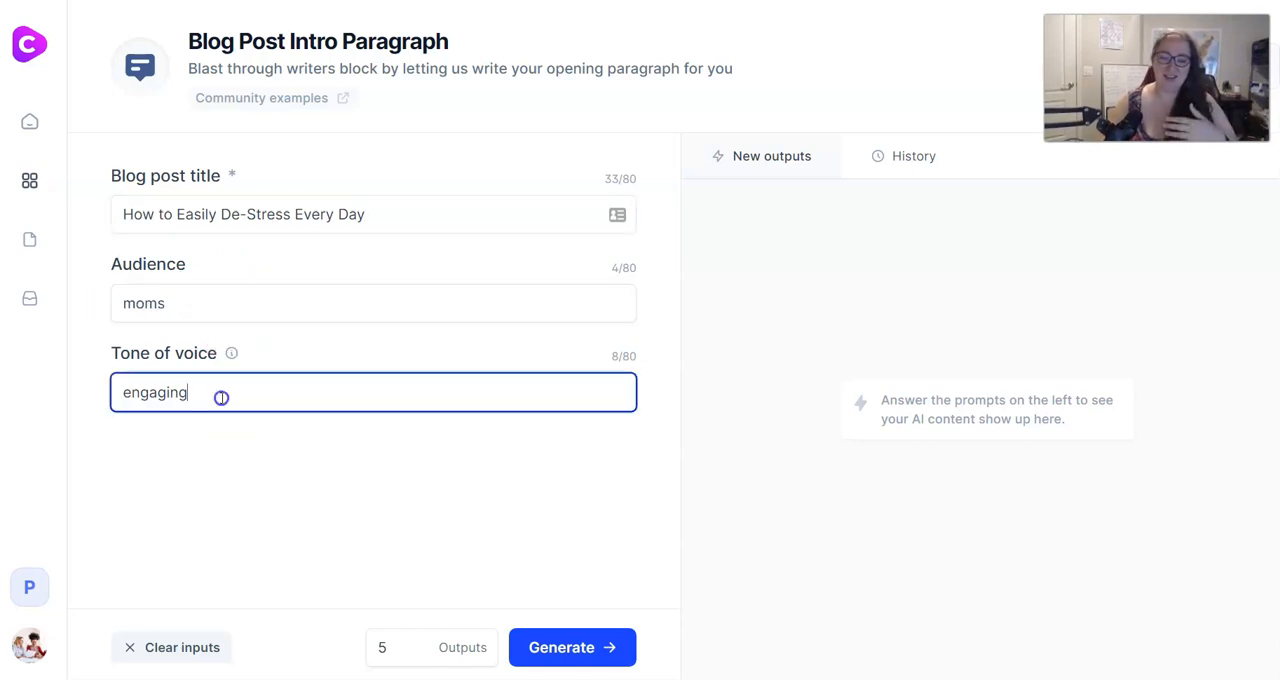
pyautogui.press('Backspace')
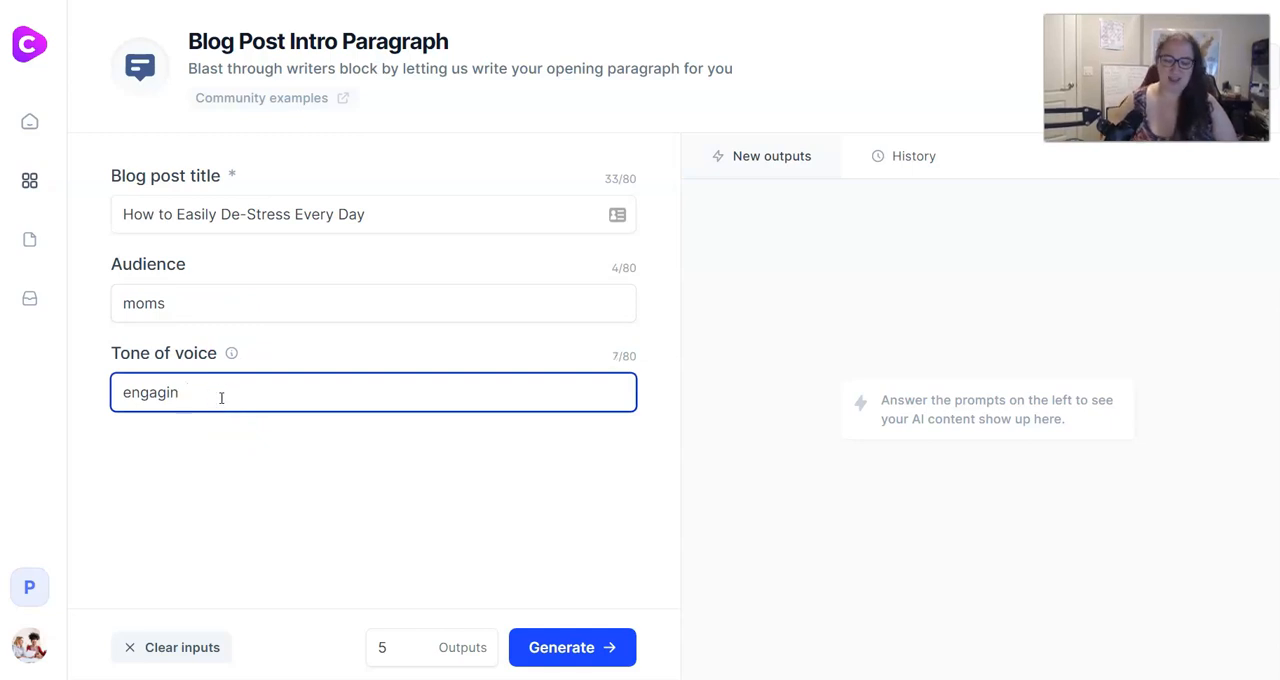
pyautogui.write('empowering')
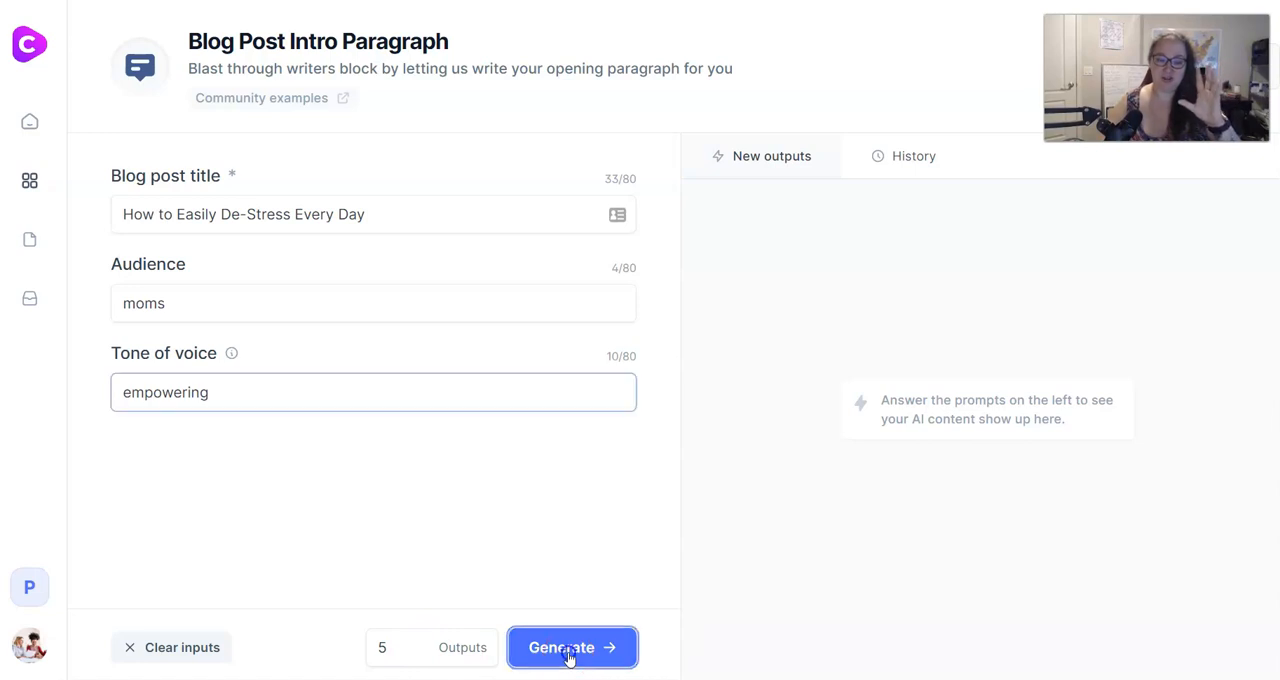
# Step: Generate intro paragraphs and copy the one beginning 'It's not easy being a mom'
pyautogui.click(572, 648)
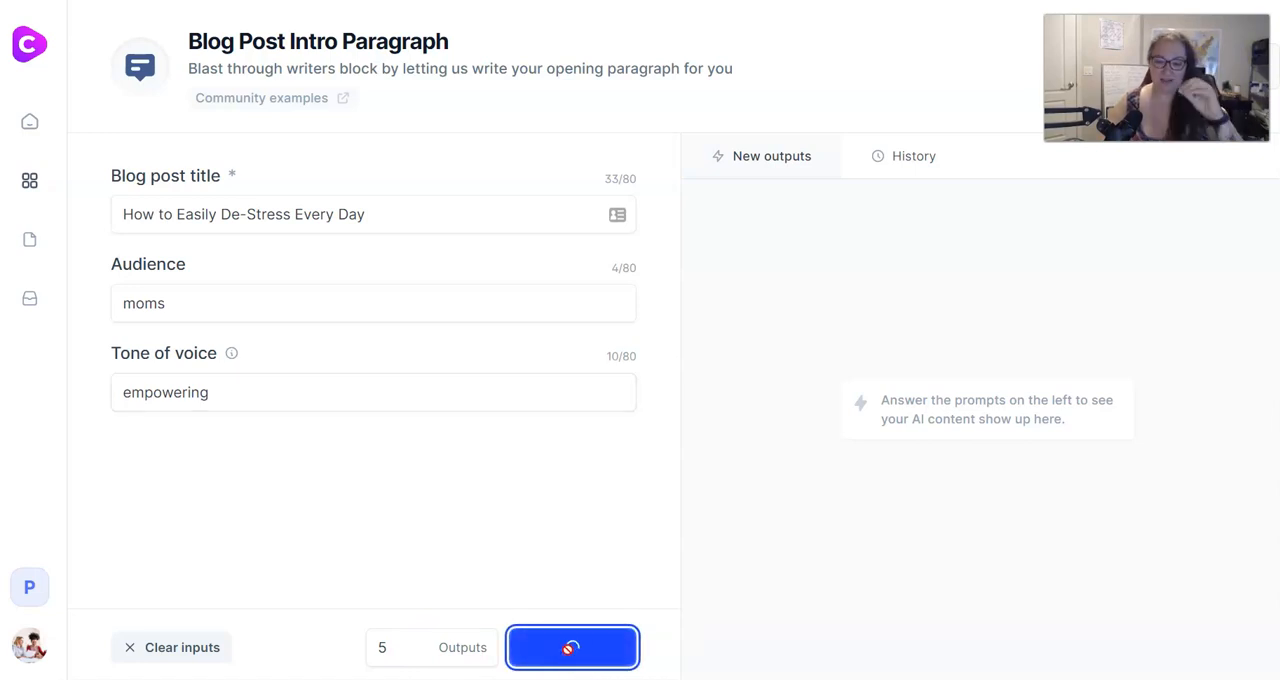
pyautogui.click(572, 648)
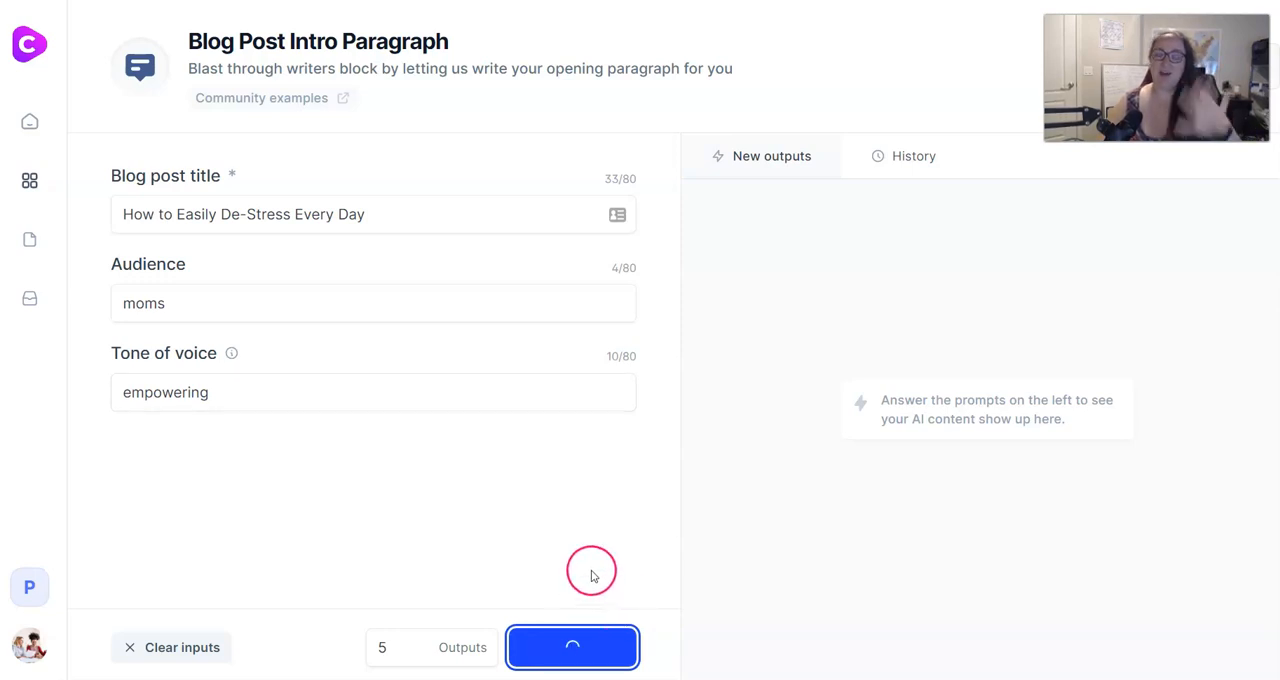
pyautogui.click(572, 648)
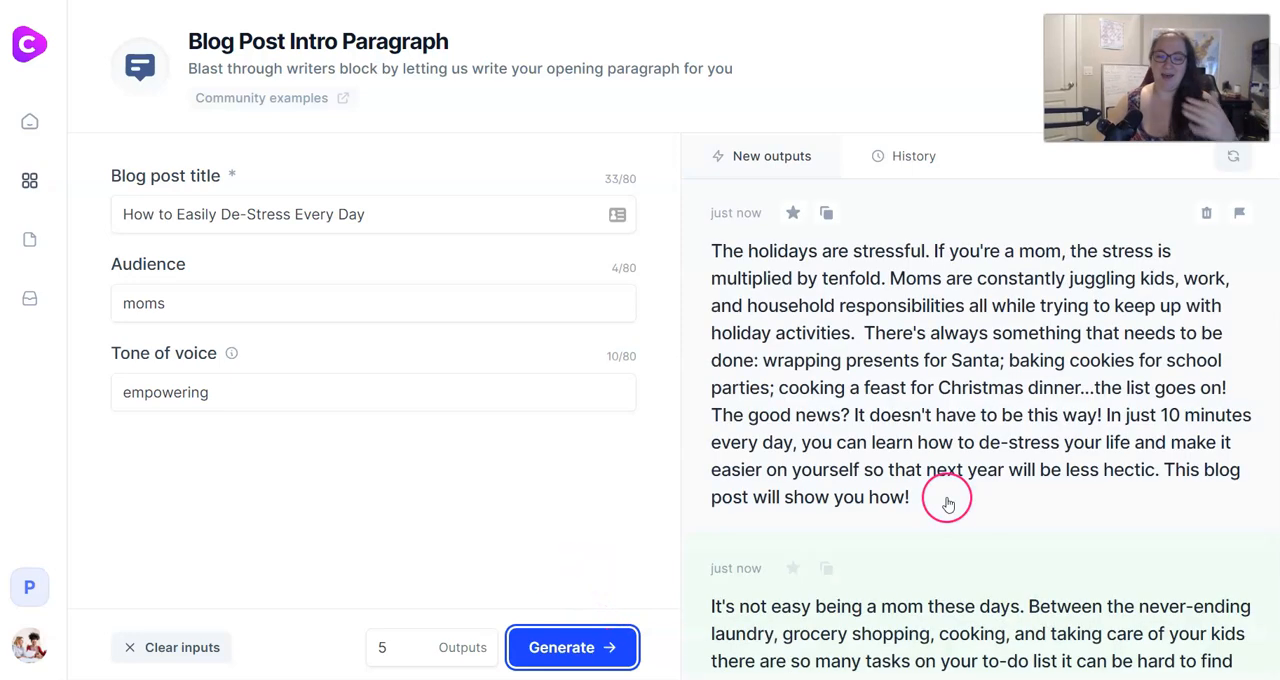
pyautogui.moveTo(918, 470)
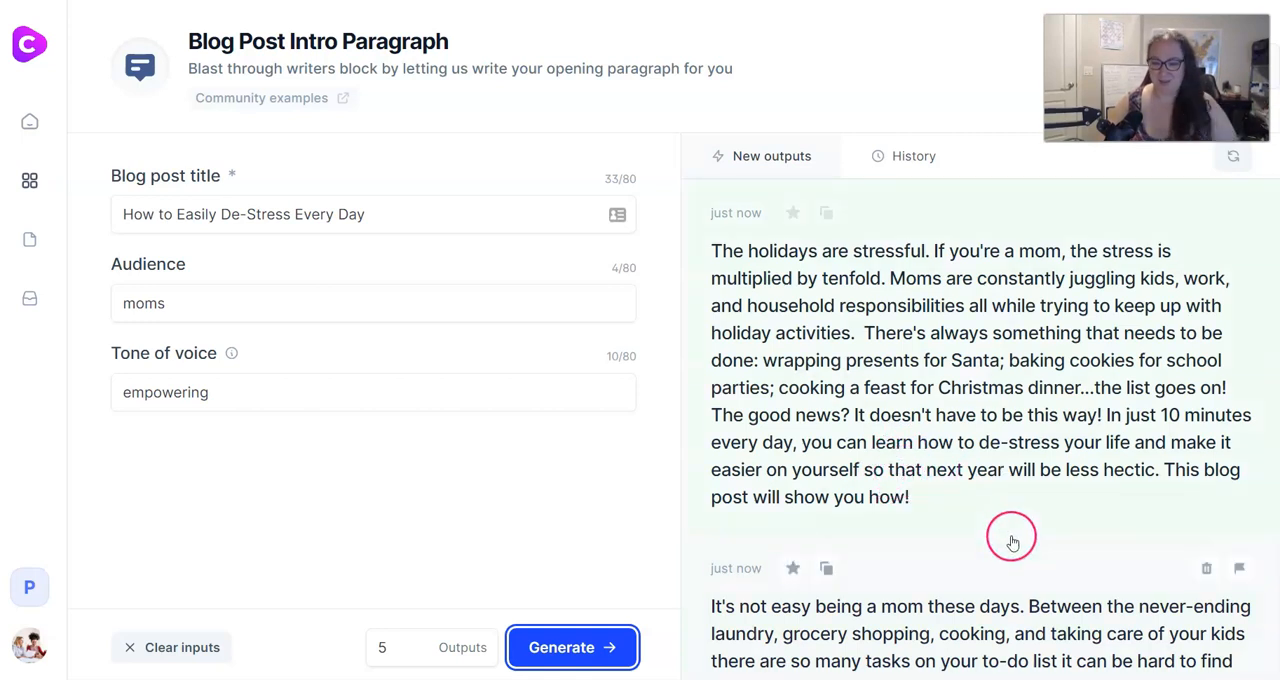
pyautogui.scroll(-3)
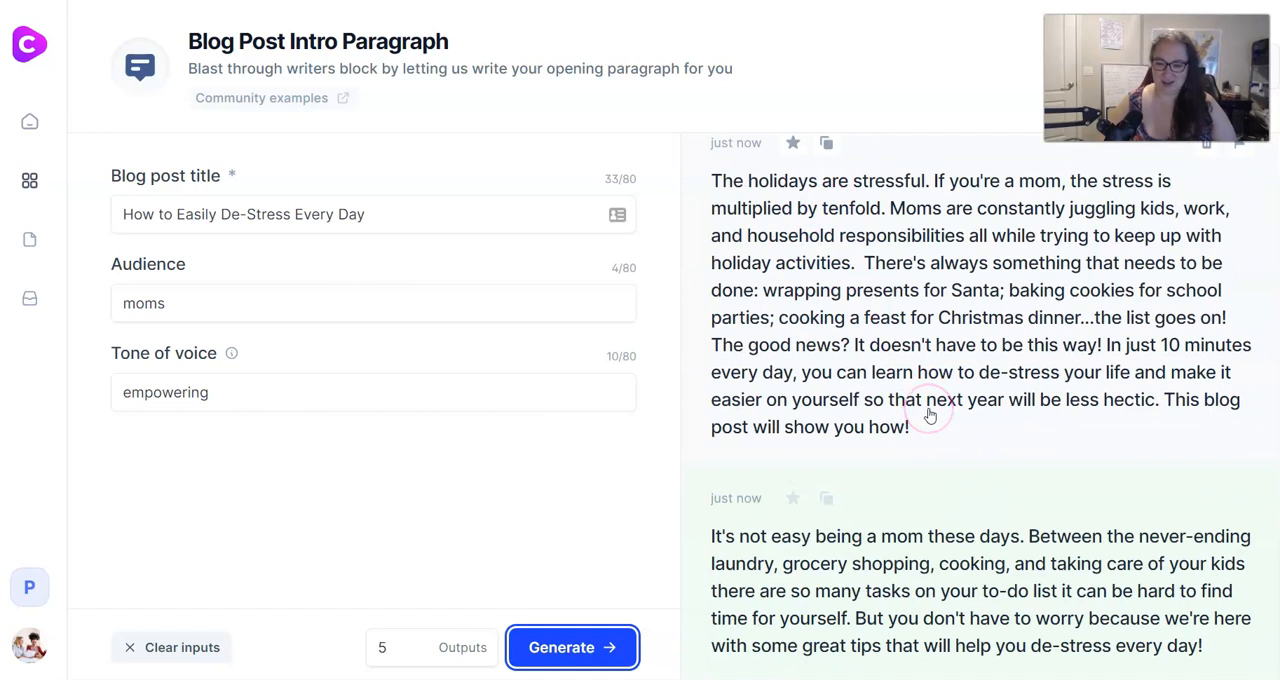
pyautogui.scroll(-3)
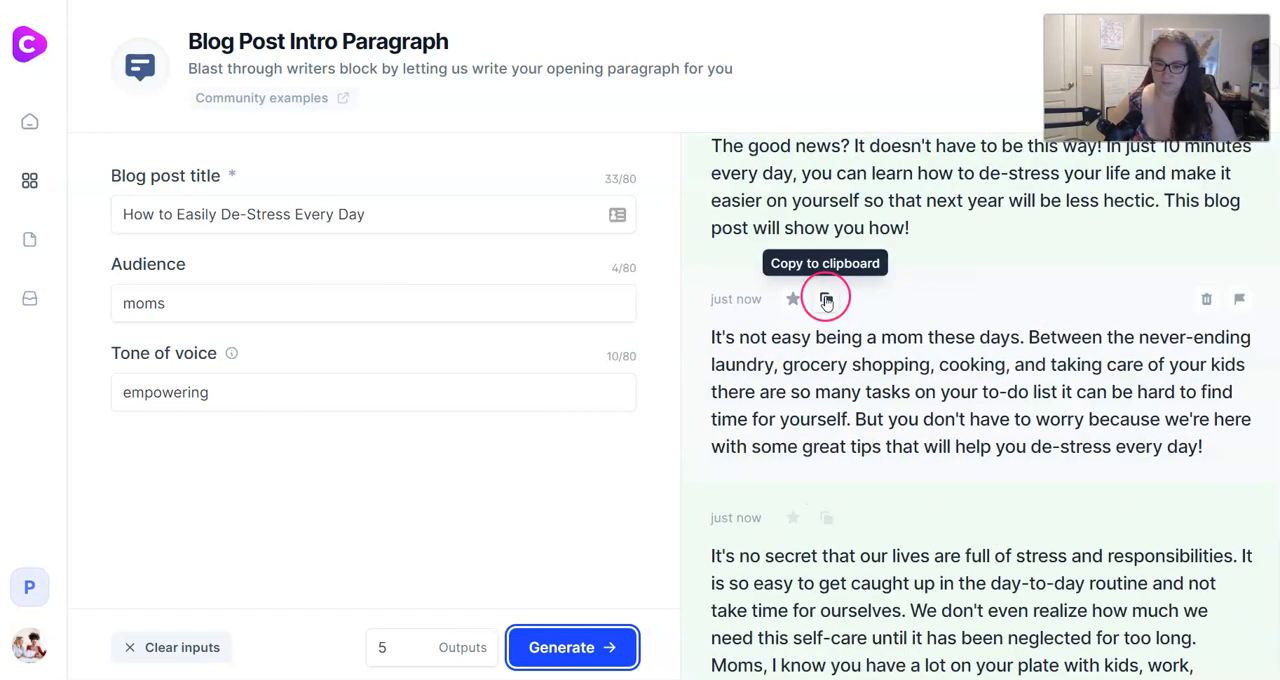
pyautogui.click(826, 298)
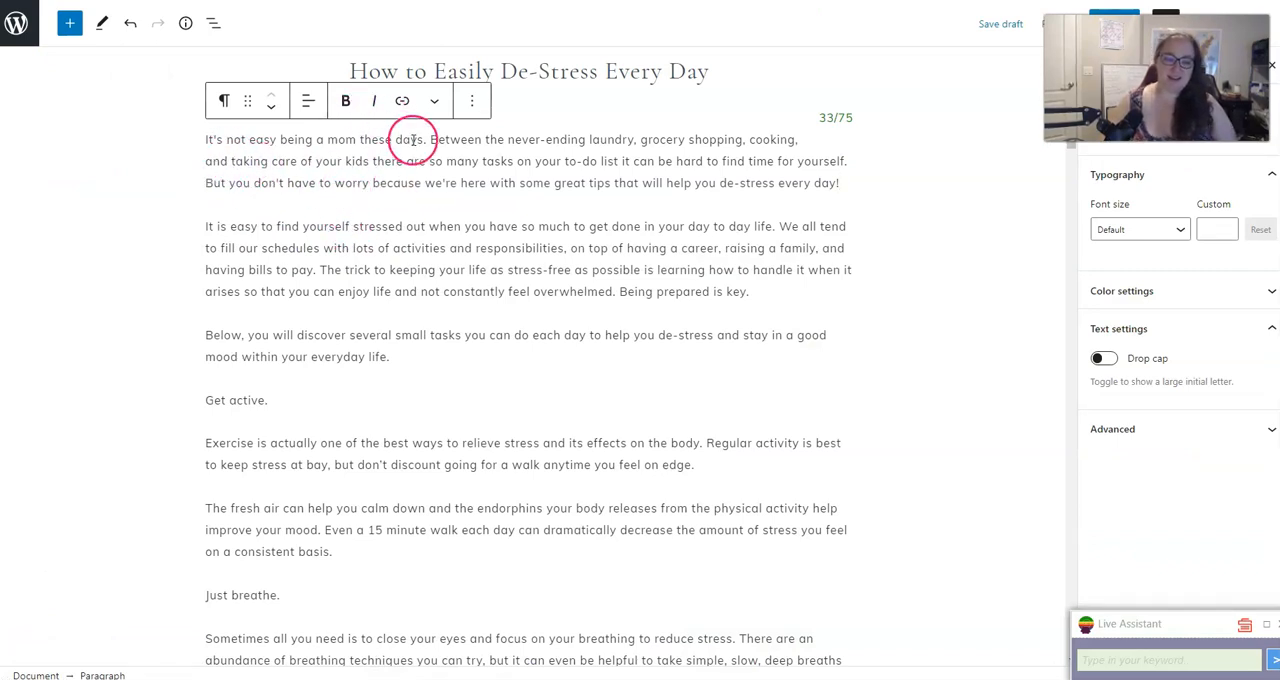
pyautogui.moveTo(610, 216)
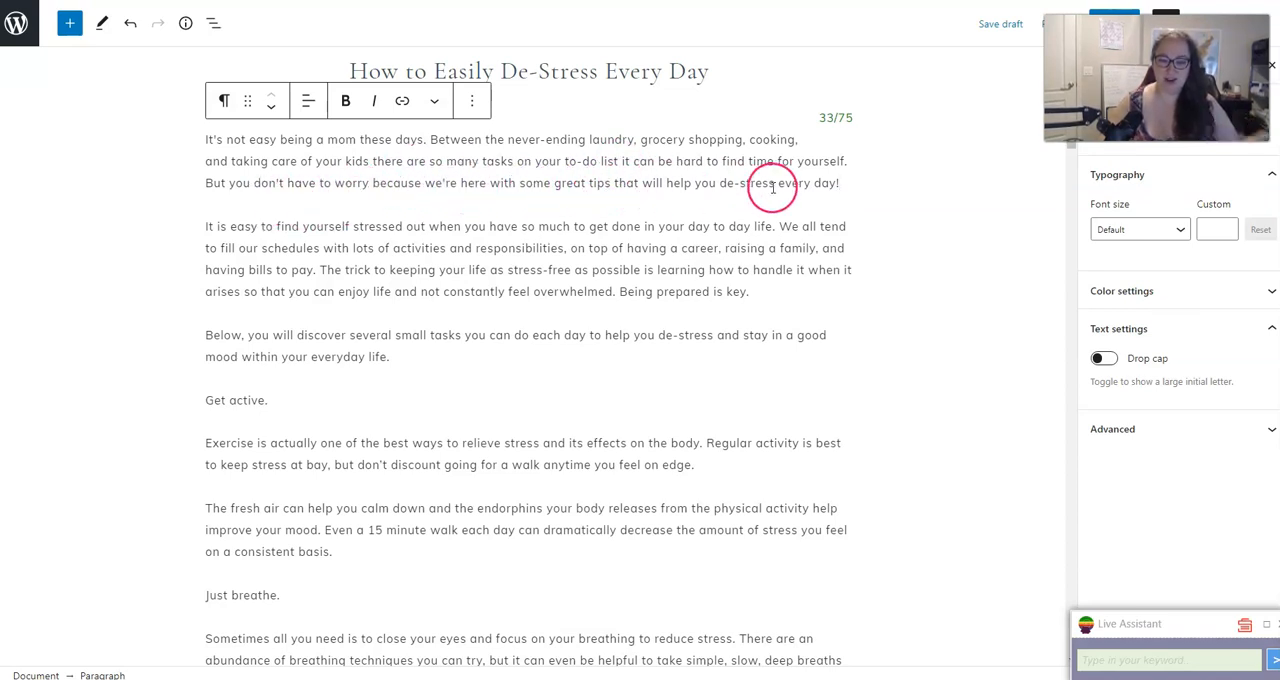
pyautogui.moveTo(448, 288)
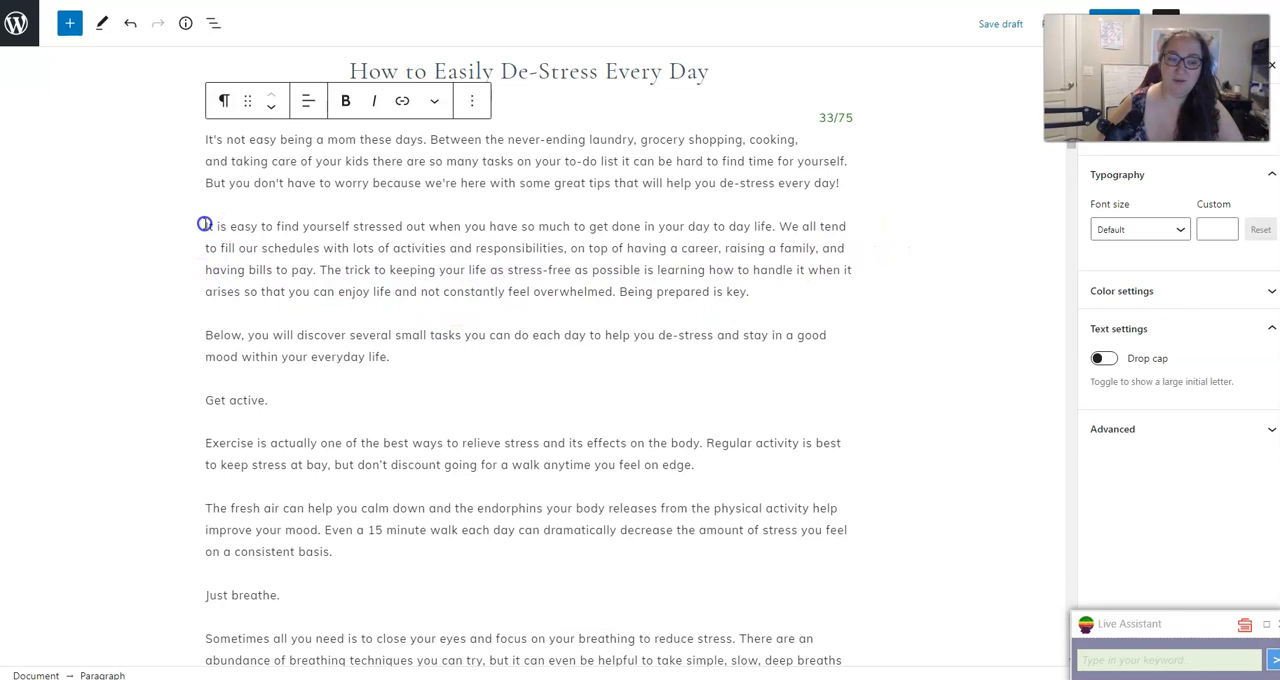
# Step: Select the post's whole second, stress-management paragraph for rewriting
pyautogui.moveTo(204, 226); pyautogui.dragTo(628, 268)
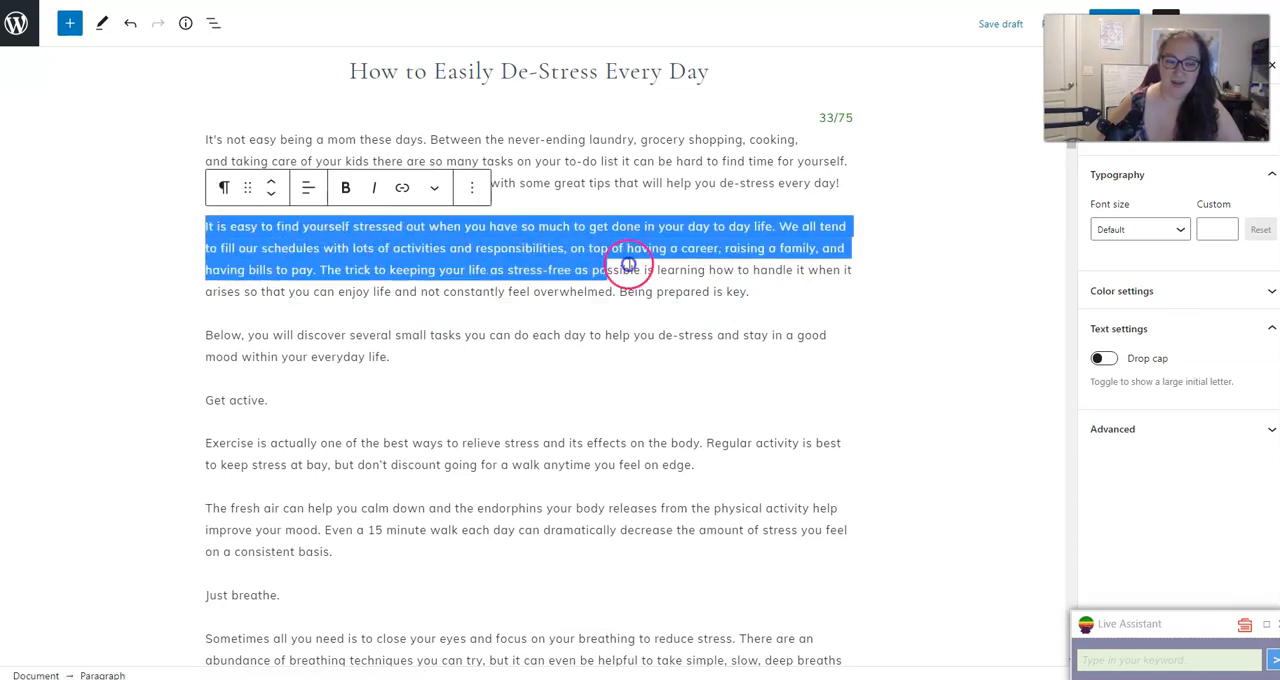
pyautogui.moveTo(628, 264); pyautogui.dragTo(748, 292)
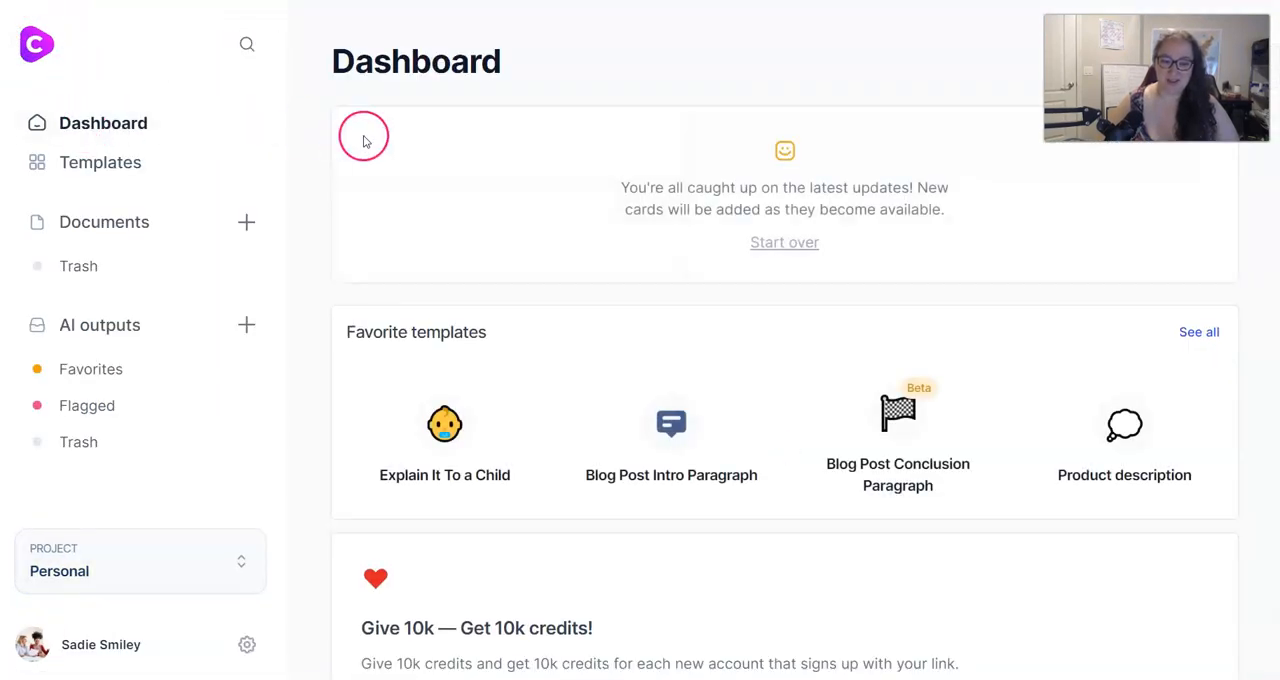
# Step: Browse the writing templates toward the Content improver
pyautogui.click(100, 162)
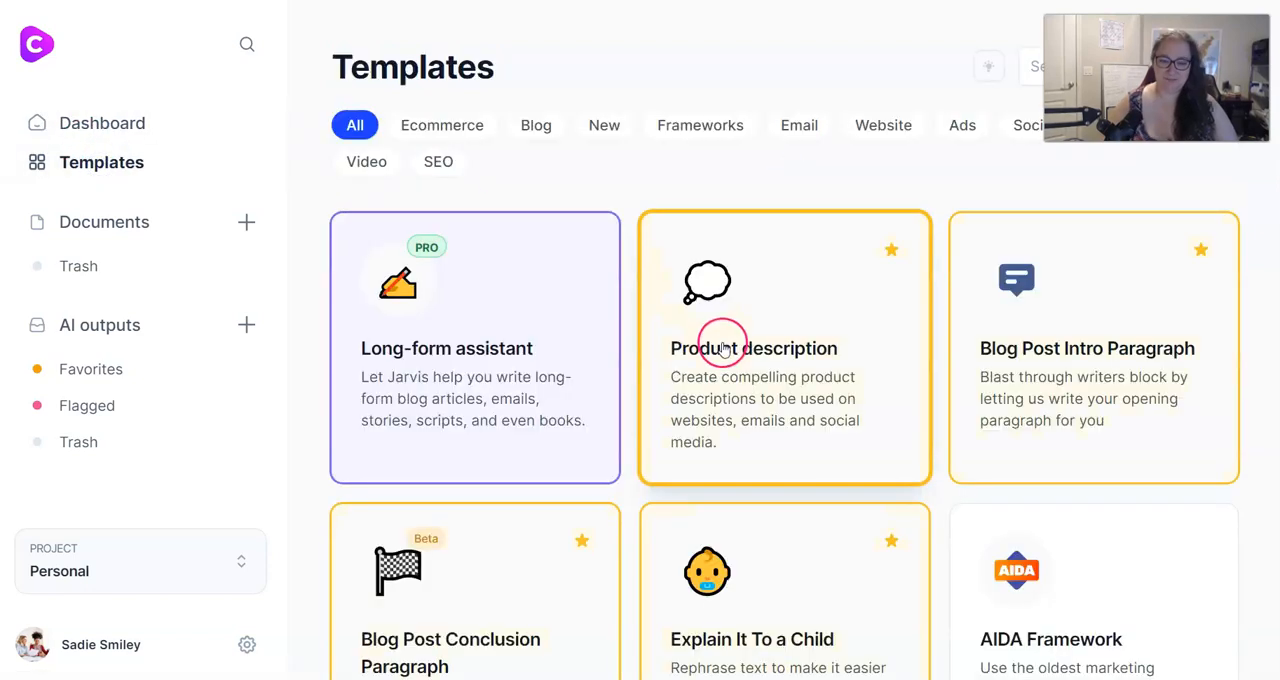
pyautogui.moveTo(638, 210)
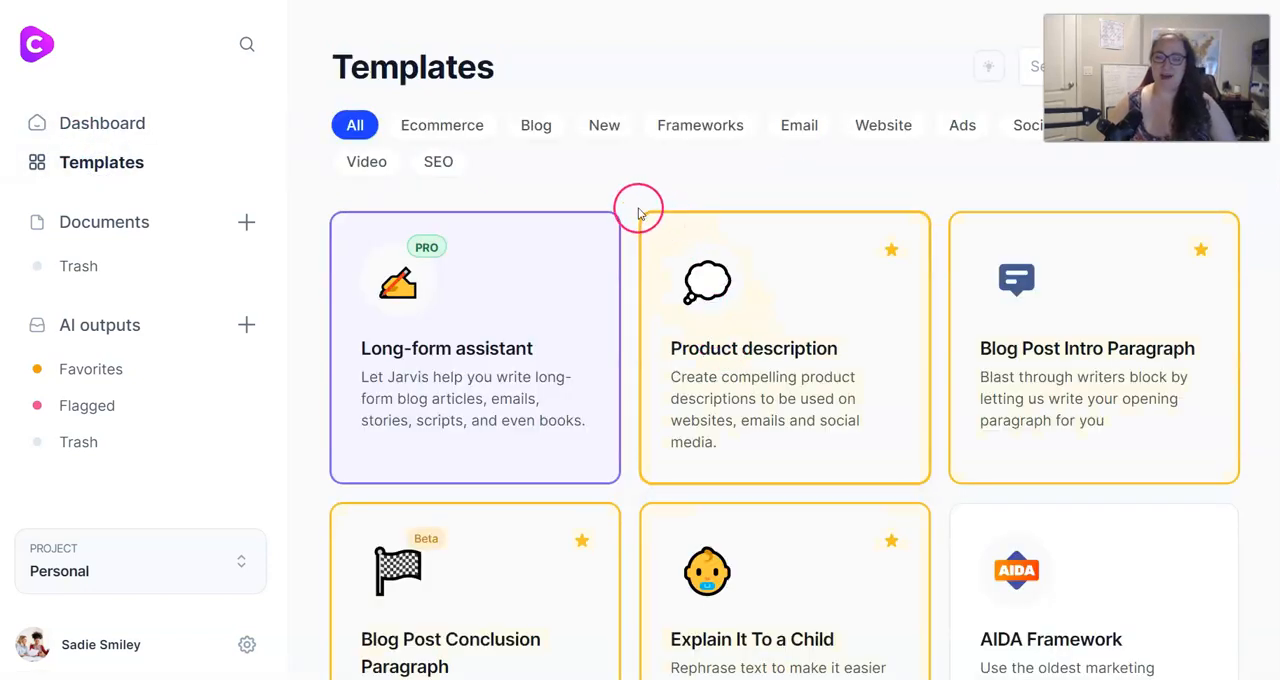
pyautogui.moveTo(626, 192)
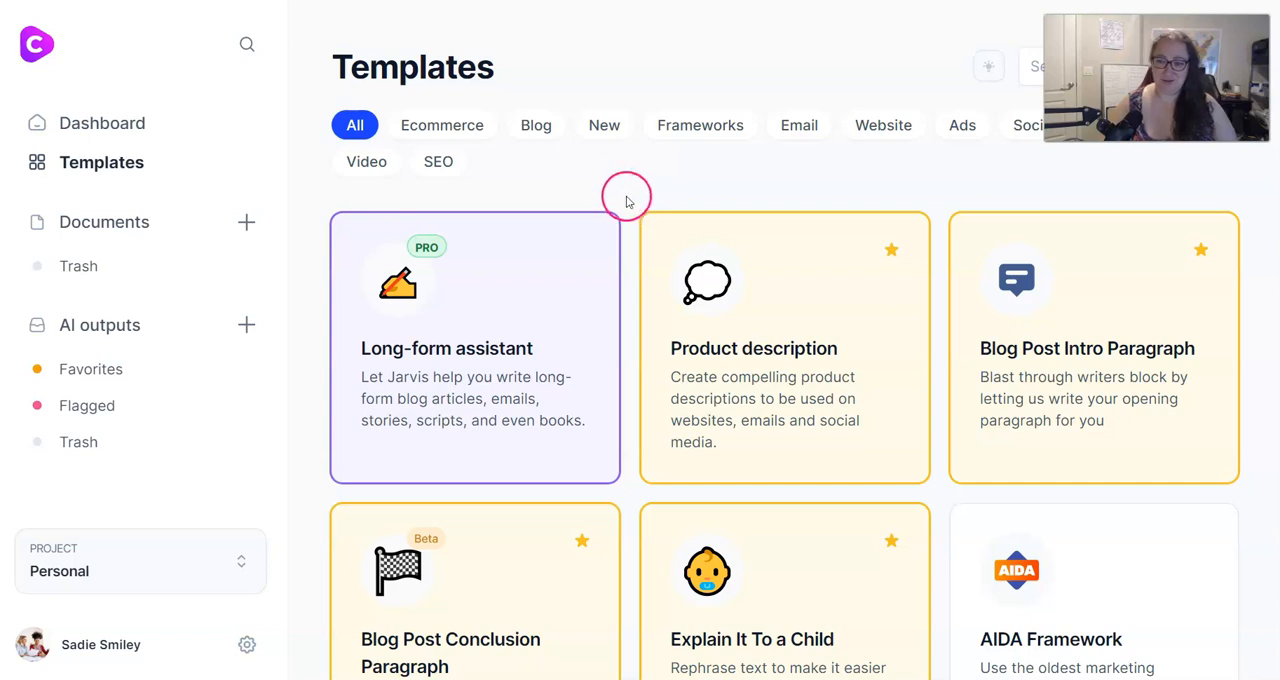
pyautogui.moveTo(640, 184)
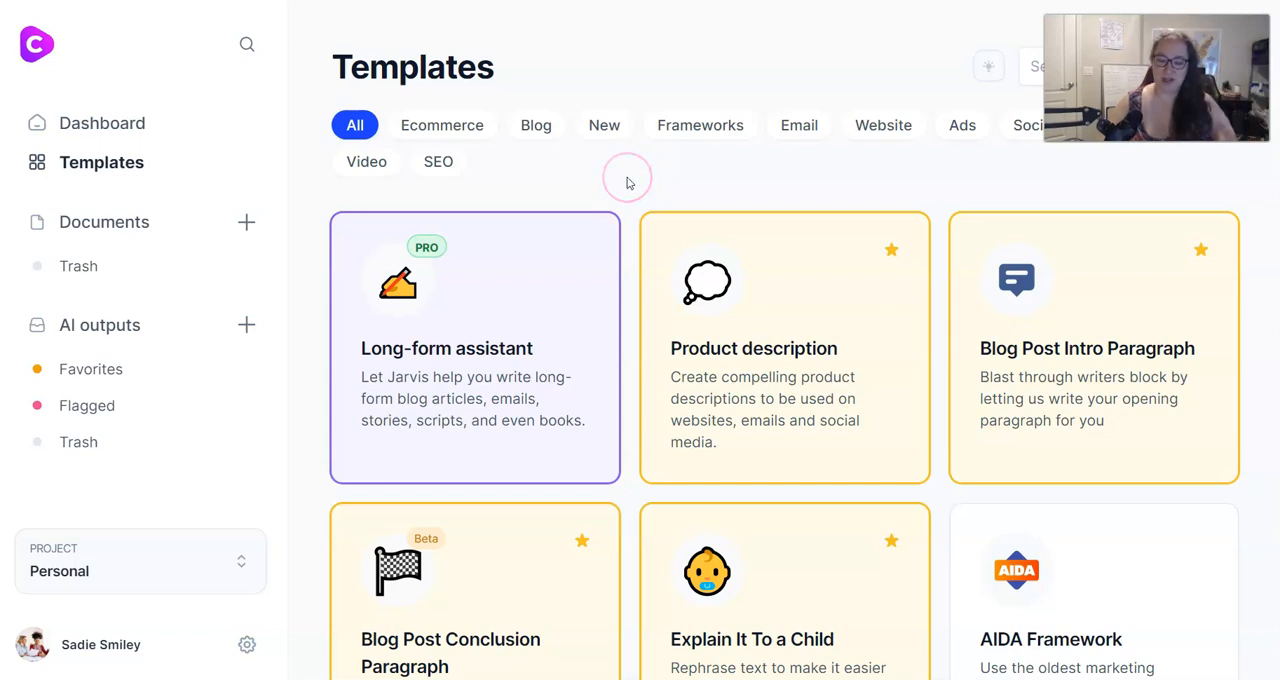
pyautogui.scroll(-3)
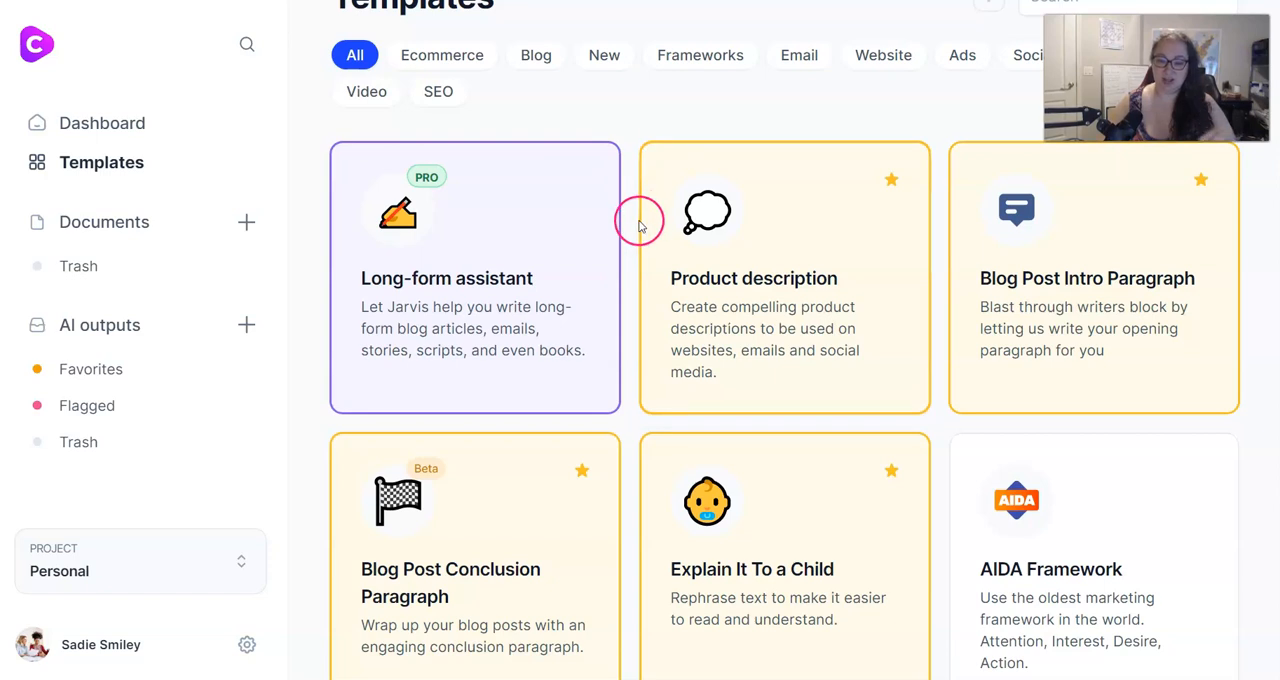
pyautogui.moveTo(632, 232)
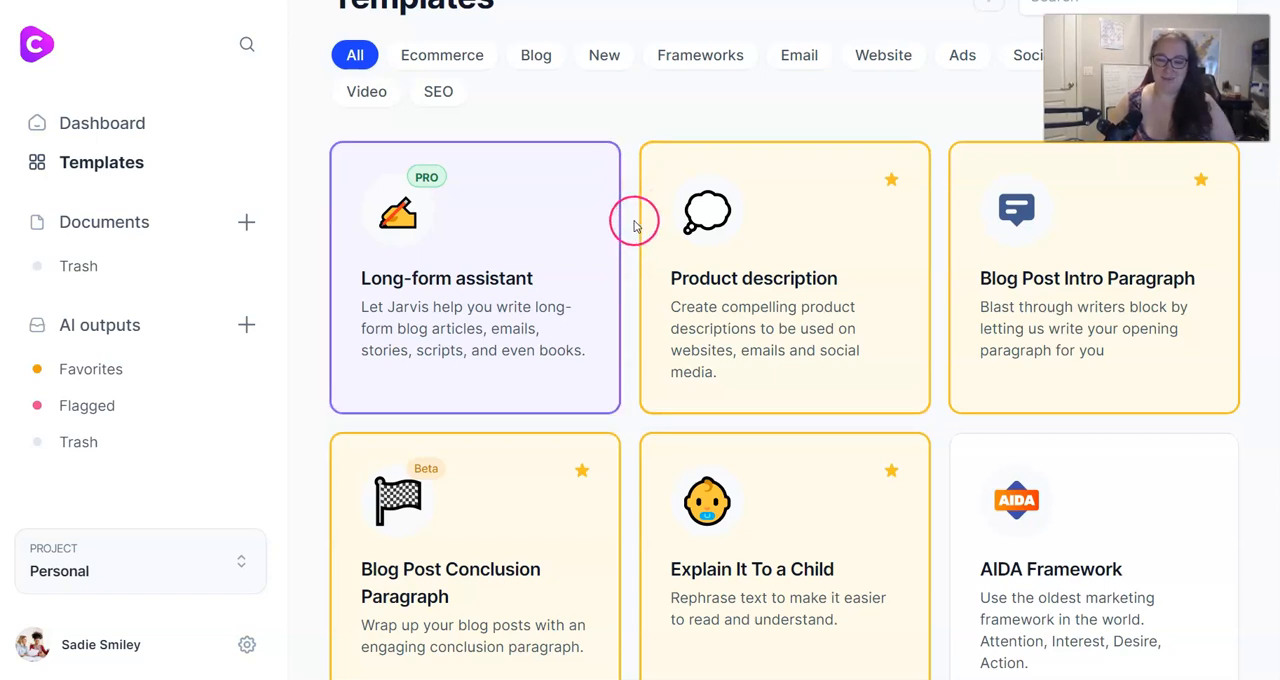
pyautogui.scroll(-3)
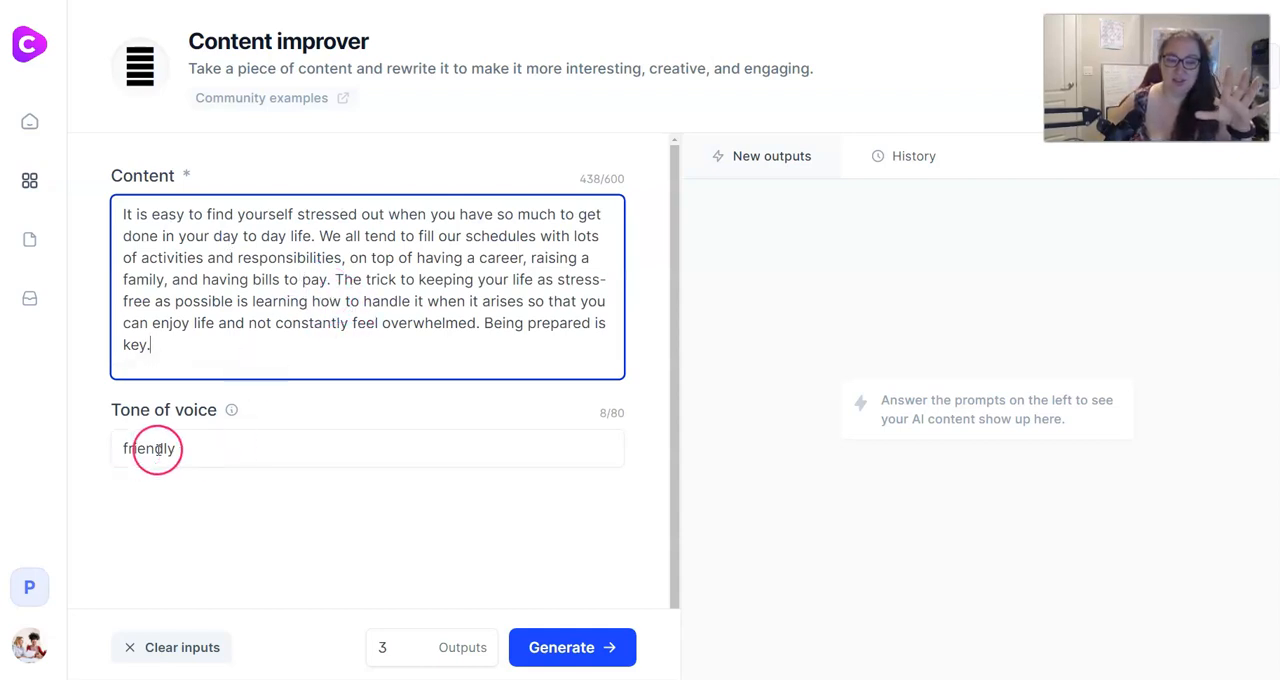
# Step: Change the Content improver tone to empowering and generate rewrites of the stress paragraph
pyautogui.doubleClick(148, 448)
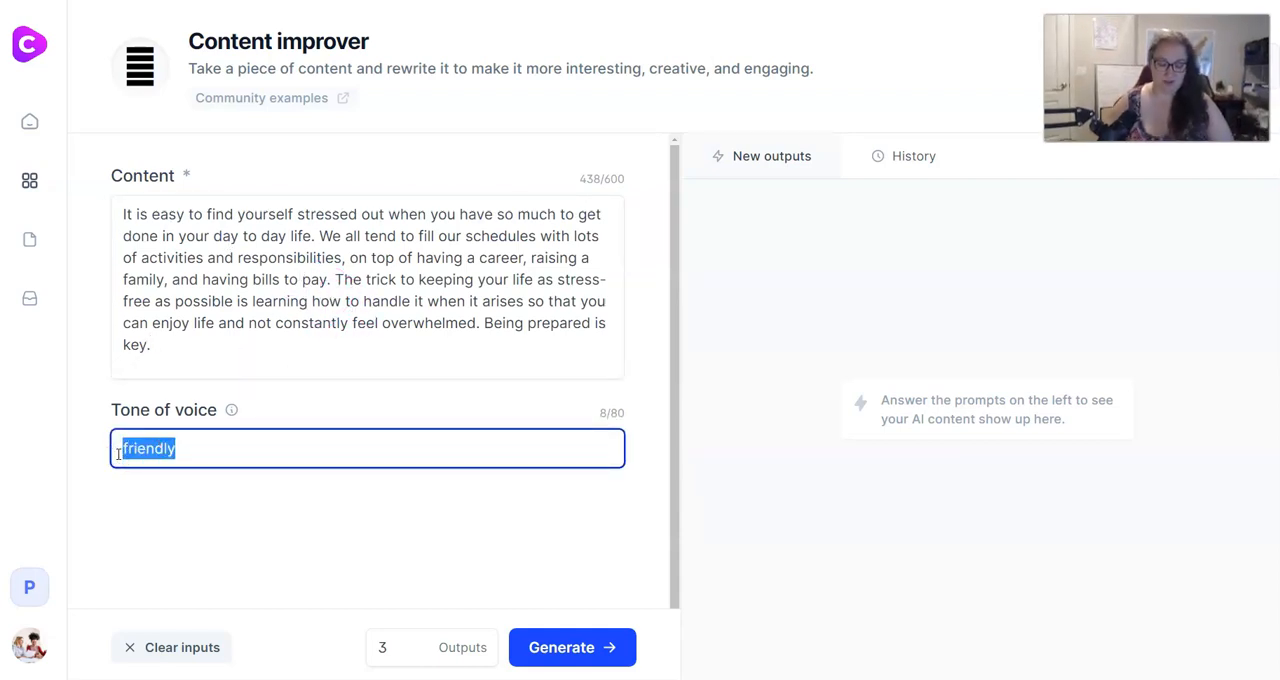
pyautogui.click(572, 648)
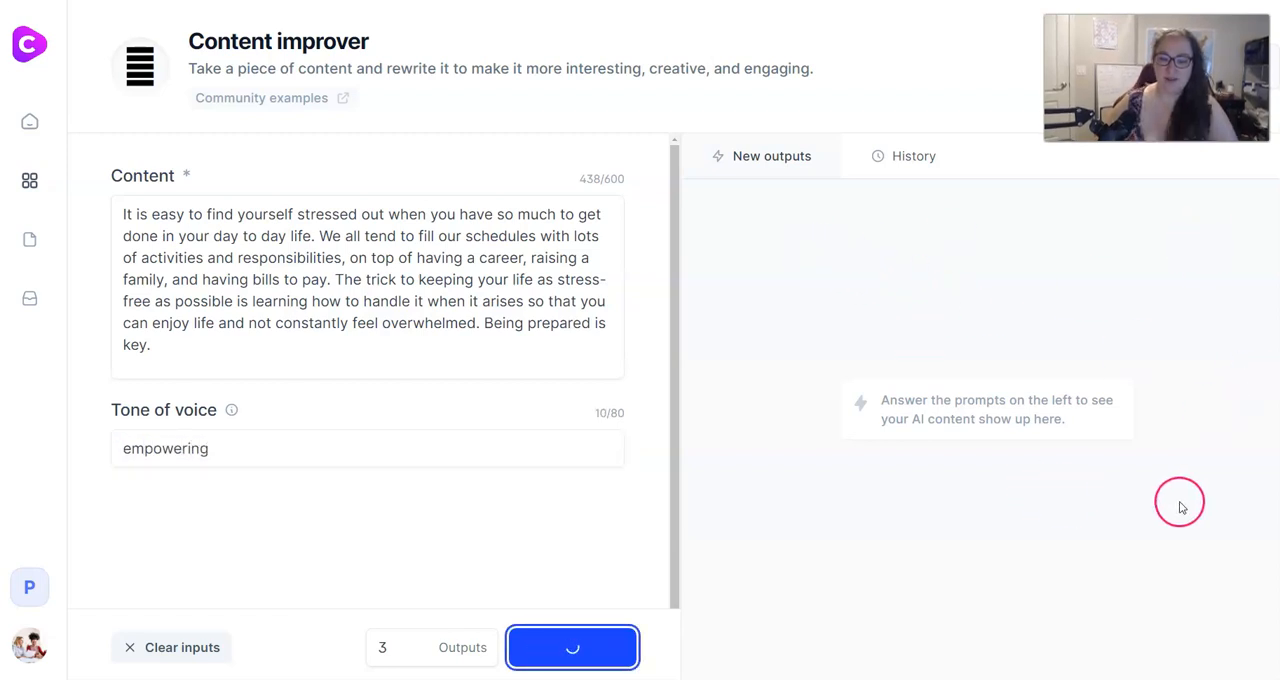
pyautogui.moveTo(1026, 304)
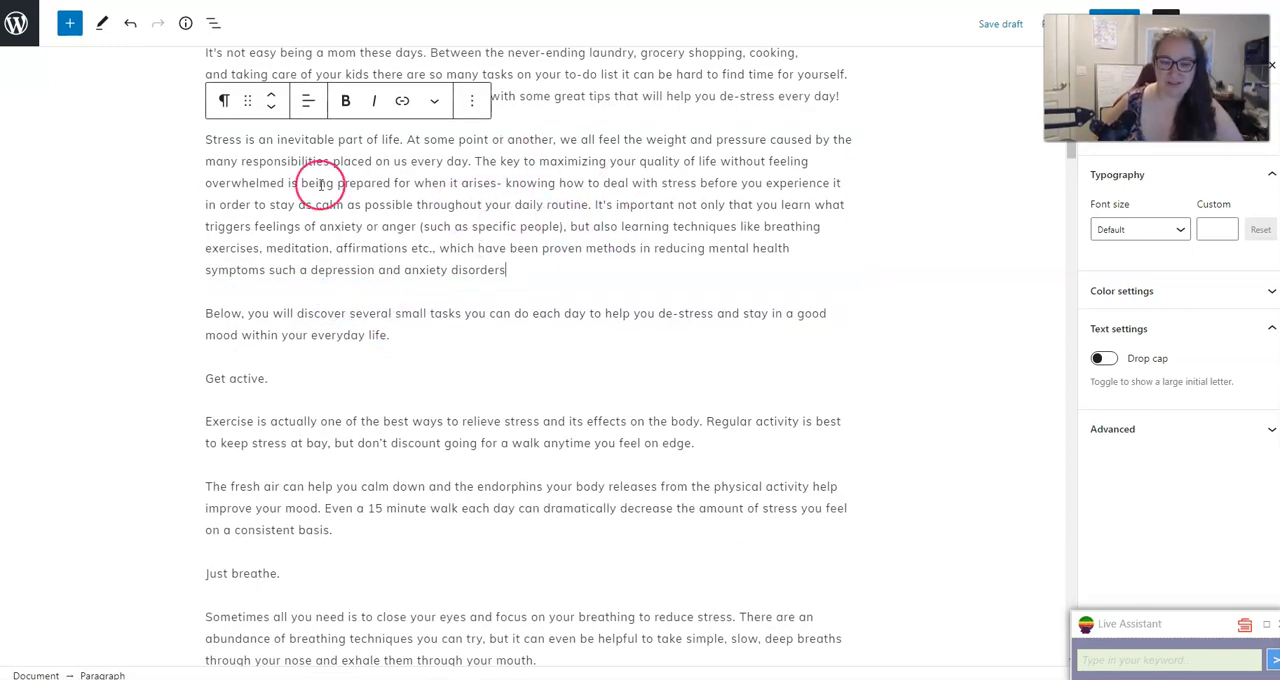
pyautogui.moveTo(636, 222)
pyautogui.write('The imp')
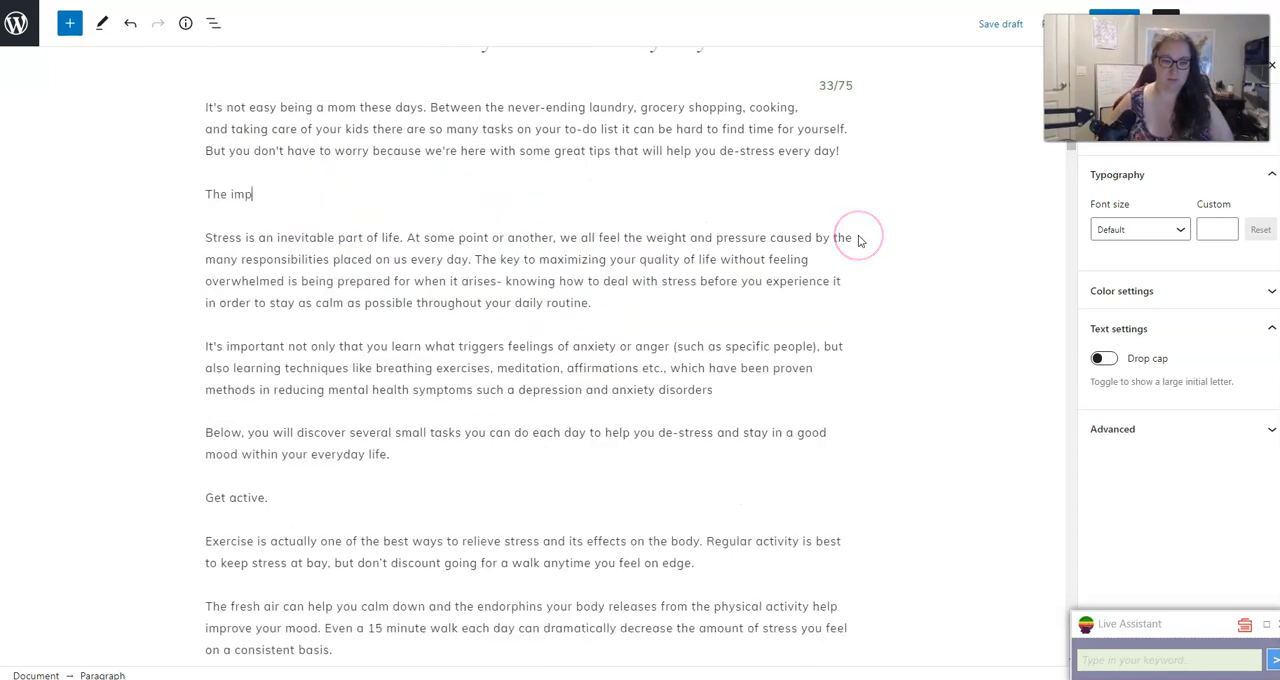
# Step: Retitle the section 'The importance of having a daily routine' and convert it to a Heading block
pyautogui.write('ortance of having a routin')
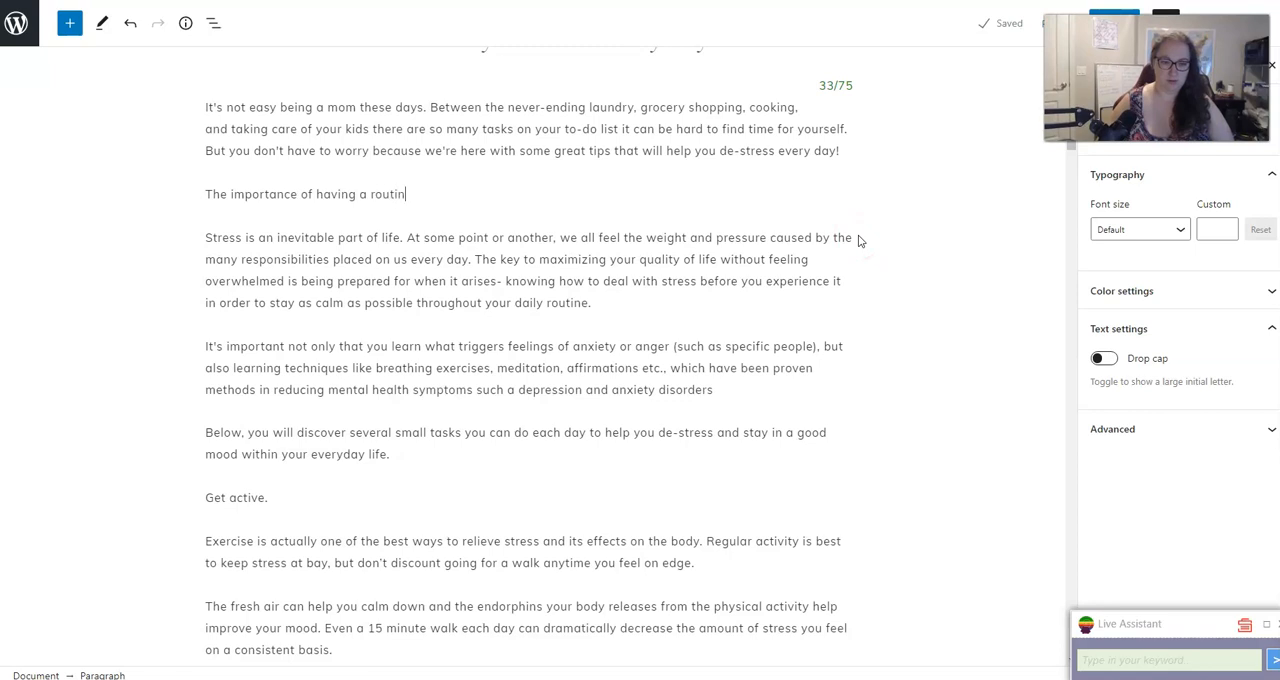
pyautogui.click(392, 194)
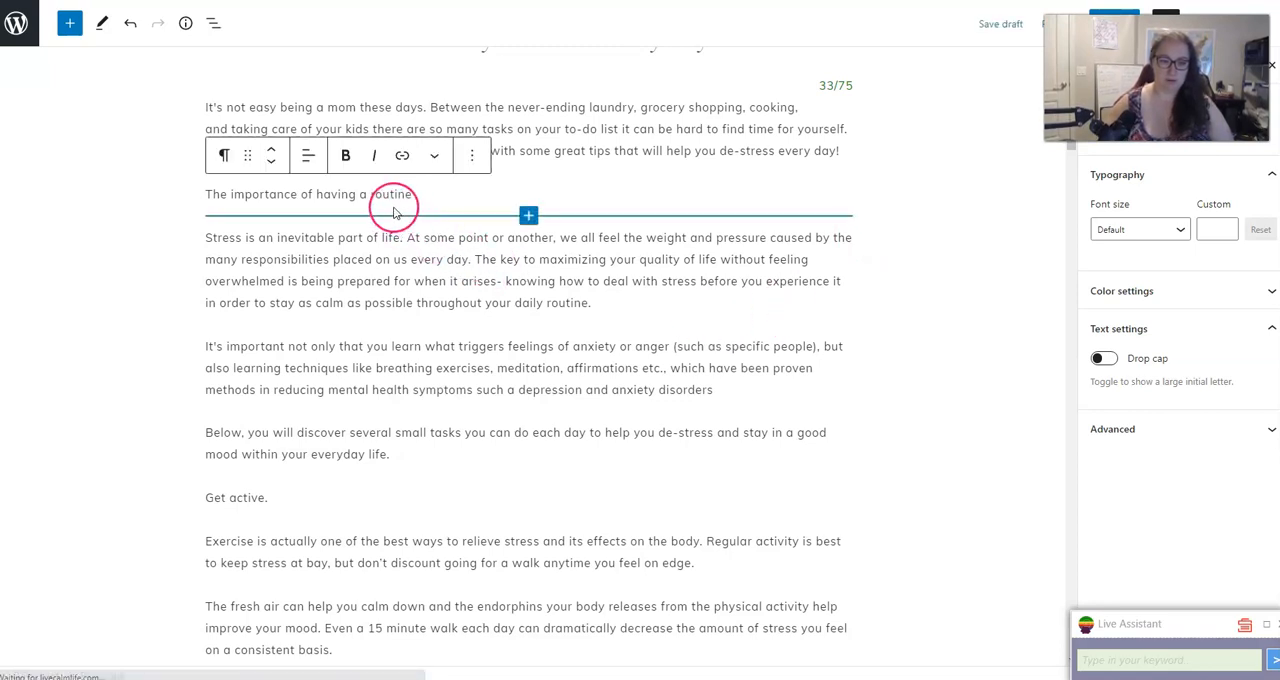
pyautogui.click(390, 194)
pyautogui.write('daily ')
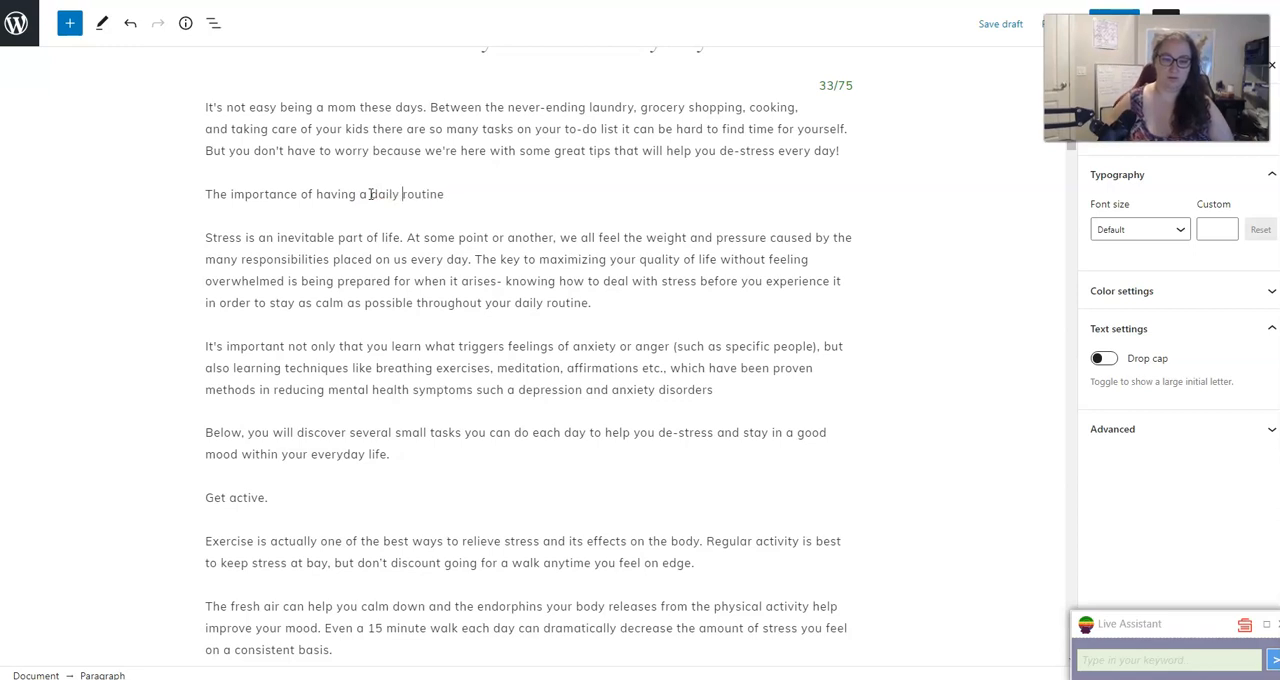
pyautogui.moveTo(240, 194); pyautogui.dragTo(444, 194)
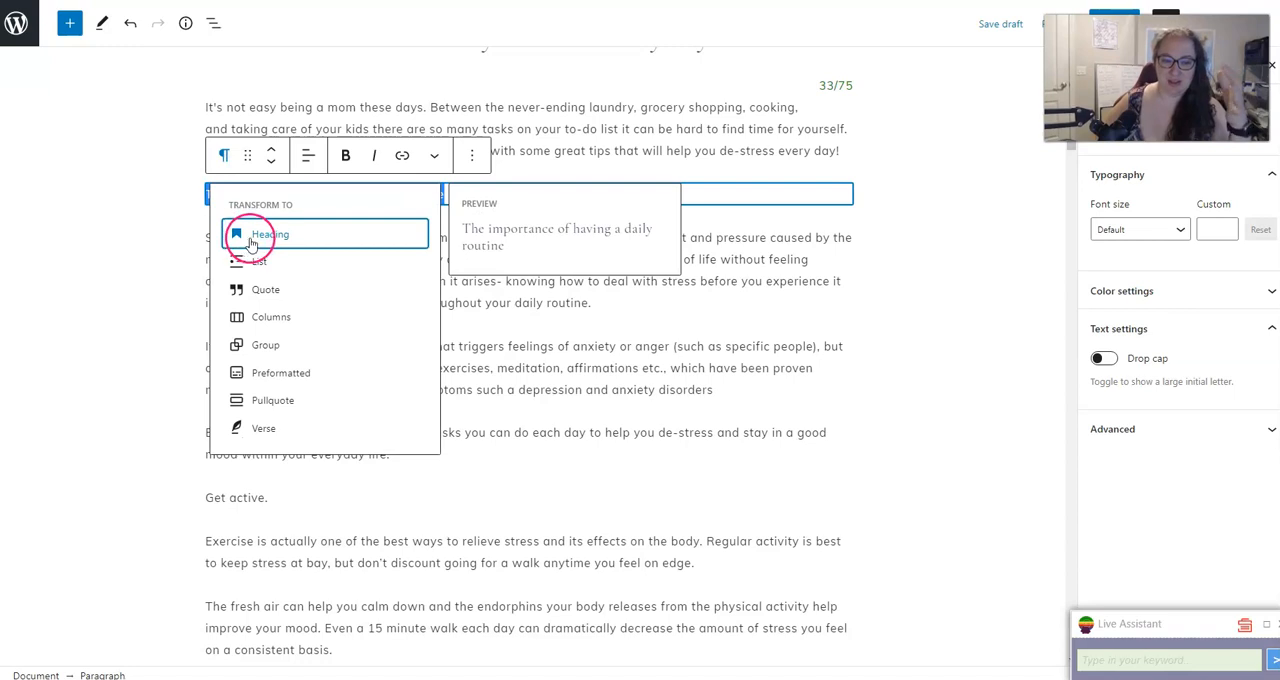
pyautogui.click(268, 232)
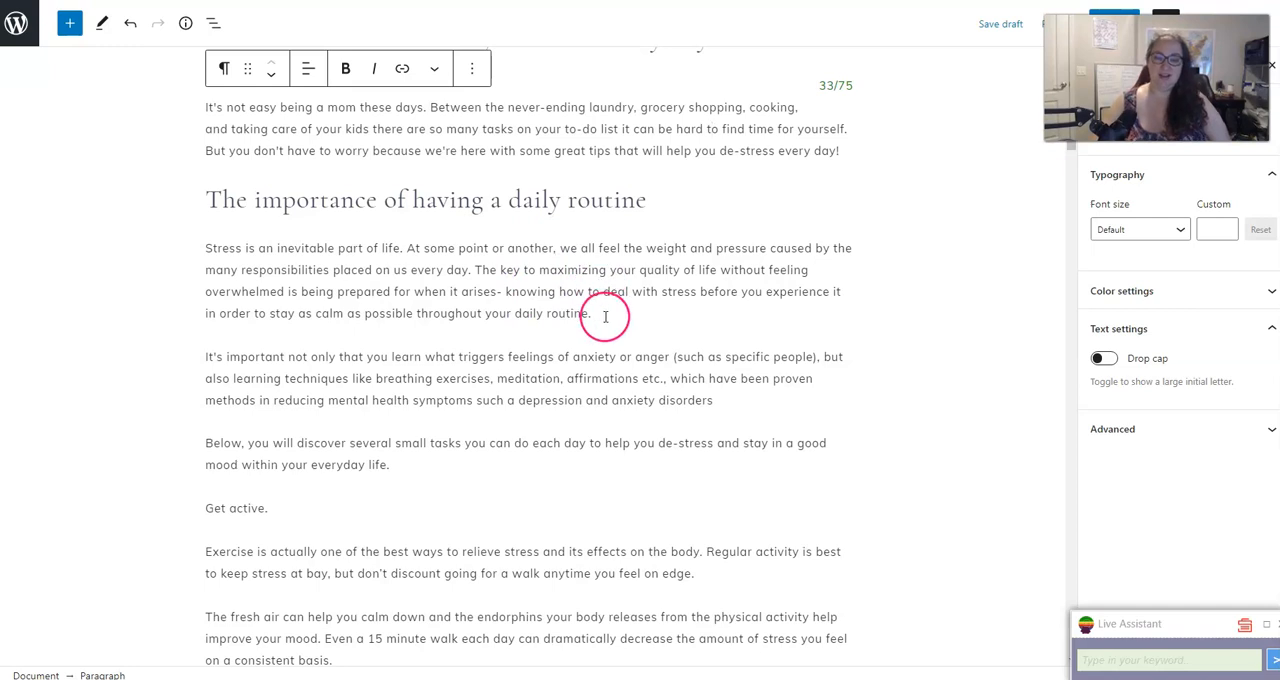
# Step: Select and copy the two exercise paragraphs under 'Get active' for rewriting
pyautogui.scroll(-3)
pyautogui.write('.')
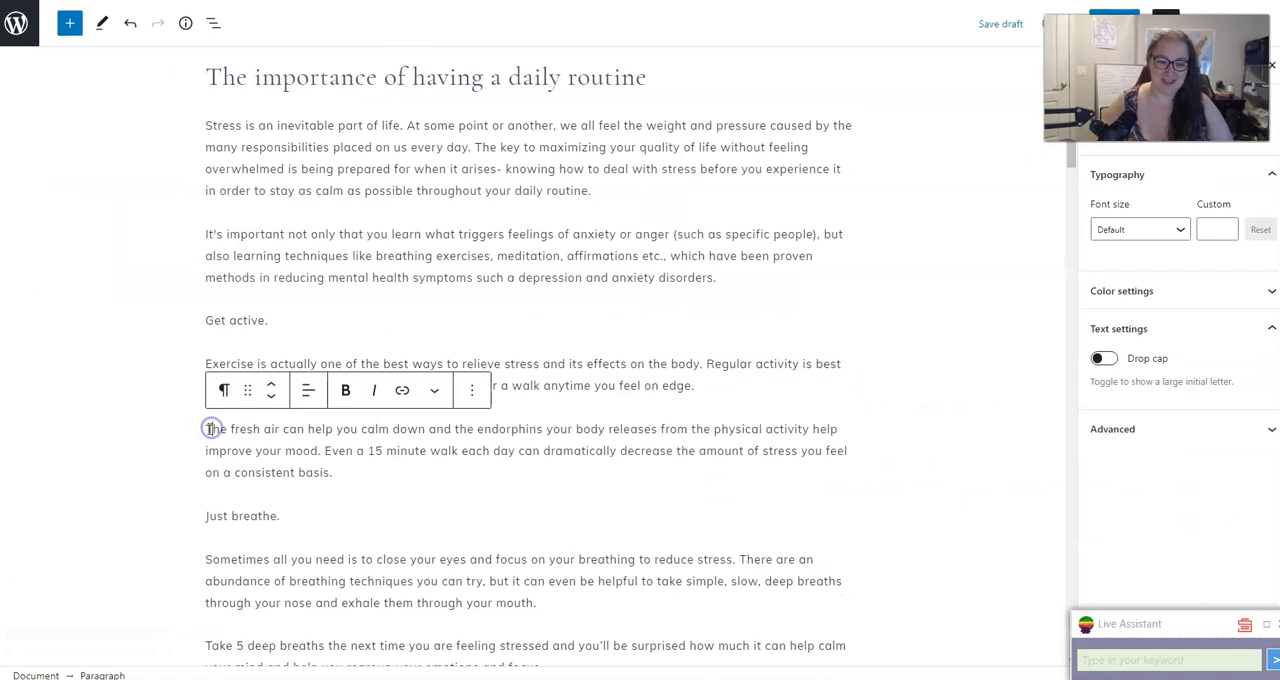
pyautogui.moveTo(208, 428); pyautogui.dragTo(332, 472)
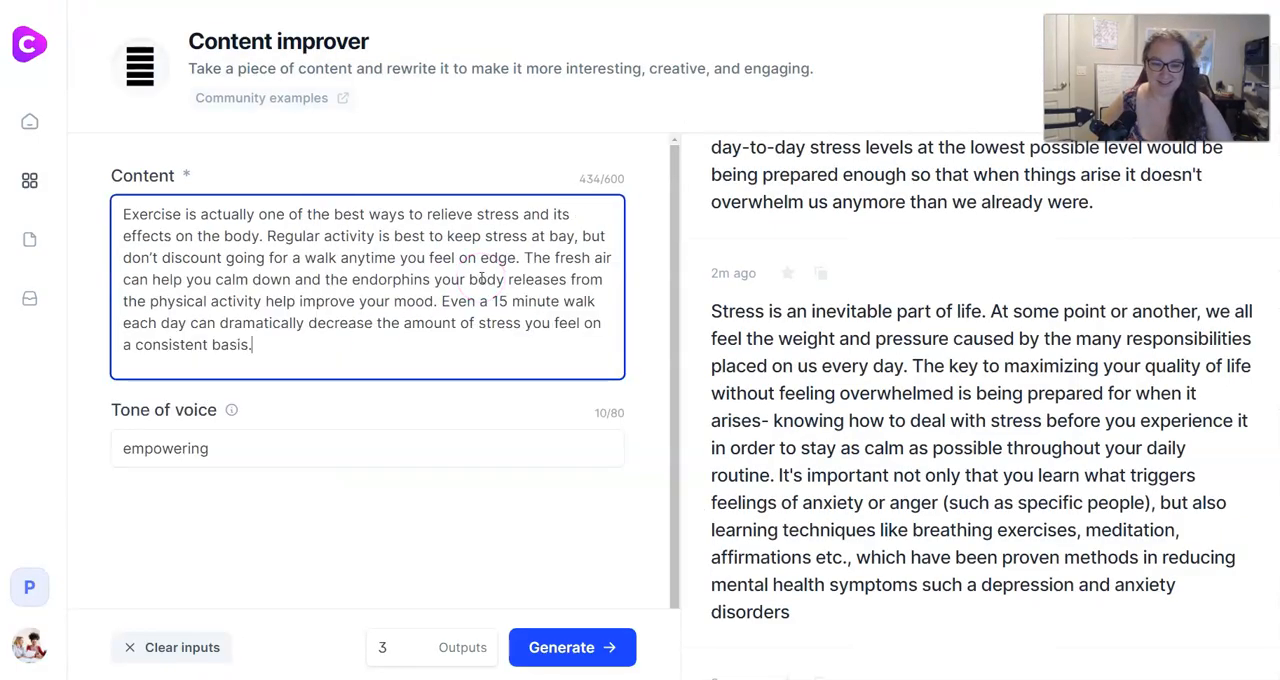
# Step: Generate empowering Content improver rewrites of the exercise paragraphs and copy the chosen one
pyautogui.click(572, 648)
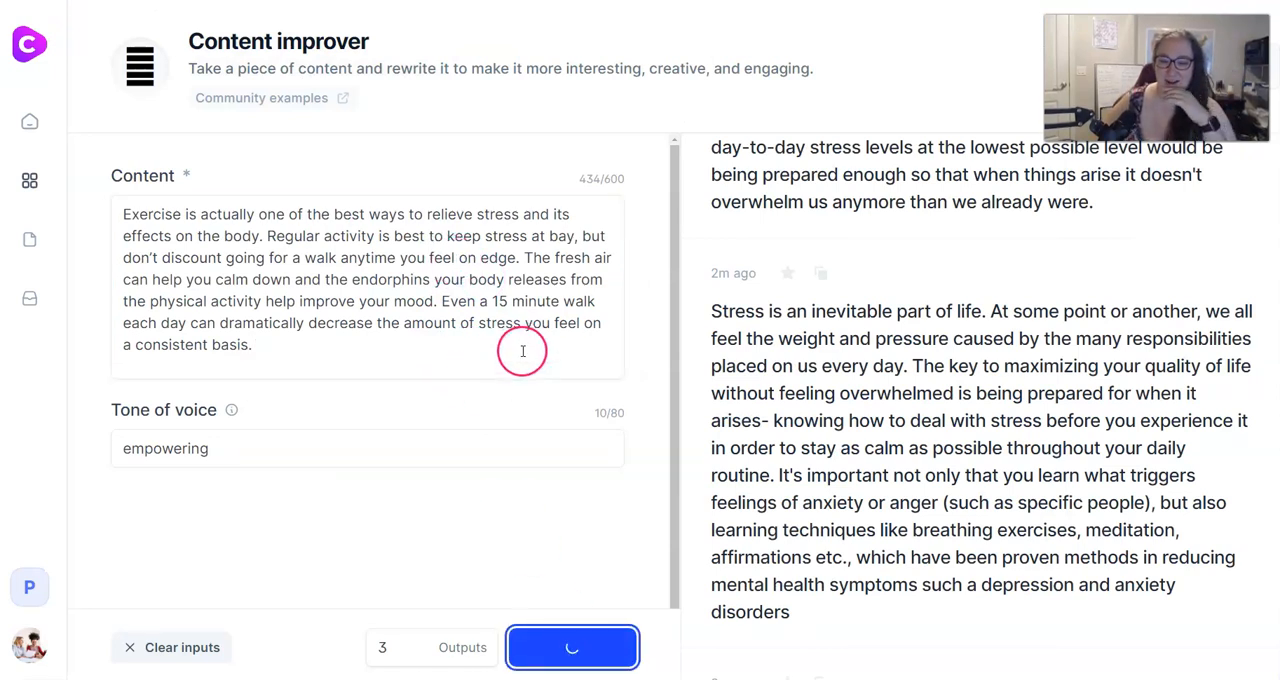
pyautogui.moveTo(530, 360)
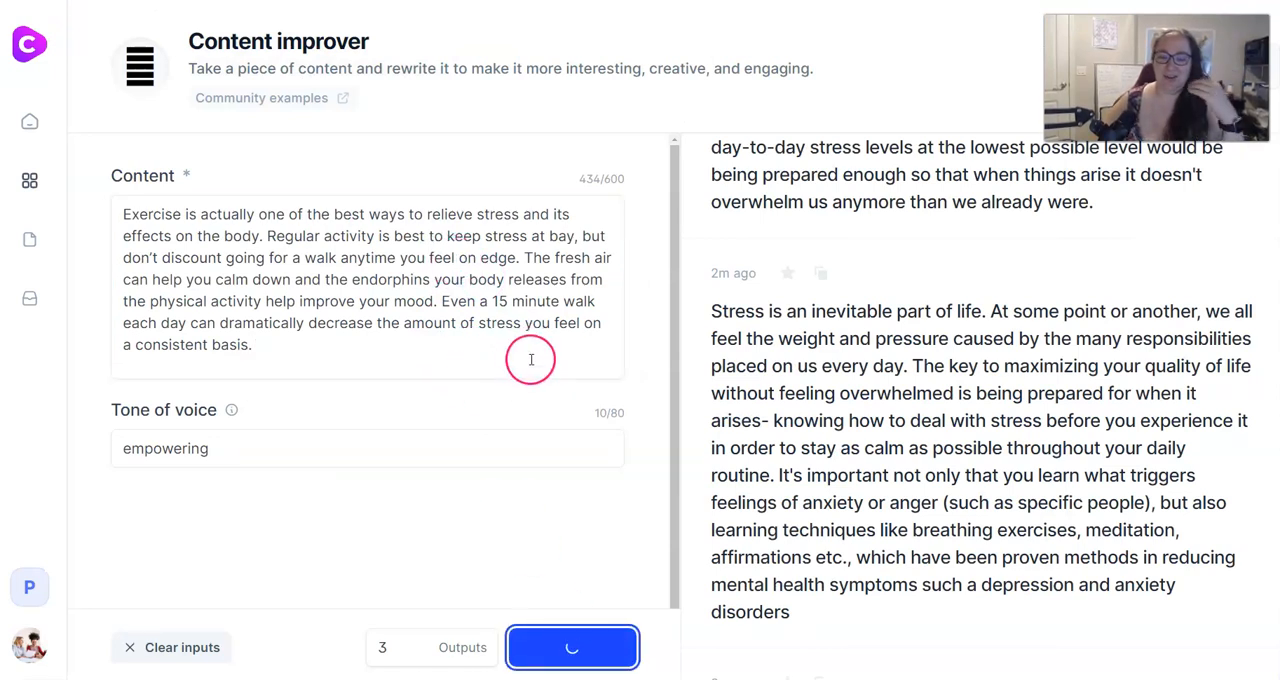
pyautogui.moveTo(520, 348)
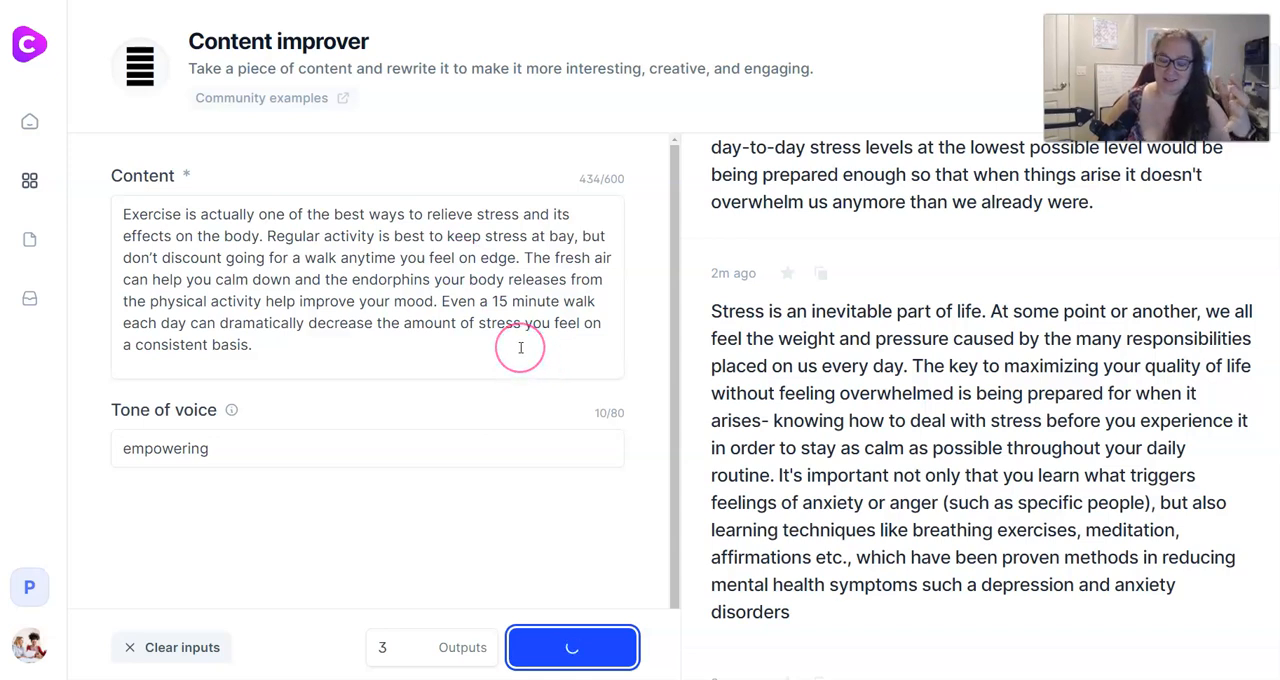
pyautogui.moveTo(564, 348)
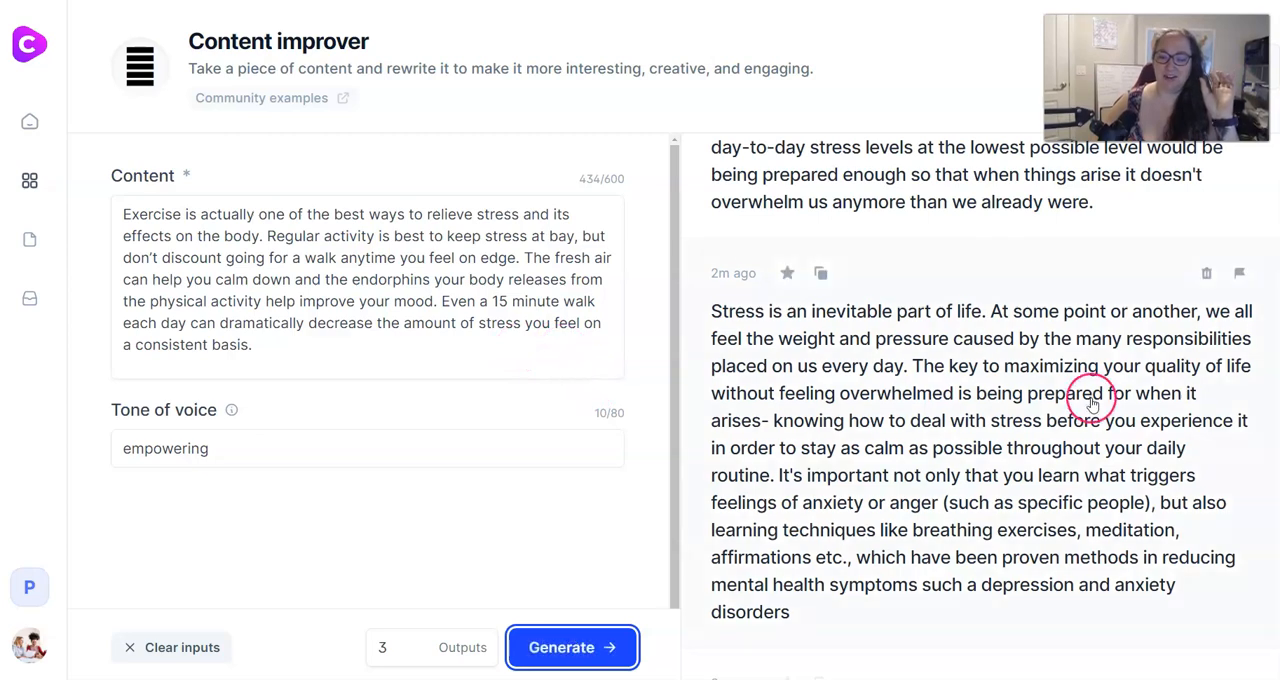
pyautogui.click(572, 648)
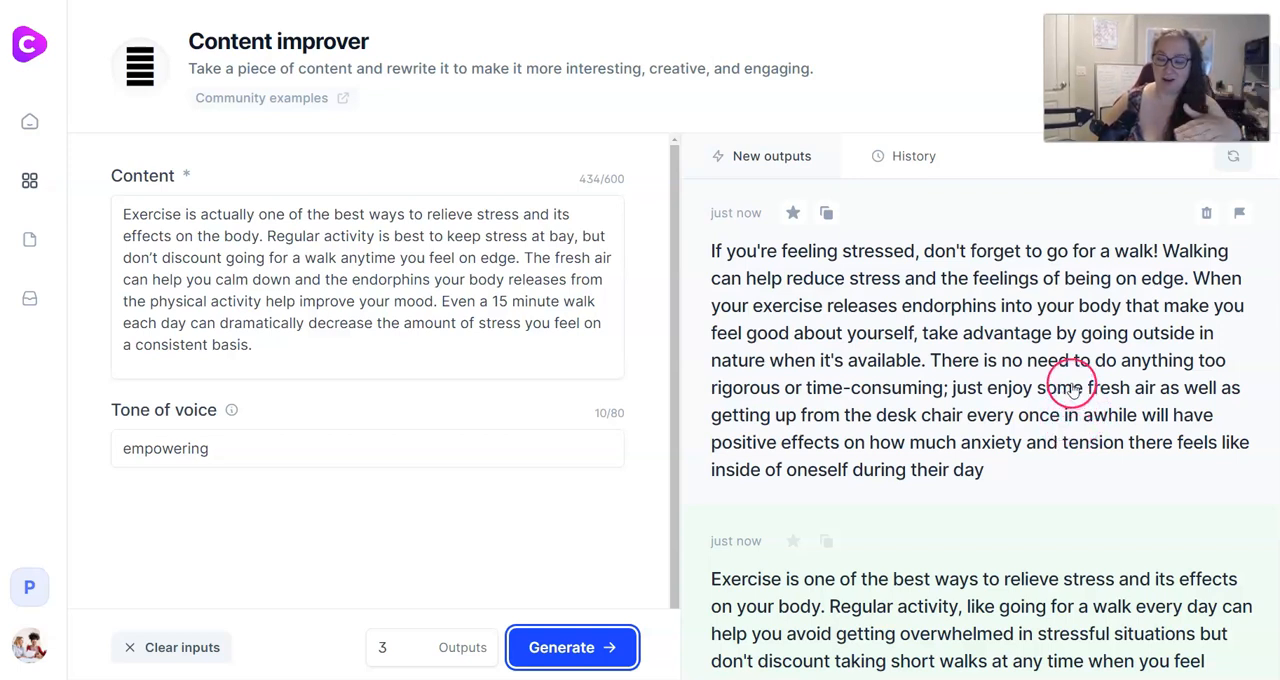
pyautogui.moveTo(784, 380)
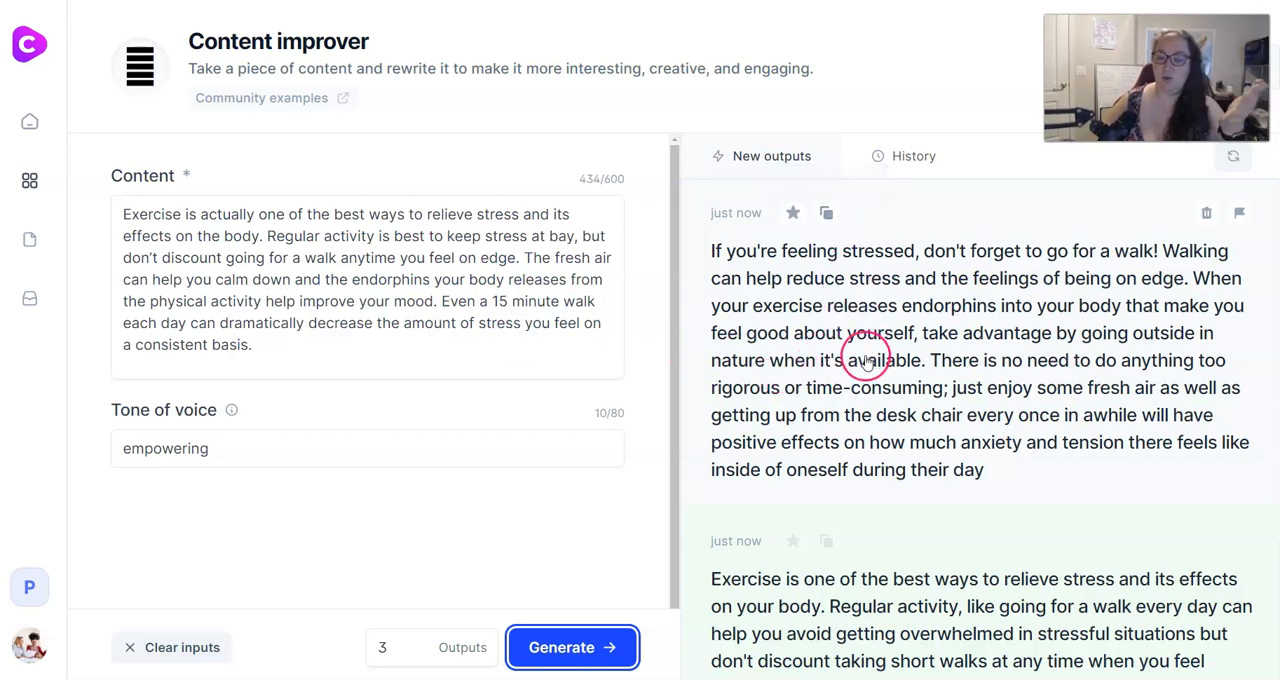
pyautogui.click(826, 212)
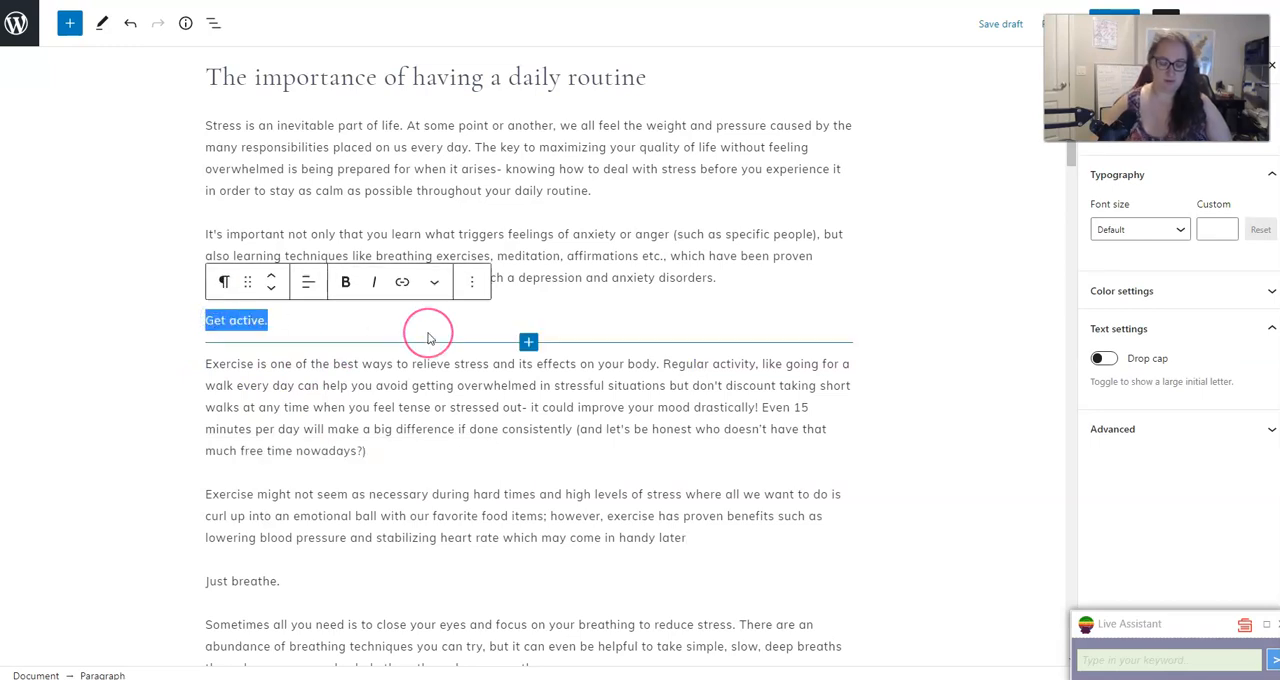
# Step: Retitle 'Get active.' as 'Benefits of exercising for stress' and make it a Heading block
pyautogui.write('Benefits of exerc')
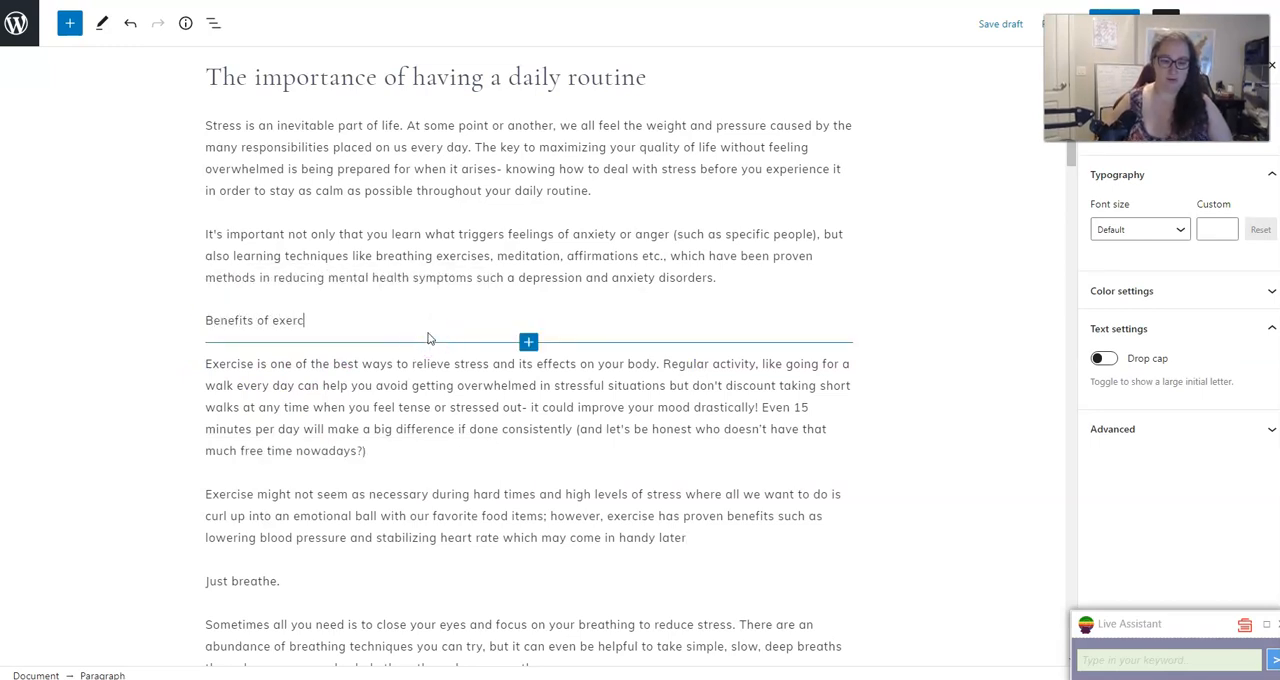
pyautogui.write('ising for stress')
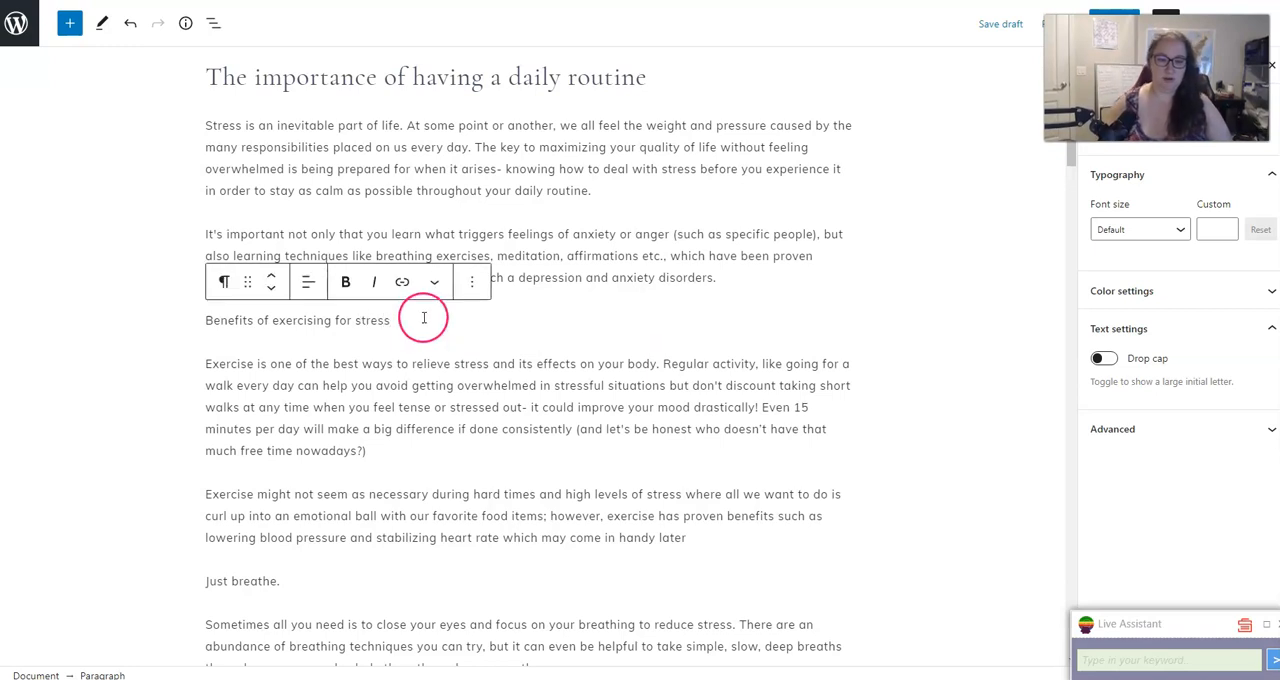
pyautogui.click(224, 280)
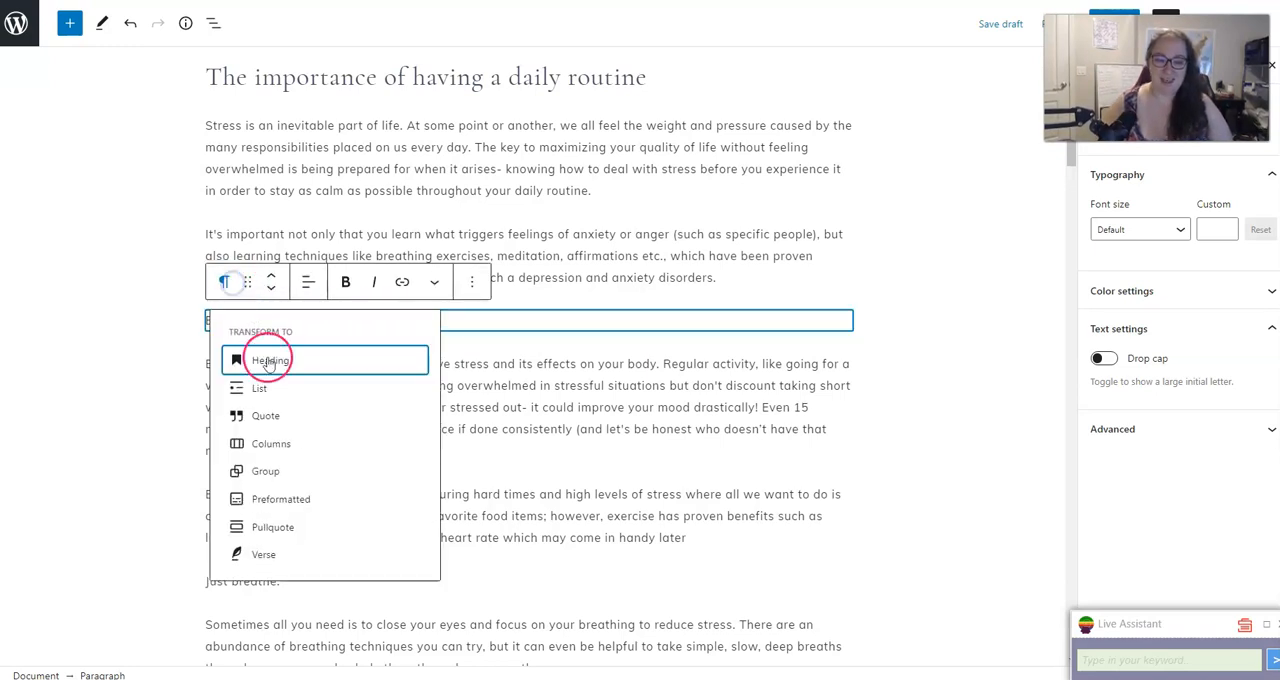
pyautogui.click(270, 360)
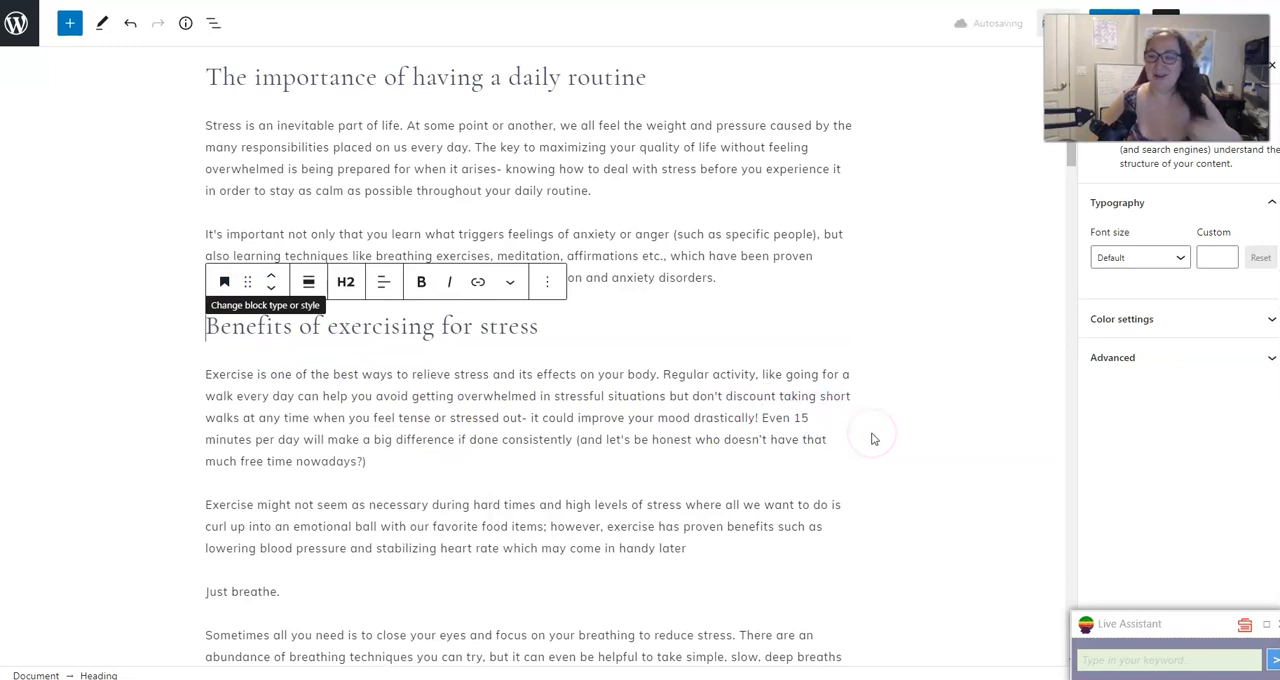
pyautogui.scroll(-3)
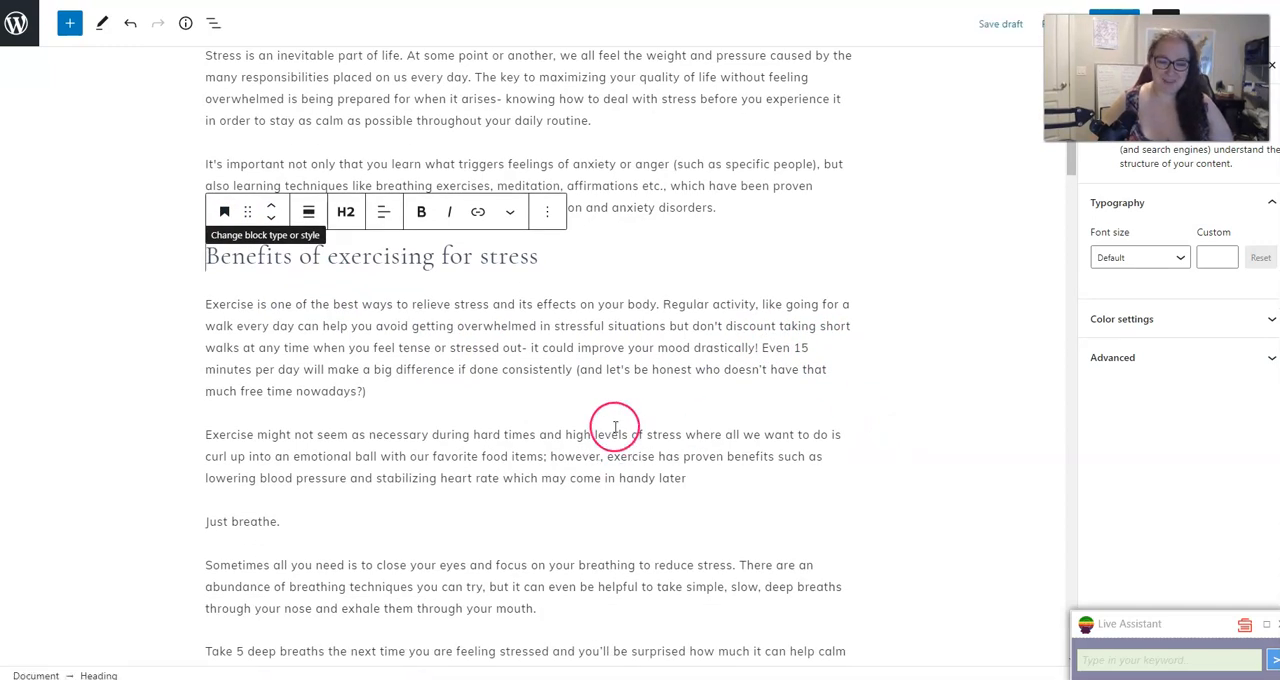
pyautogui.scroll(-3)
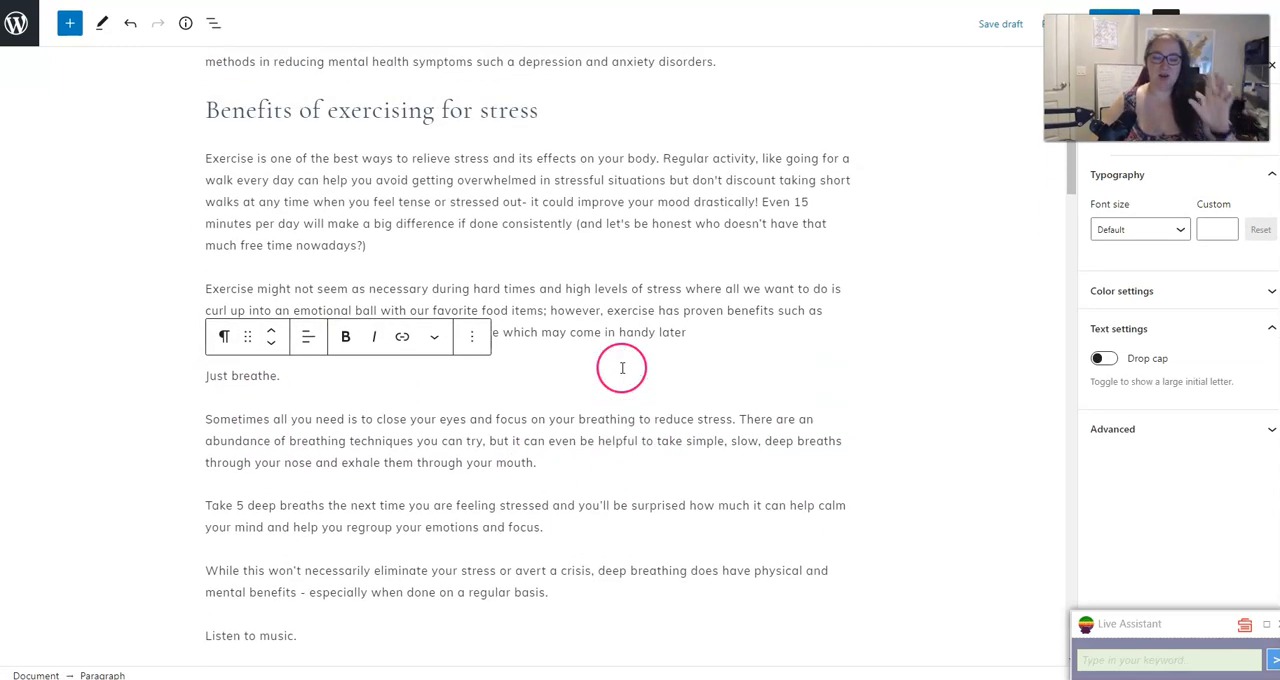
# Step: Retype 'Just breathe.' as 'Deep breathing for stress relief' and make it a heading
pyautogui.scroll(-3)
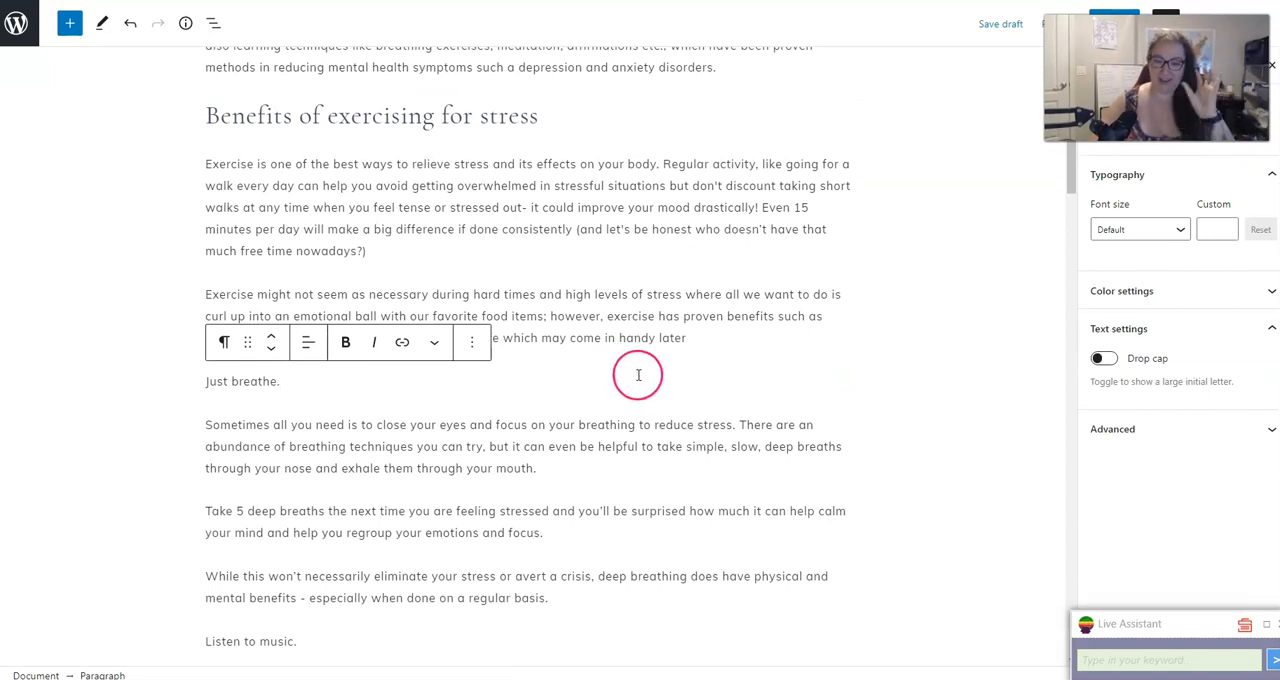
pyautogui.moveTo(636, 356)
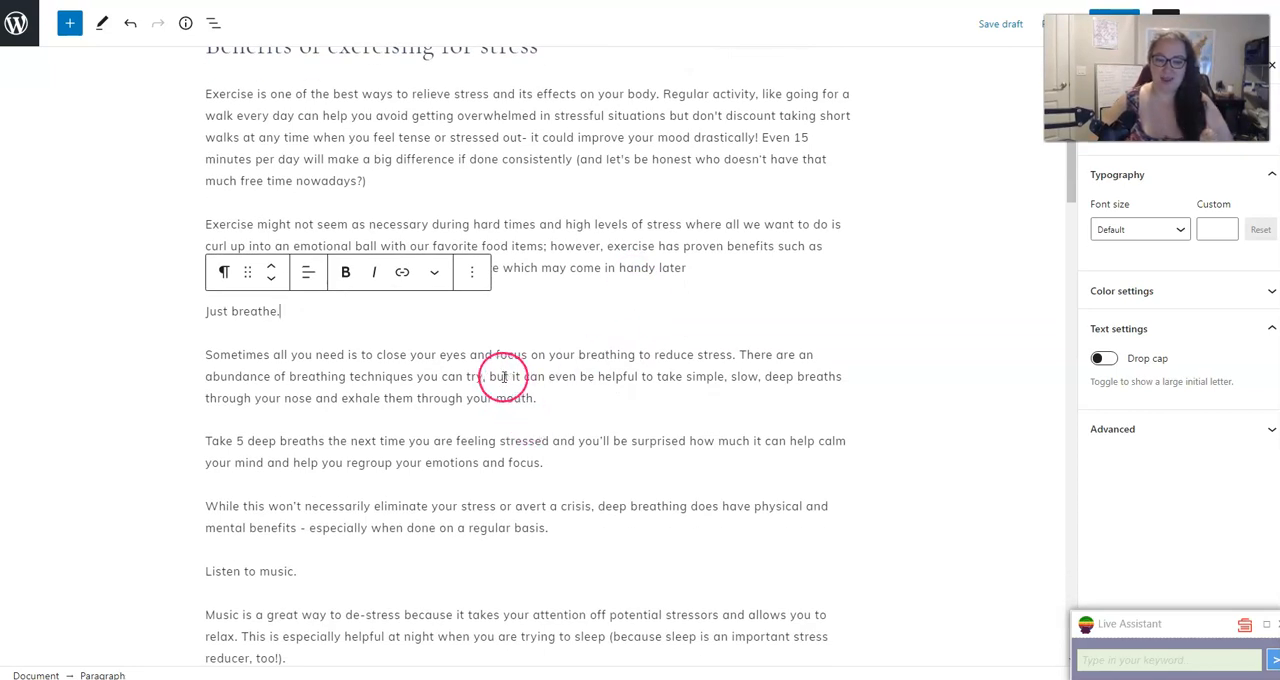
pyautogui.scroll(-3)
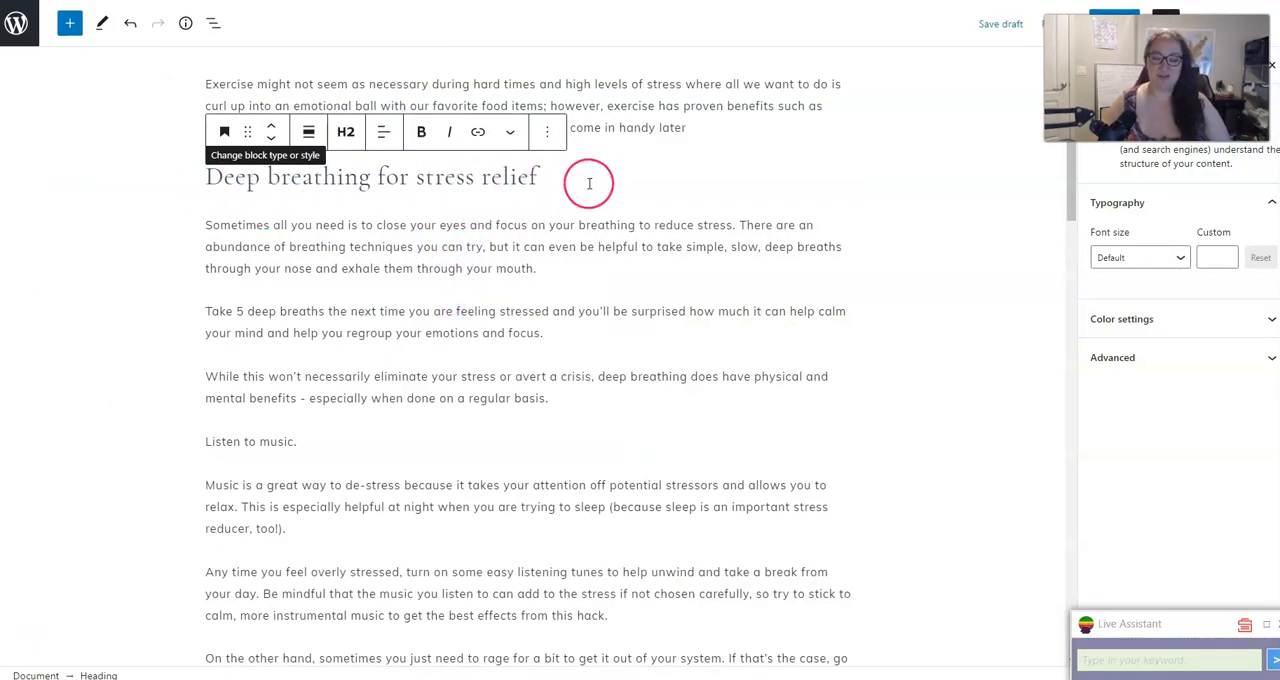
pyautogui.click(536, 268)
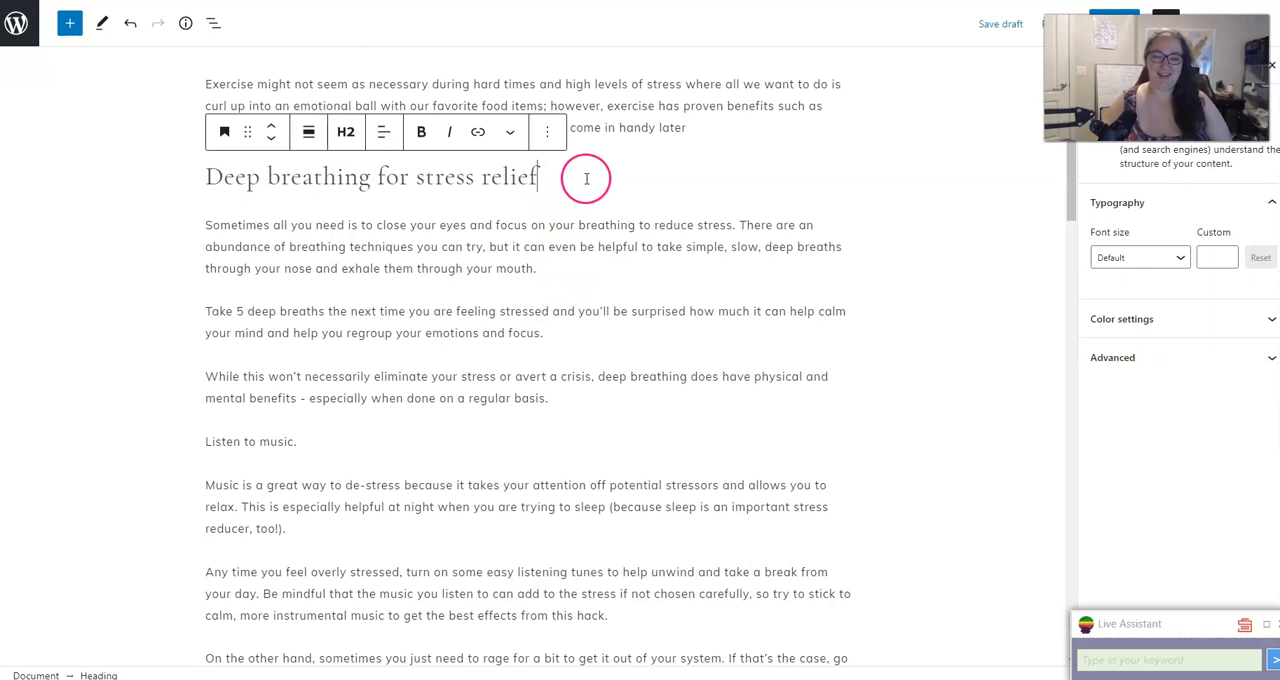
pyautogui.moveTo(386, 316)
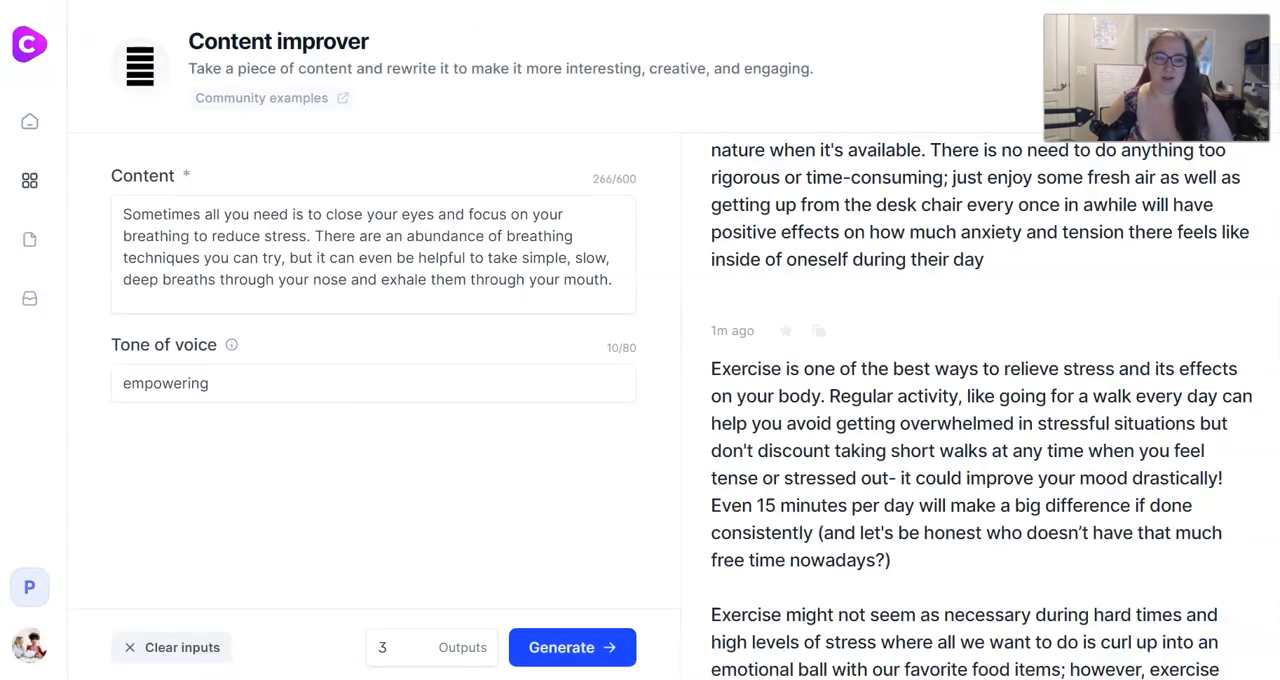
# Step: Generate rewrites of the 'Sometimes all you need' breathing paragraph and copy the preferred one
pyautogui.click(572, 648)
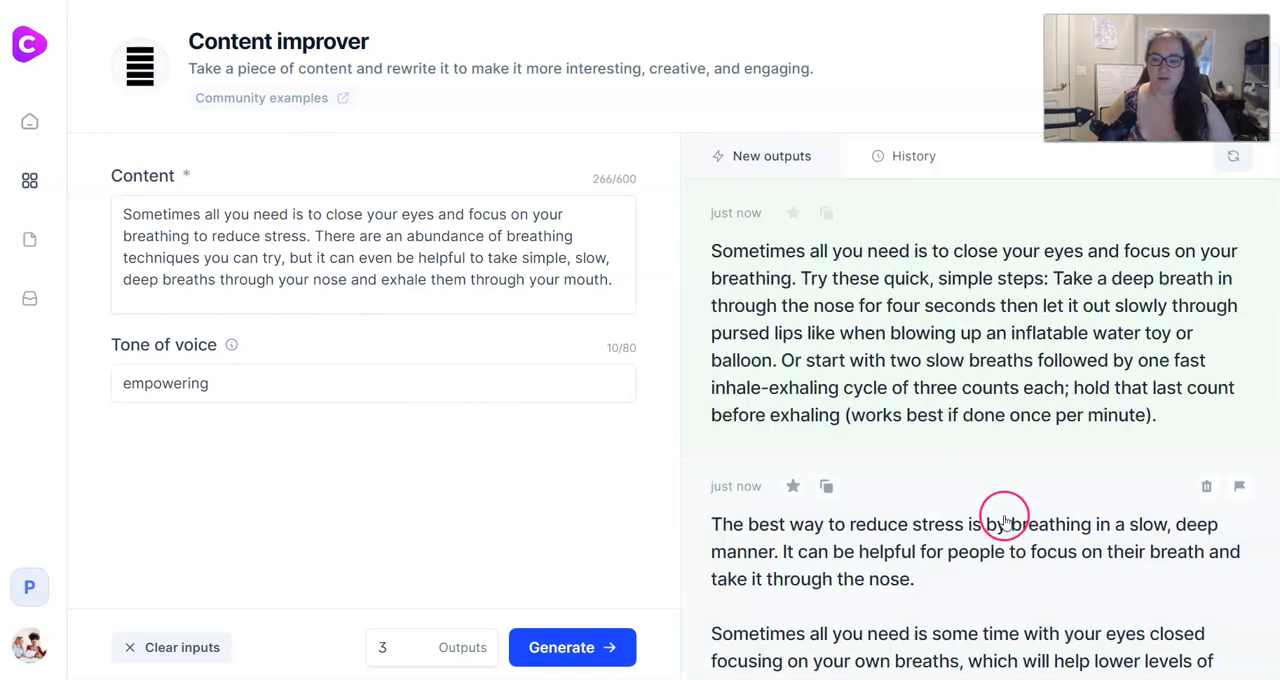
pyautogui.moveTo(984, 416)
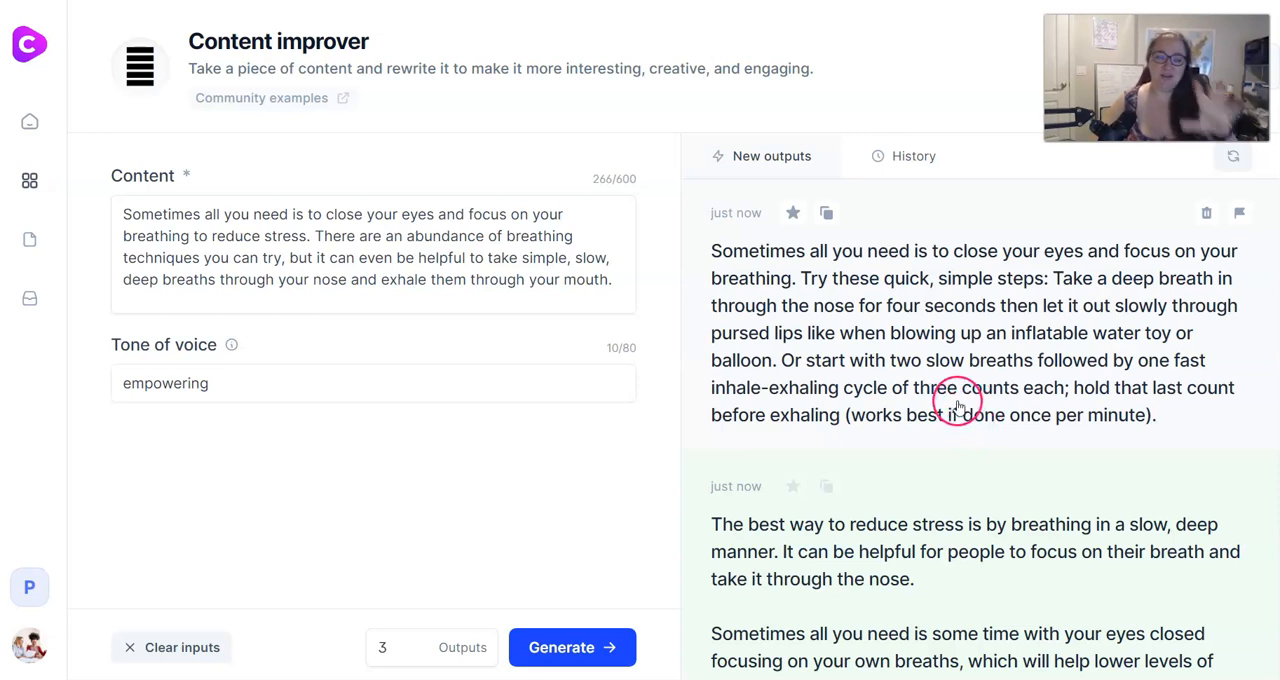
pyautogui.moveTo(868, 264)
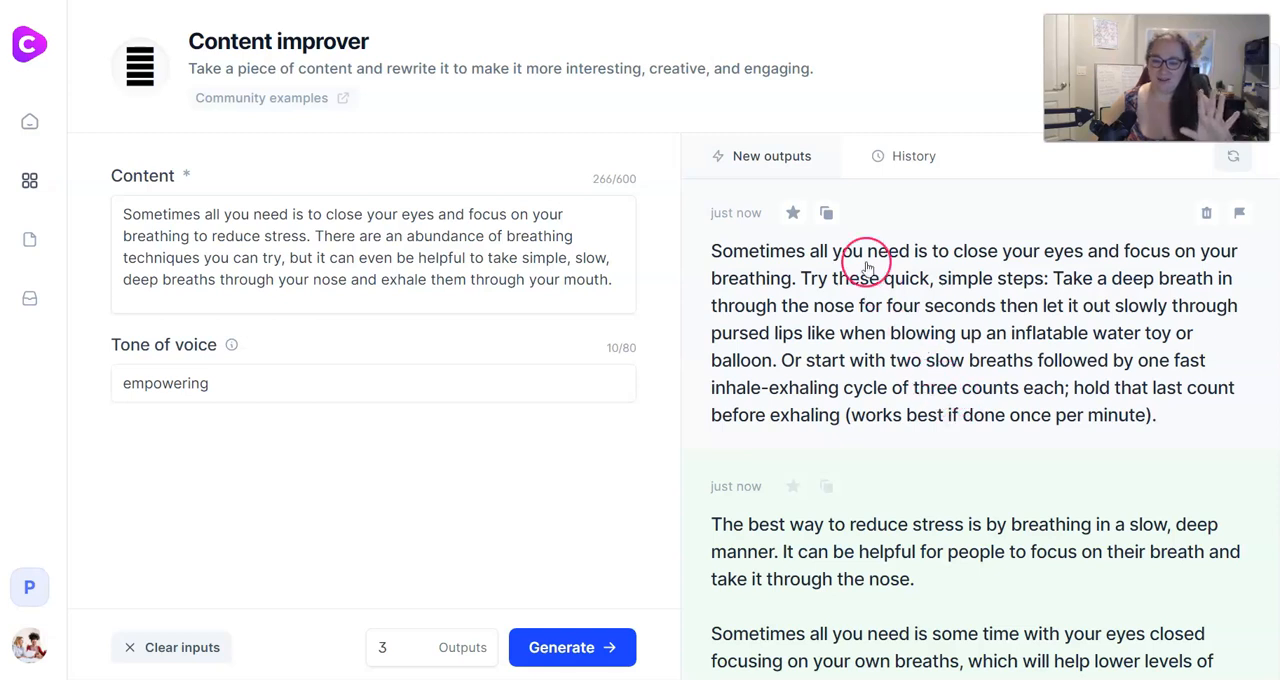
pyautogui.scroll(-3)
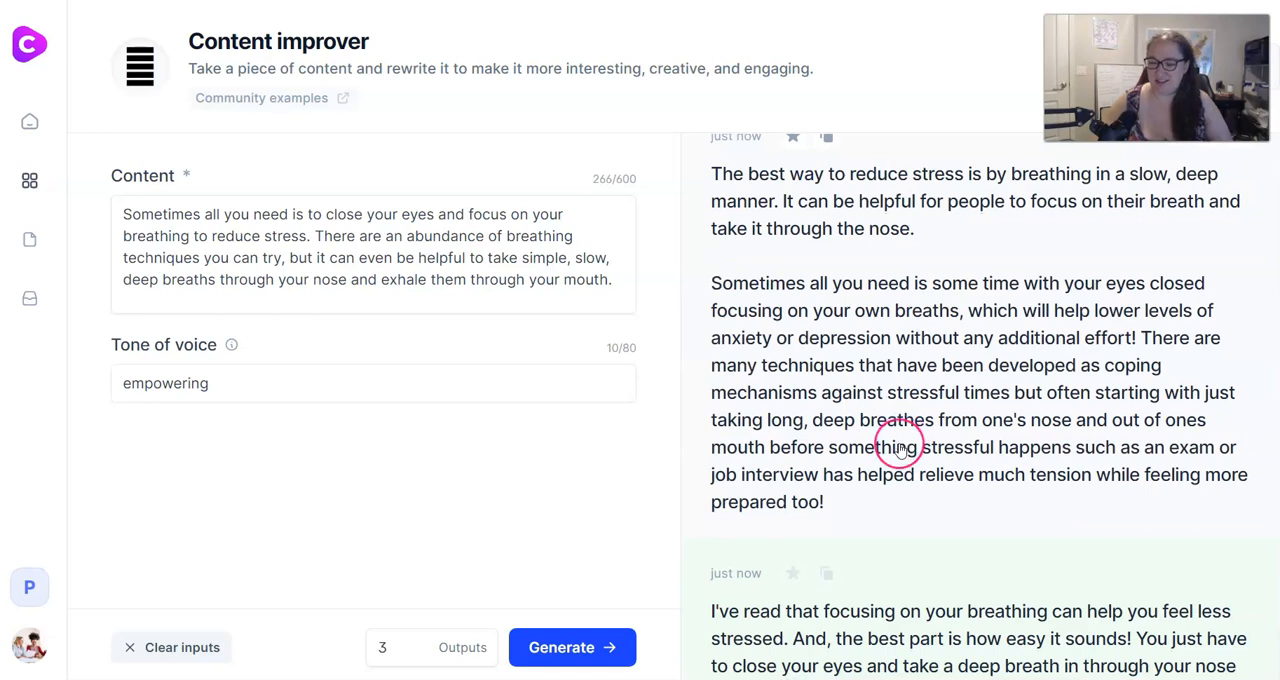
pyautogui.scroll(-3)
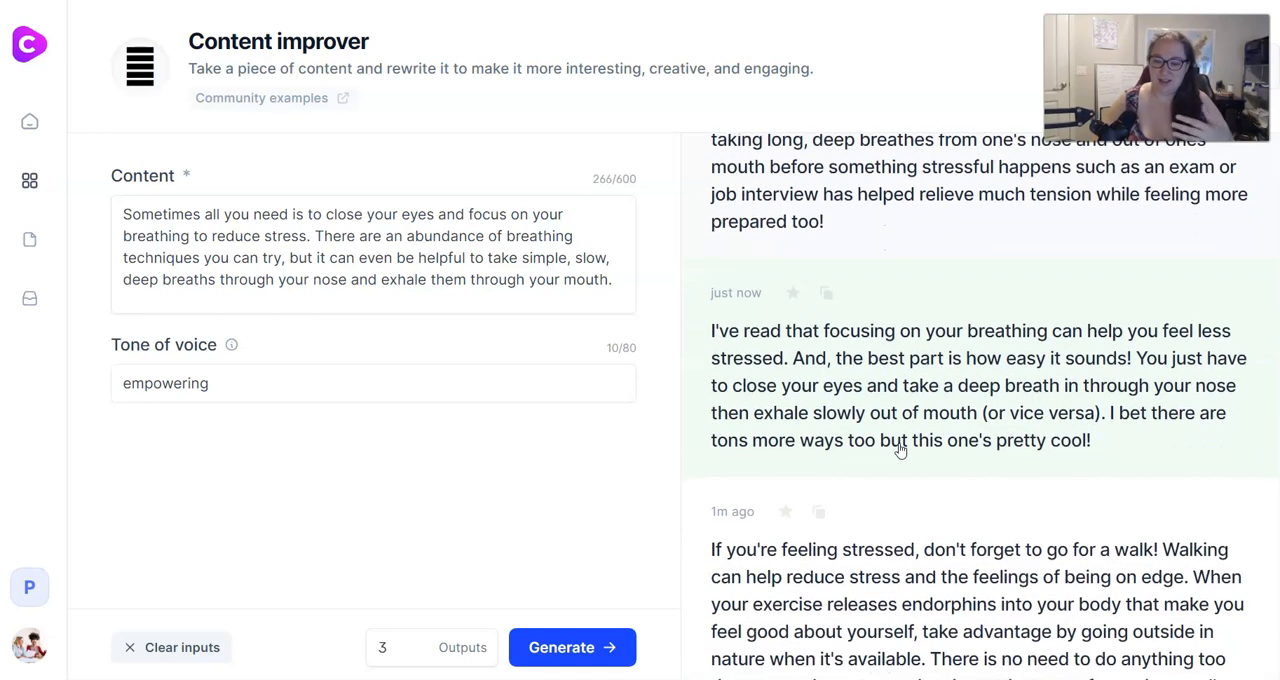
pyautogui.click(572, 648)
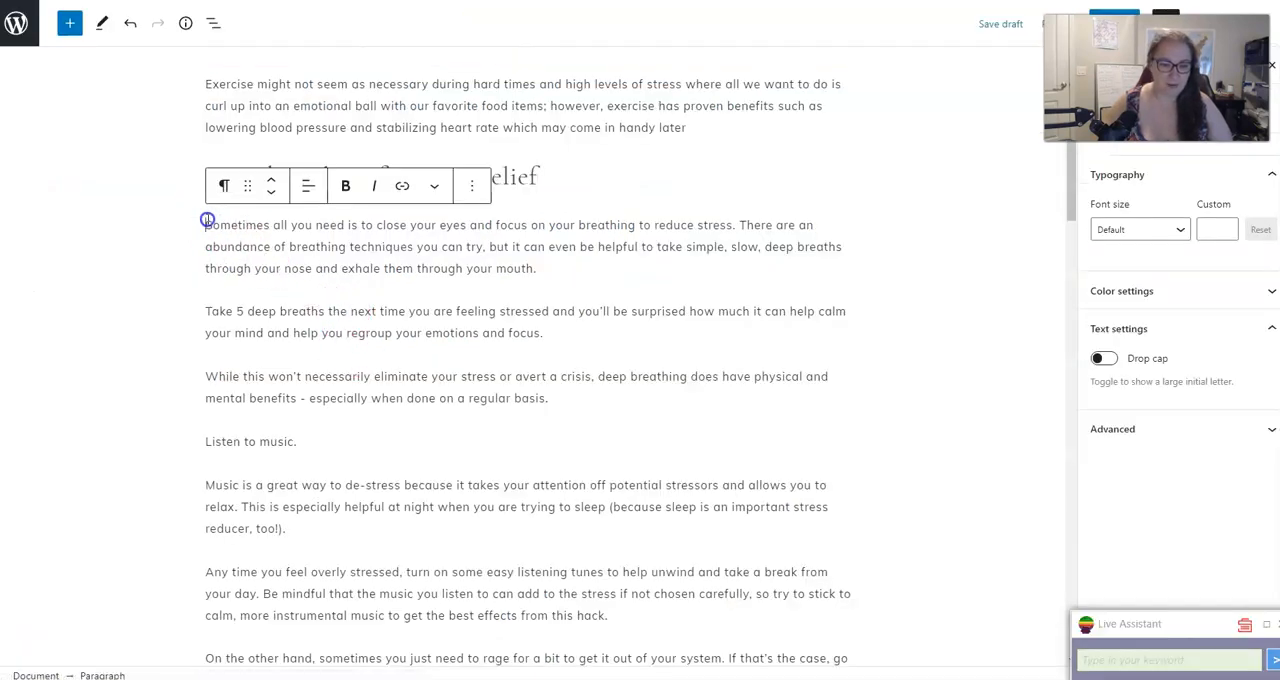
# Step: Paste the rewrite over the deep-breathing paragraph, check word count in Details, make 'Listen to music.' a heading
pyautogui.moveTo(206, 220); pyautogui.dragTo(568, 398)
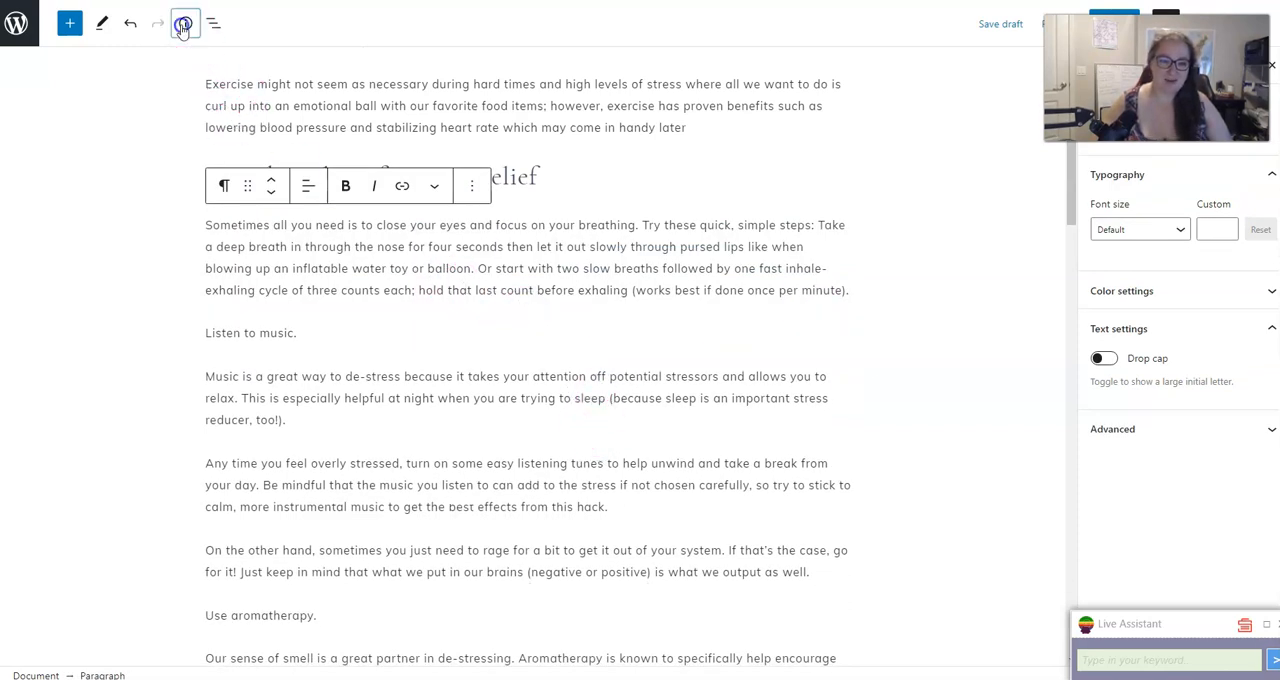
pyautogui.click(184, 24)
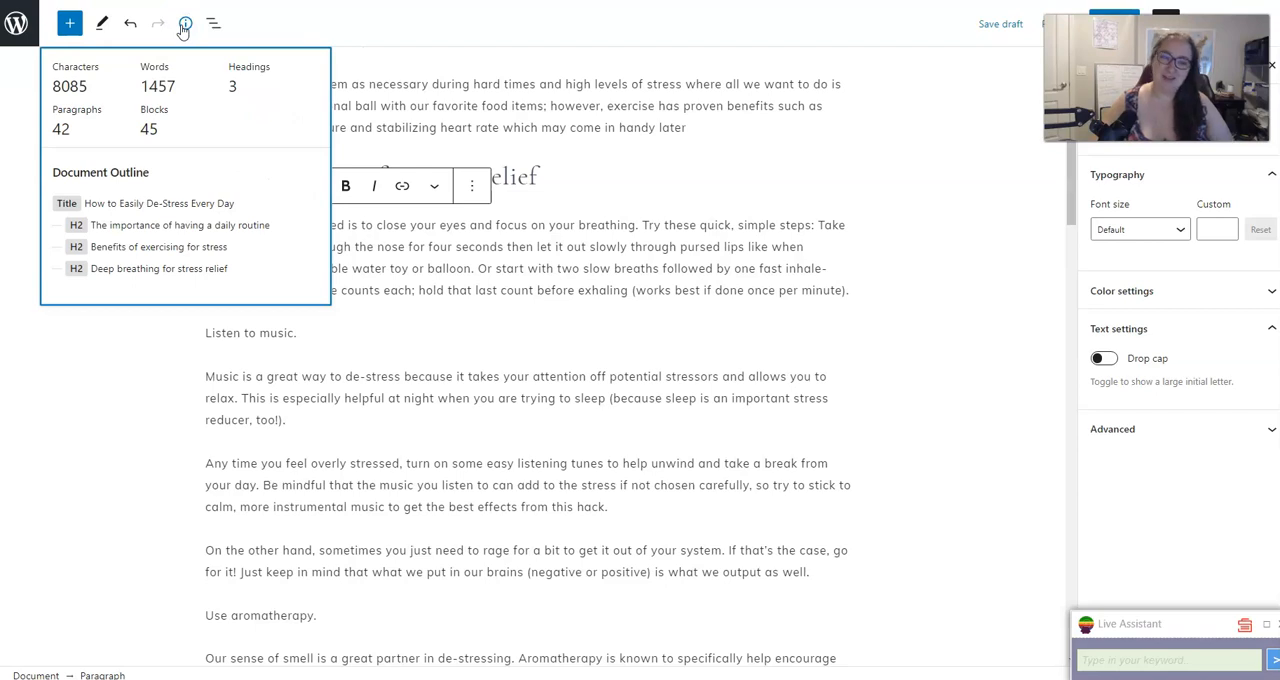
pyautogui.click(184, 24)
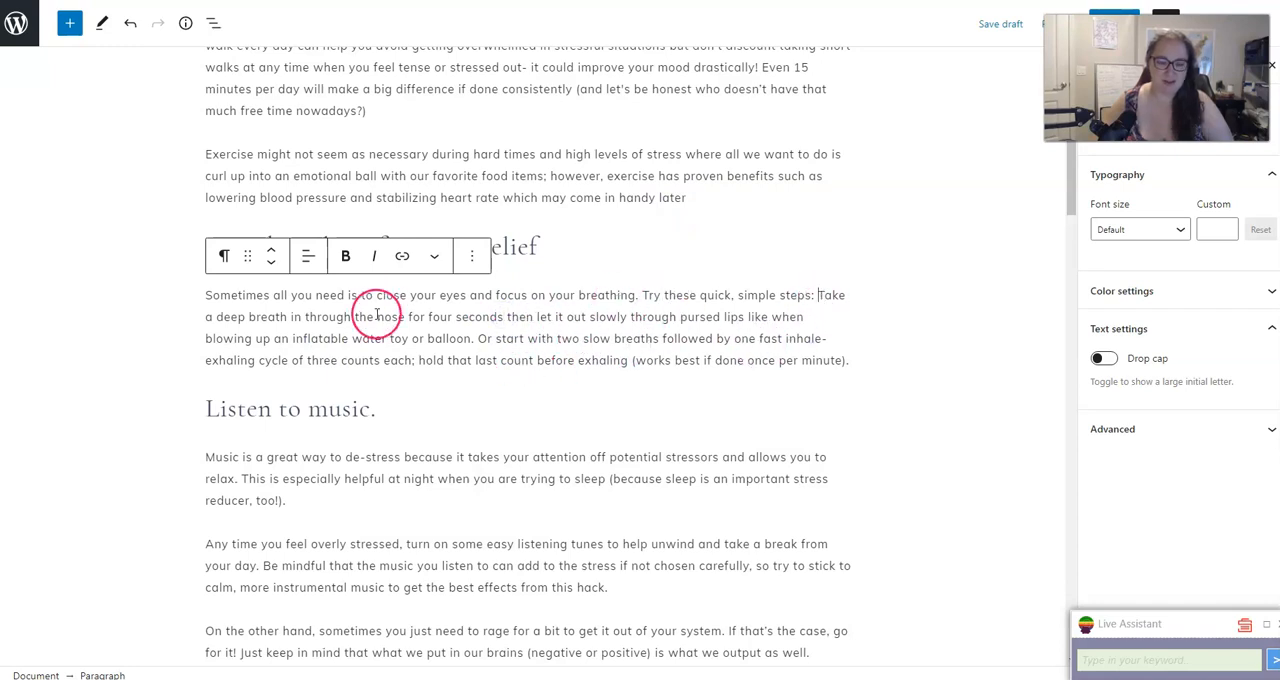
pyautogui.scroll(-3)
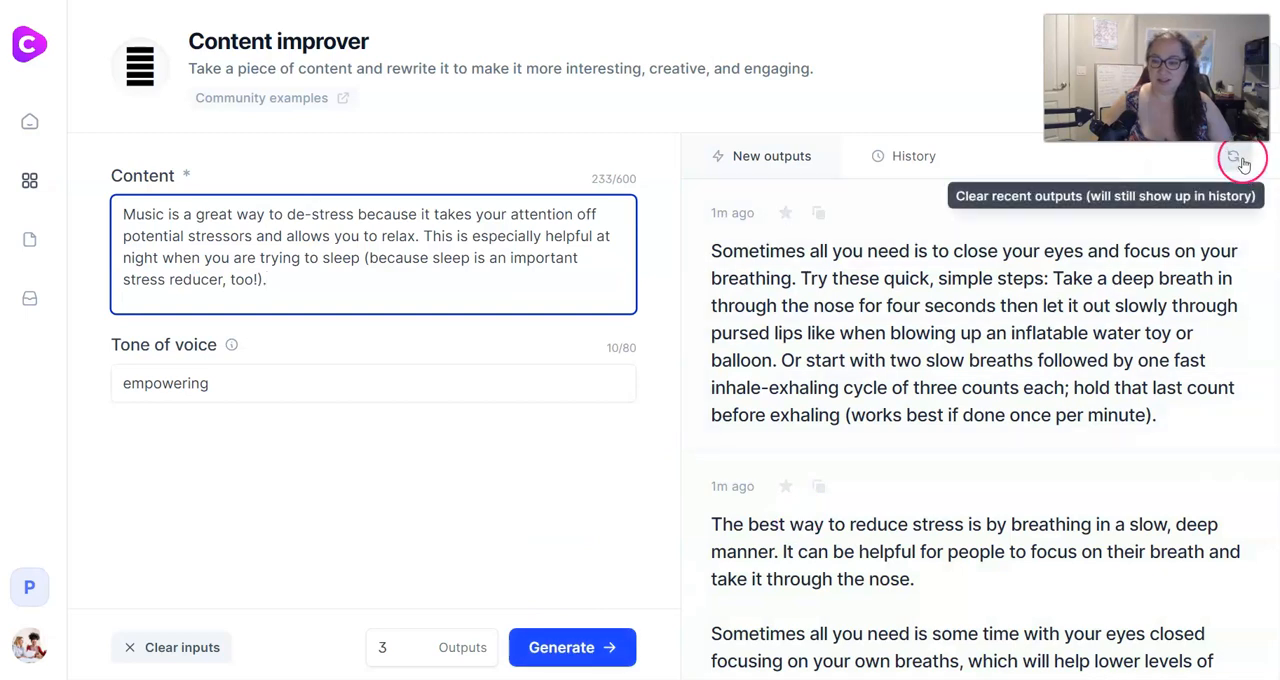
# Step: Clear recent outputs and generate rewrites of the 'Listen to music' paragraph
pyautogui.click(1240, 158)
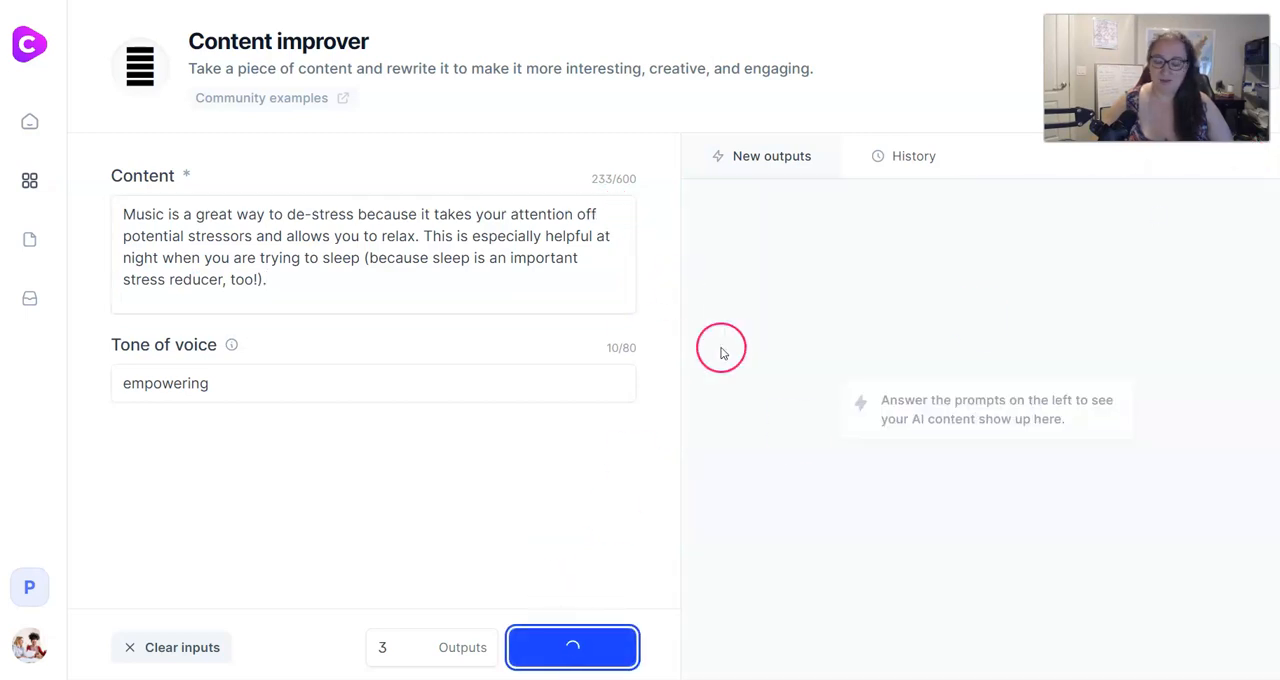
pyautogui.moveTo(796, 376)
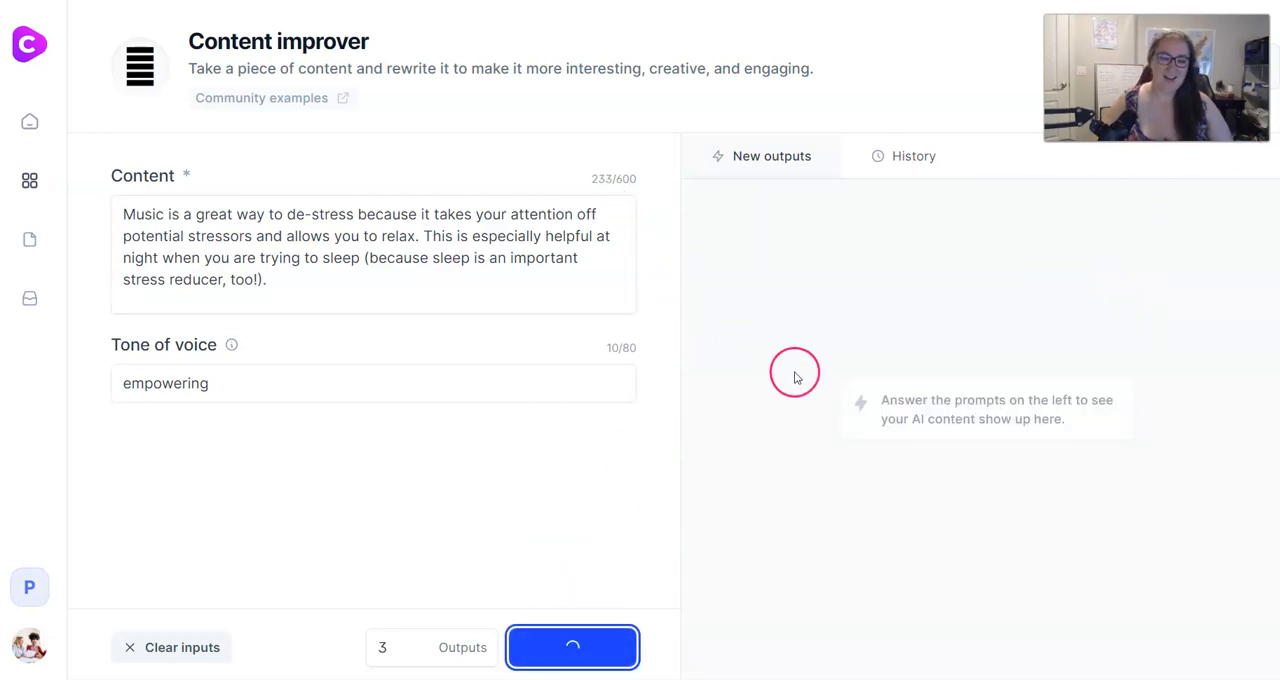
pyautogui.moveTo(650, 244)
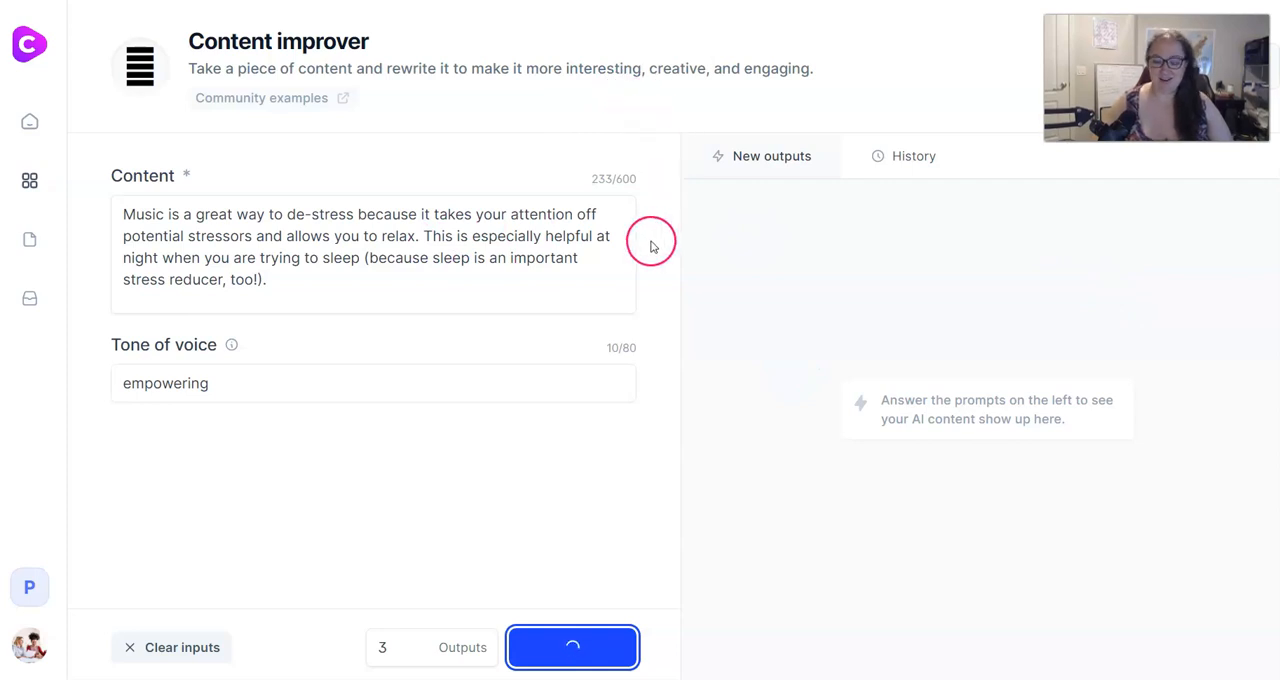
pyautogui.click(572, 648)
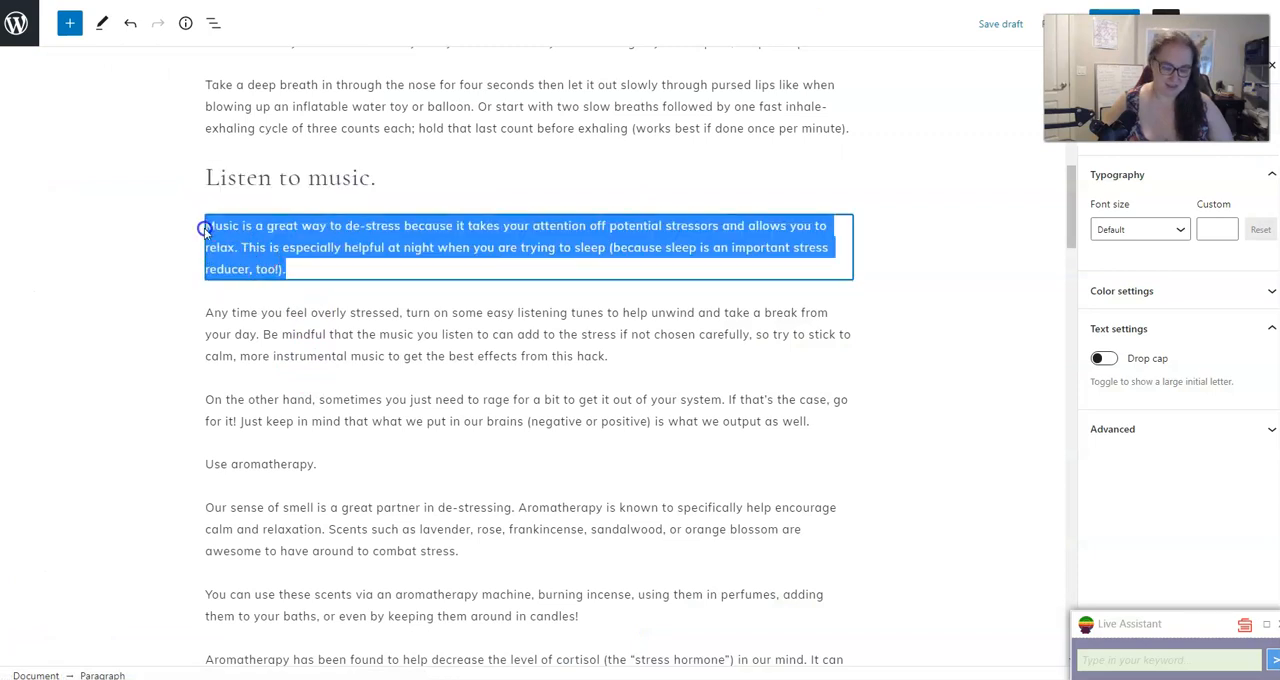
pyautogui.scroll(-3)
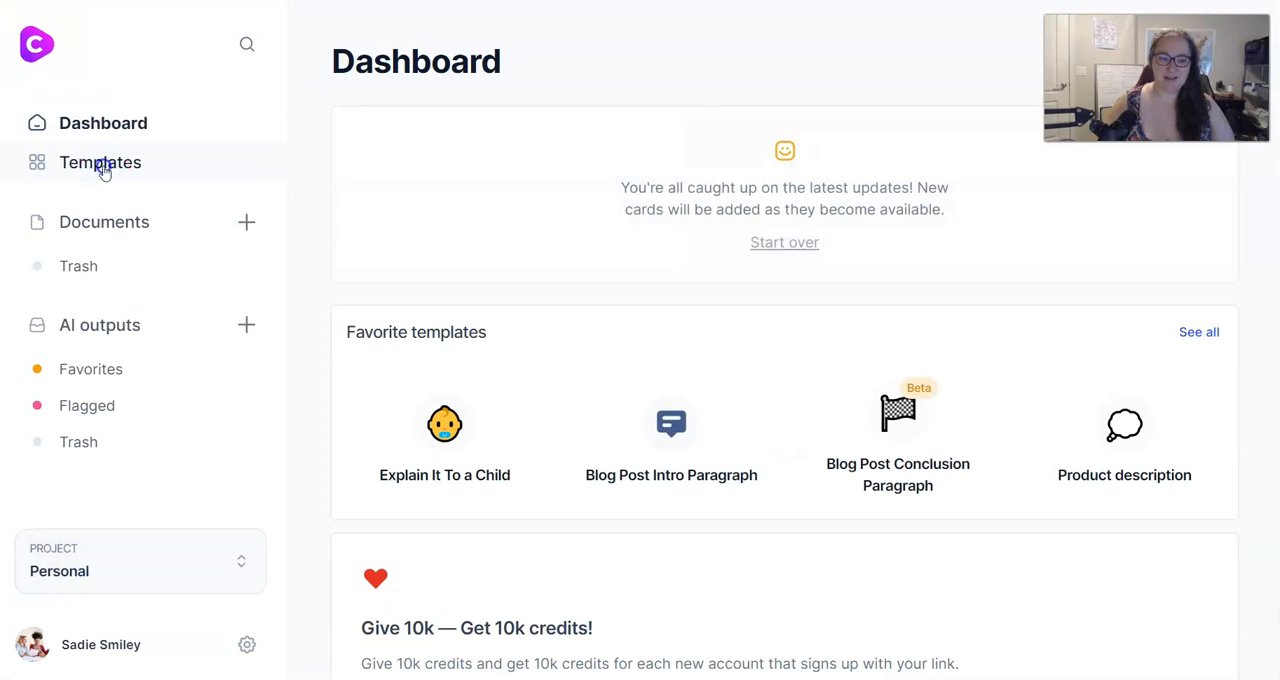
# Step: Load the Explain It To a Child template and make 'Laugh more.' a heading in the draft
pyautogui.click(100, 162)
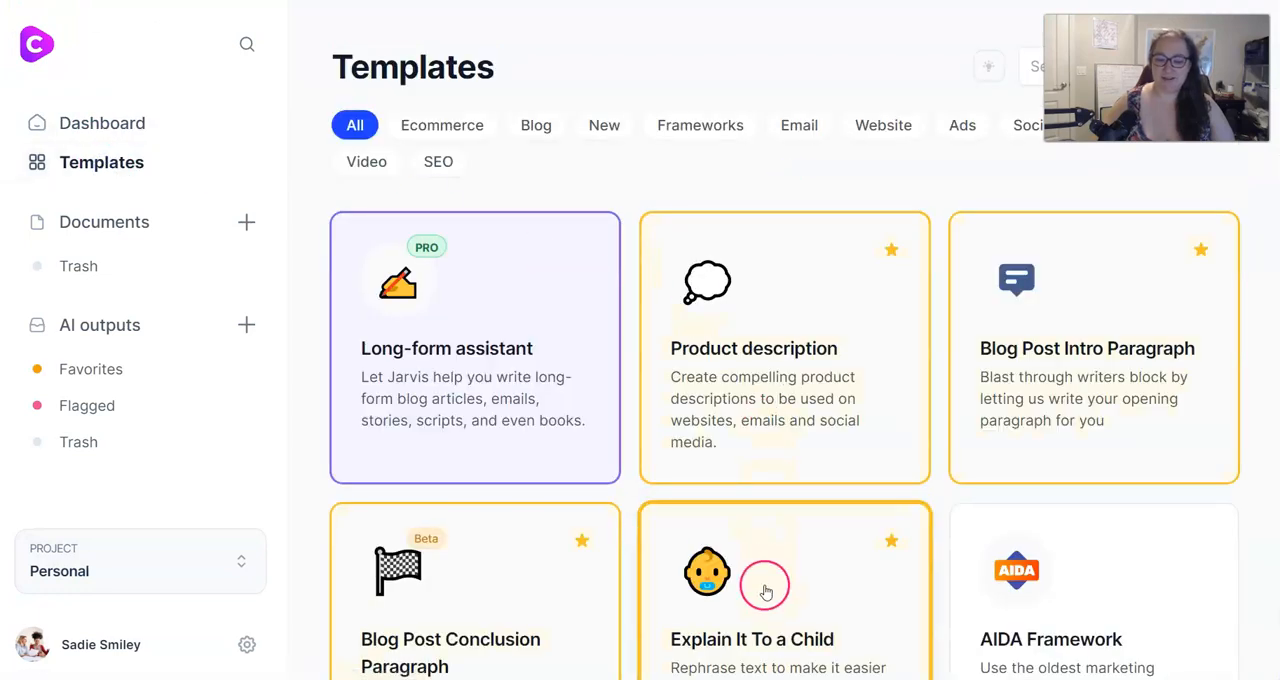
pyautogui.click(764, 584)
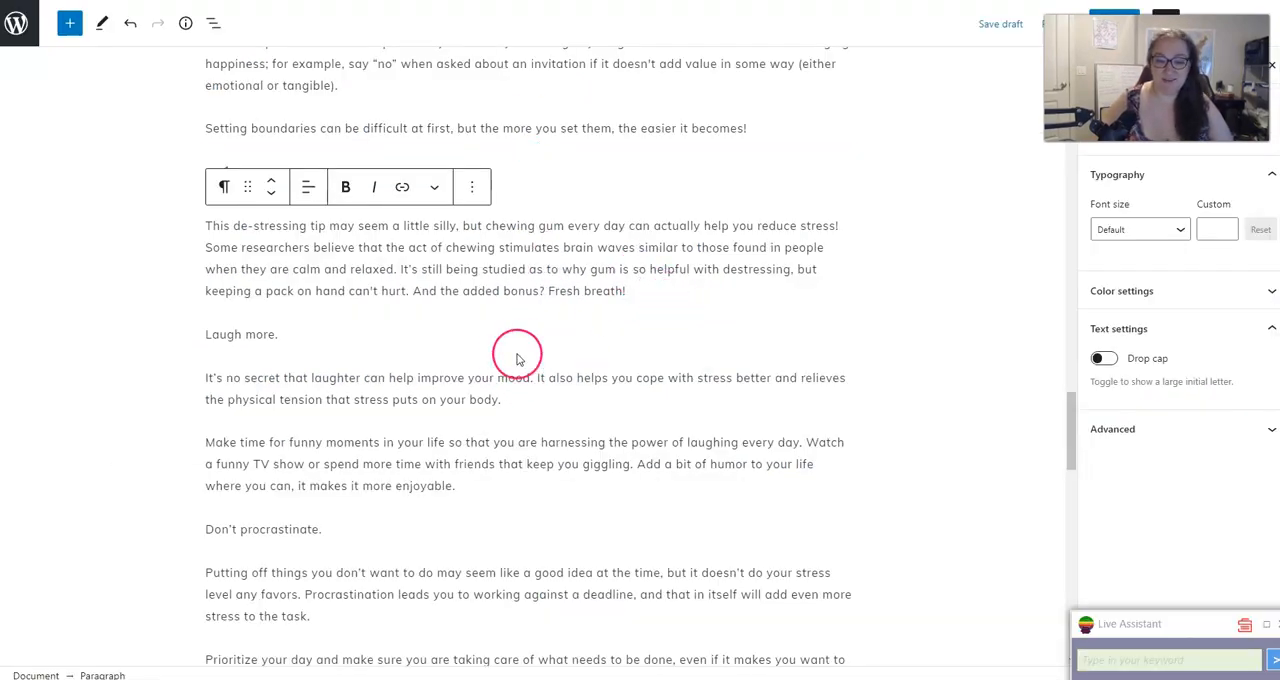
pyautogui.click(224, 224)
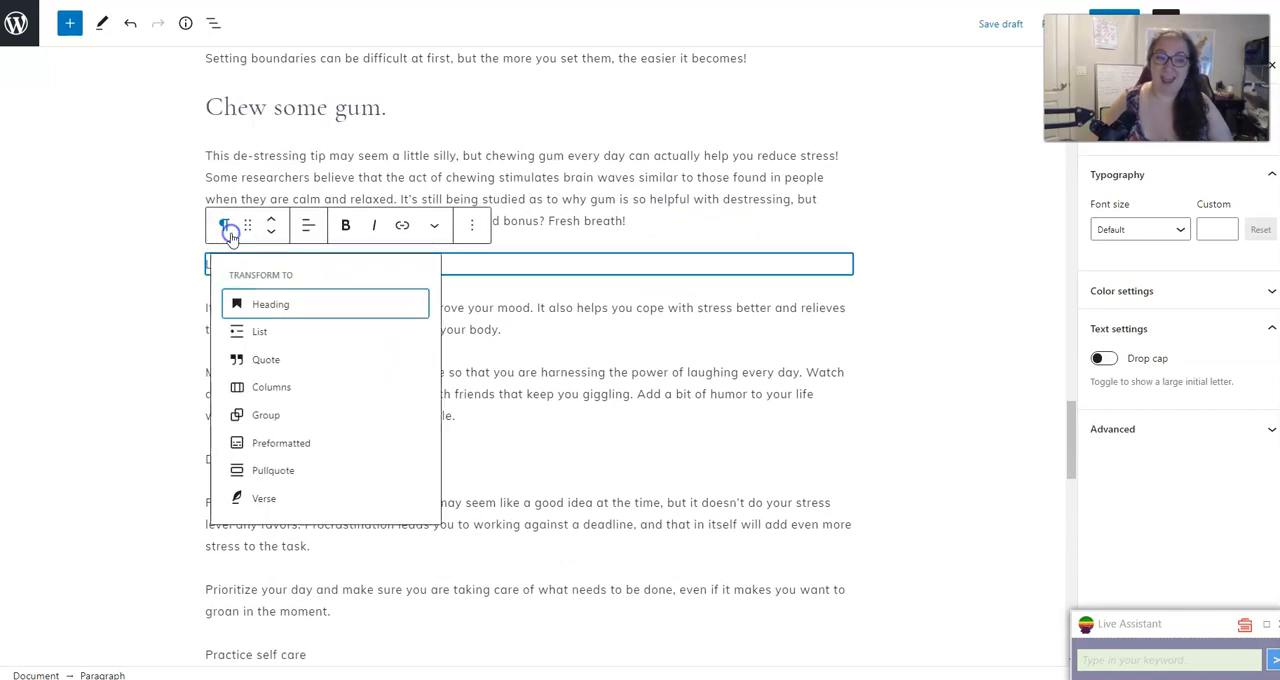
pyautogui.click(270, 304)
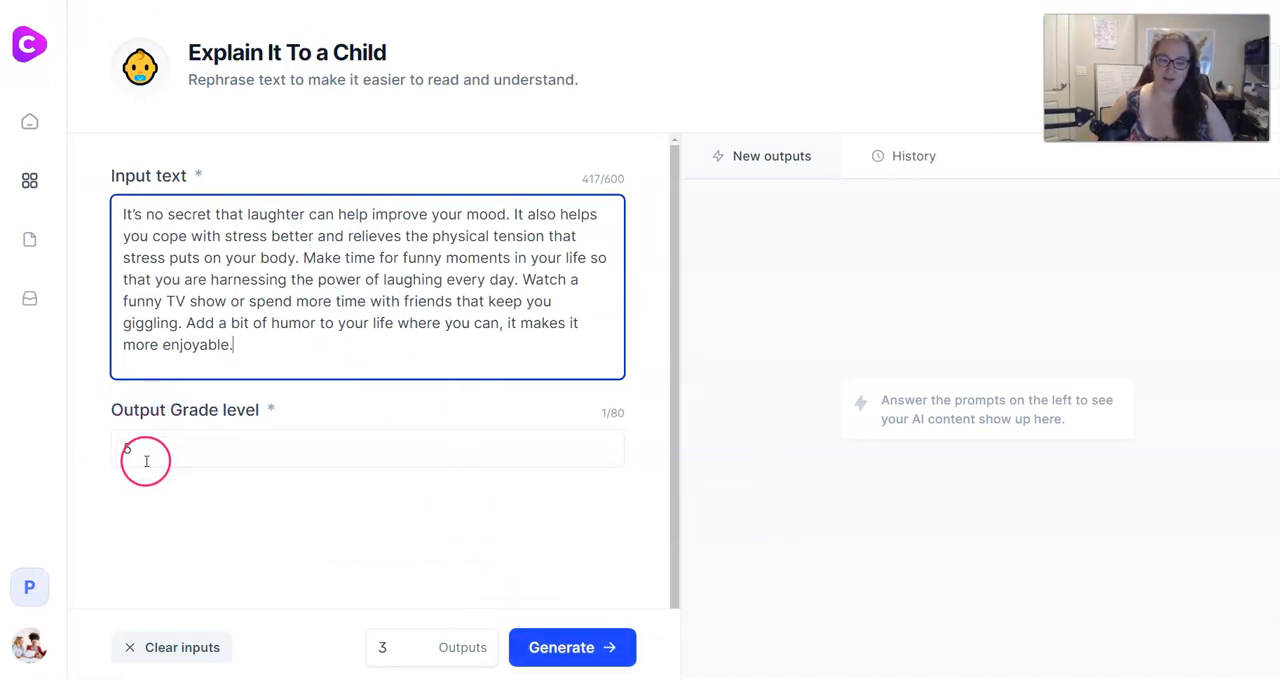
# Step: Generate grade level 5 simplified rewrites of the laughter paragraph
pyautogui.write('5')
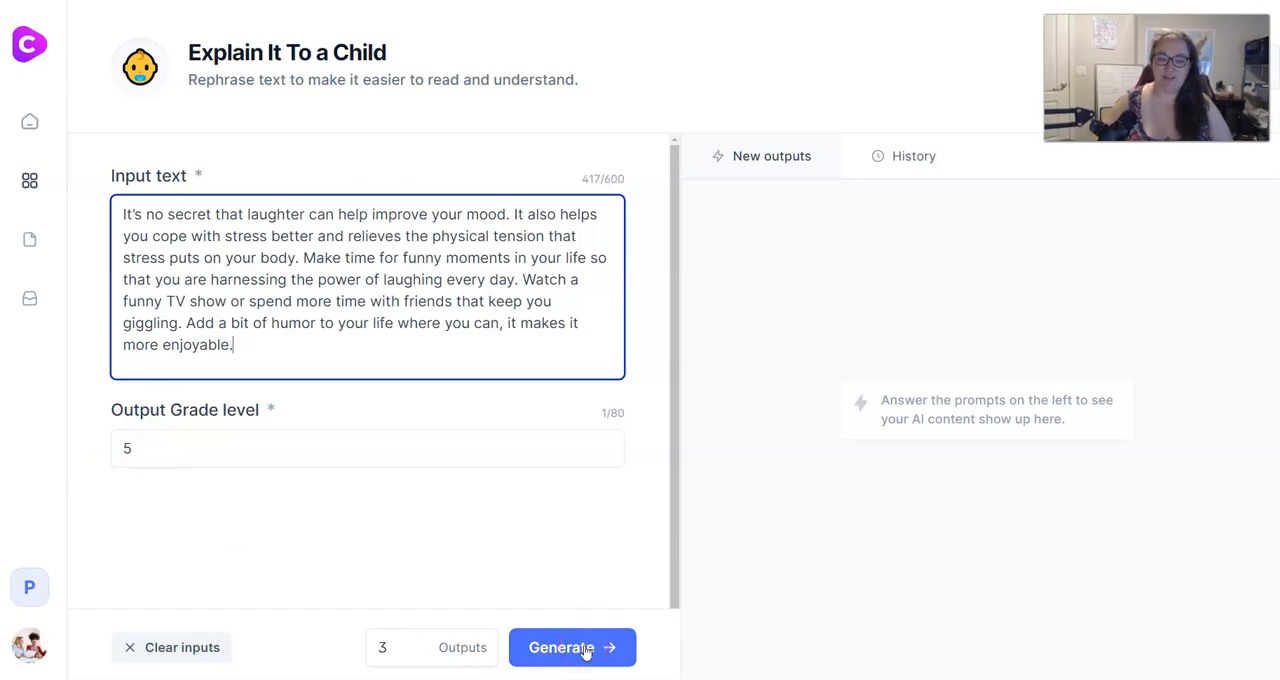
pyautogui.click(572, 648)
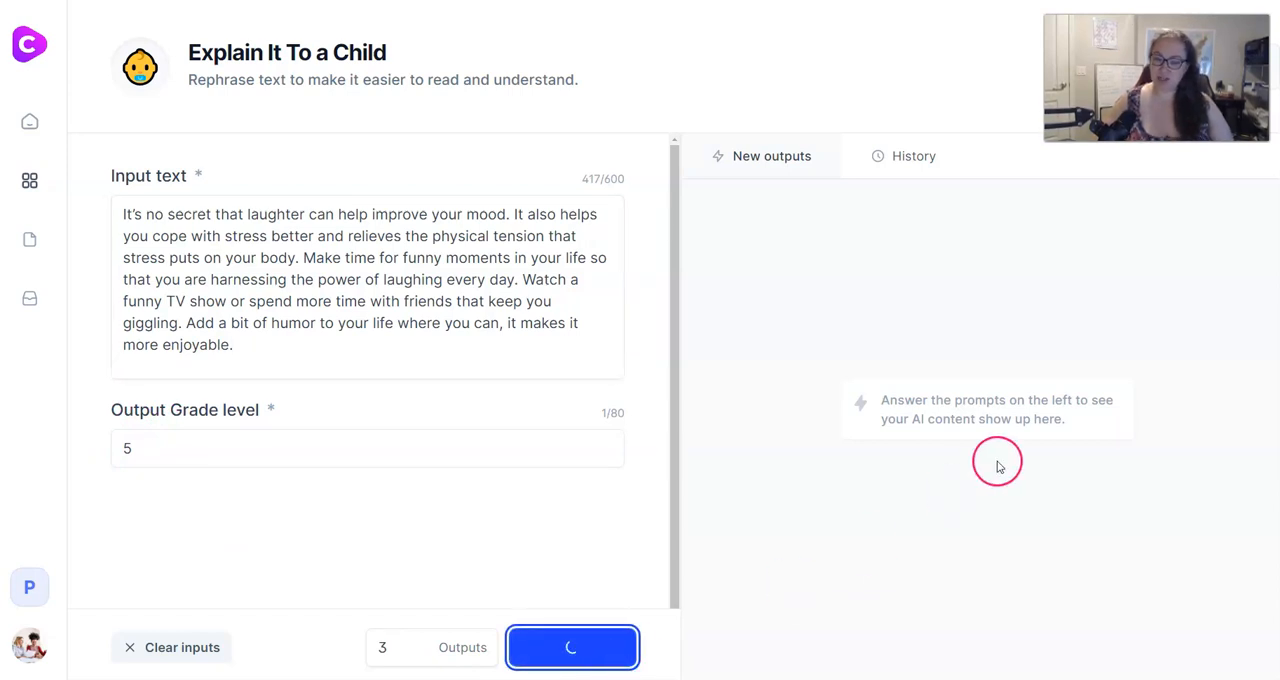
pyautogui.moveTo(988, 440)
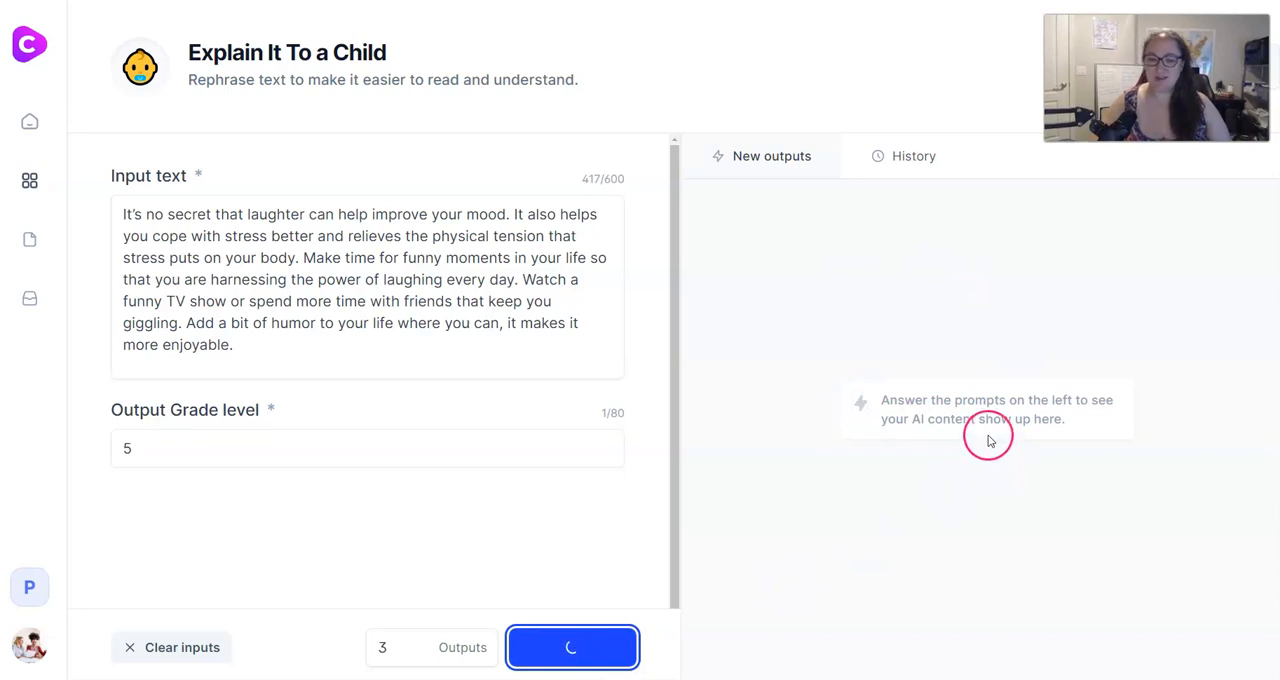
pyautogui.moveTo(972, 402)
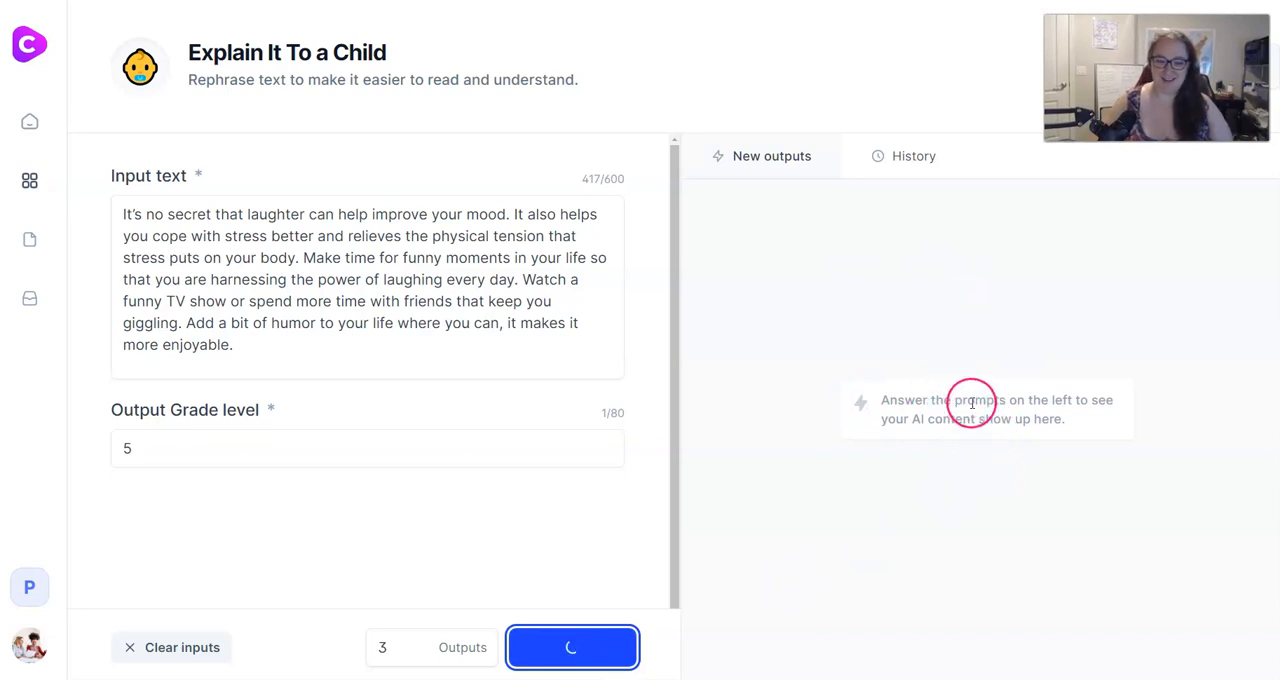
# Step: Copy the first simplified laughter rewrite and paste it under 'Laugh more.' in WordPress
pyautogui.click(572, 648)
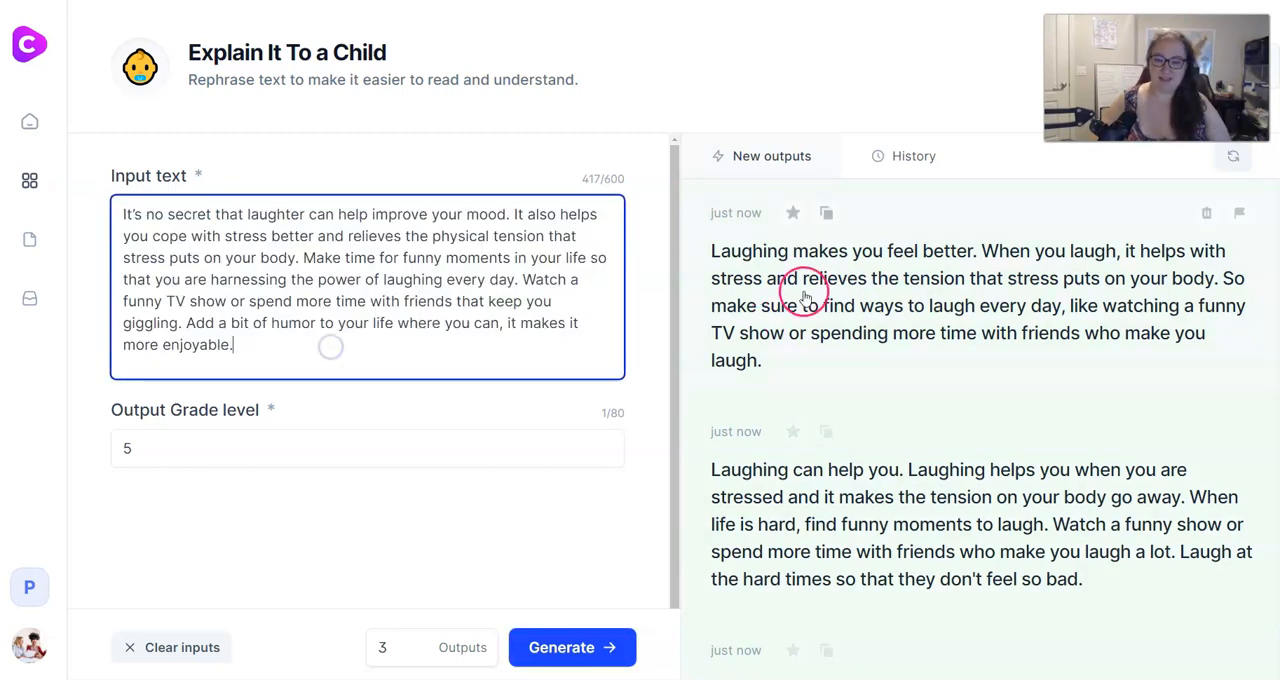
pyautogui.click(826, 212)
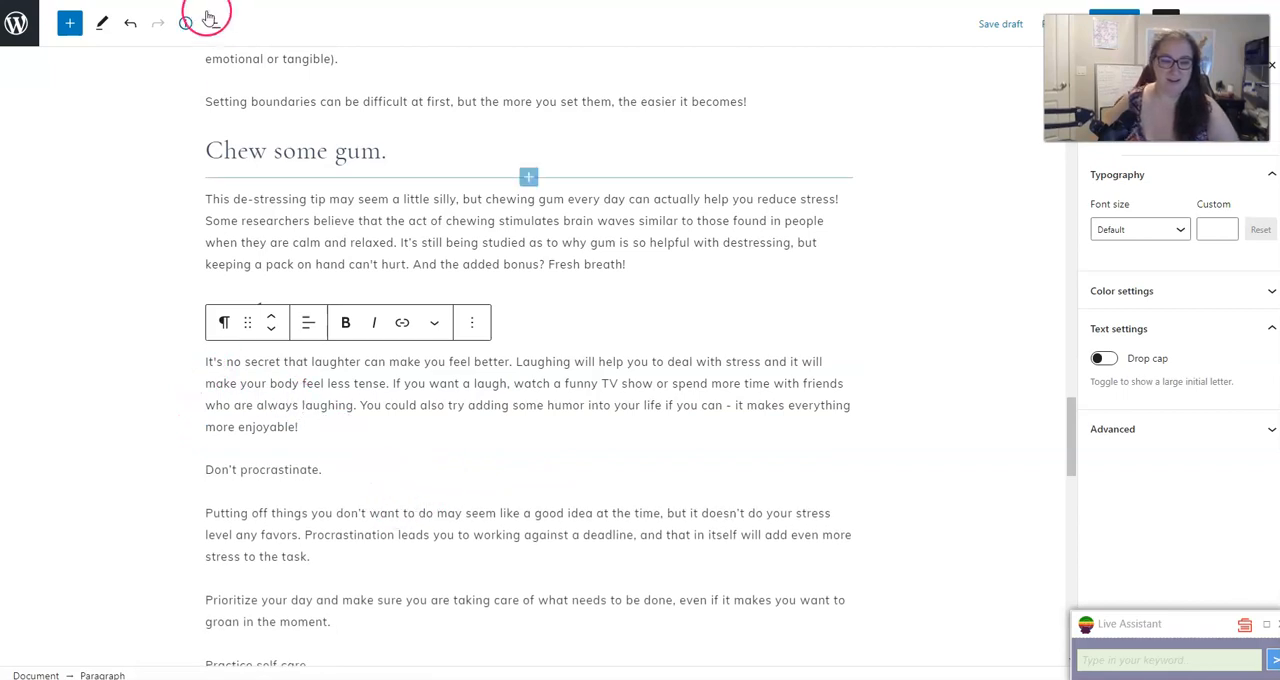
pyautogui.click(184, 22)
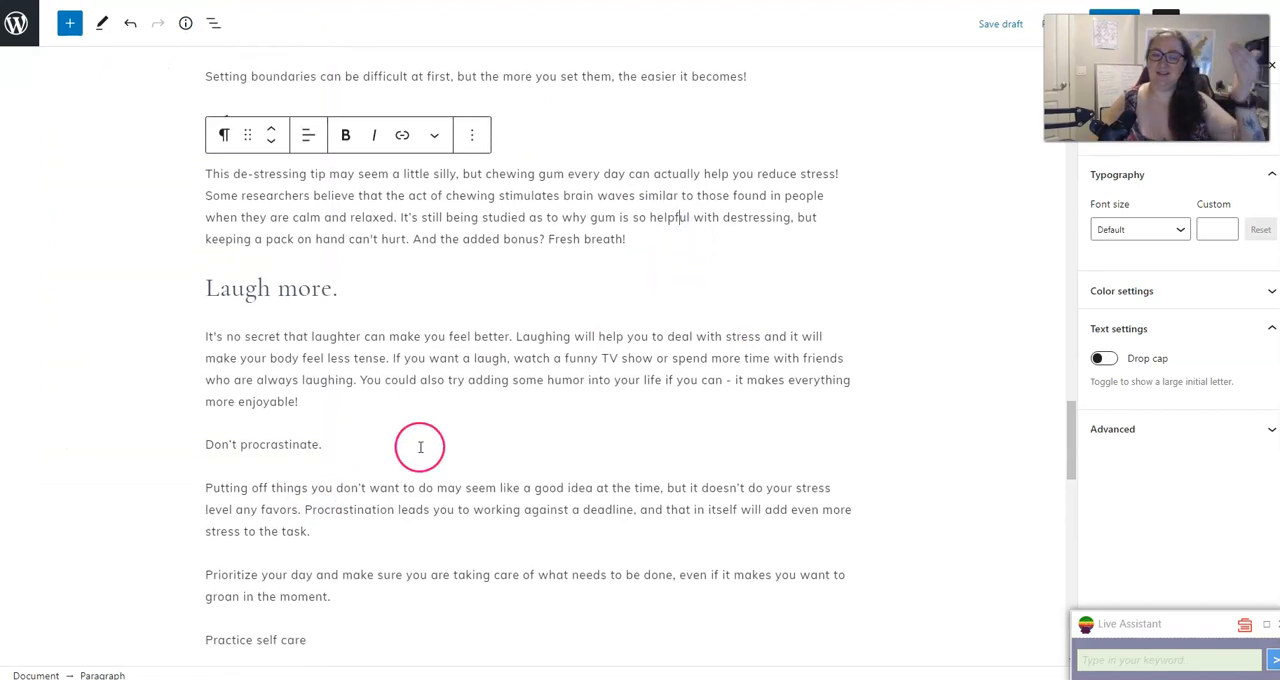
pyautogui.scroll(-3)
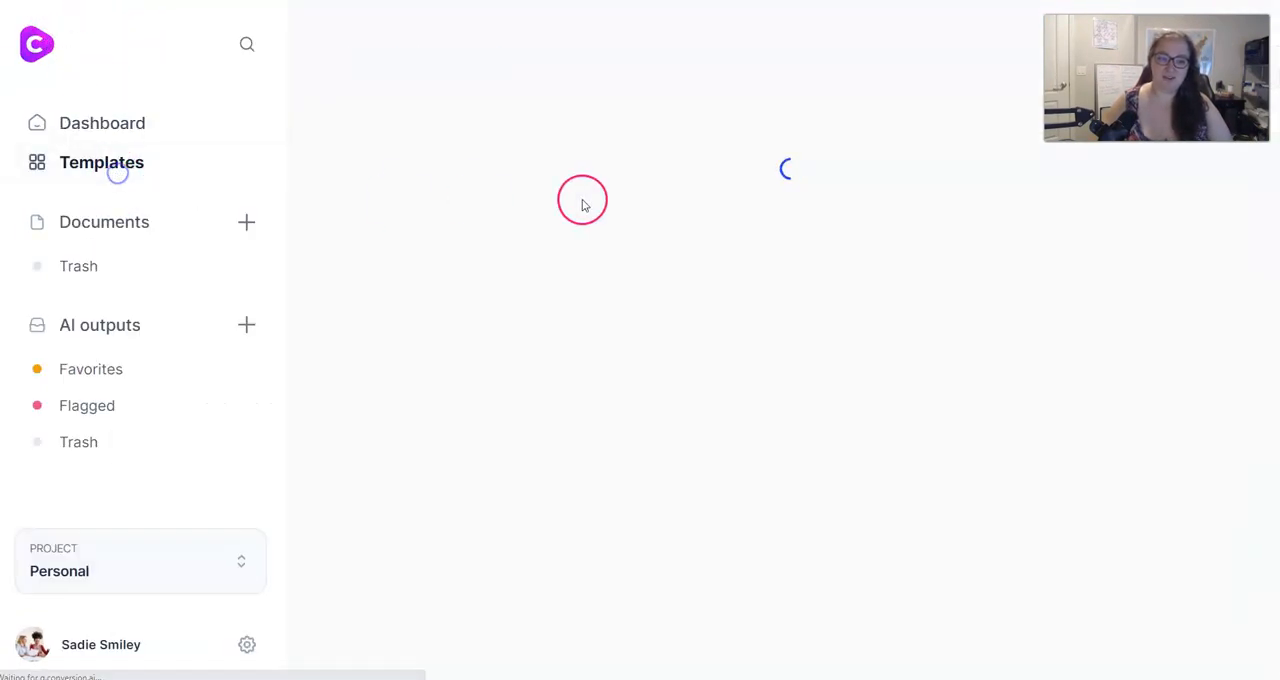
# Step: Bring up Jarvis's Blog Post Conclusion Paragraph template with the post's four main points, engaging tone
pyautogui.click(100, 162)
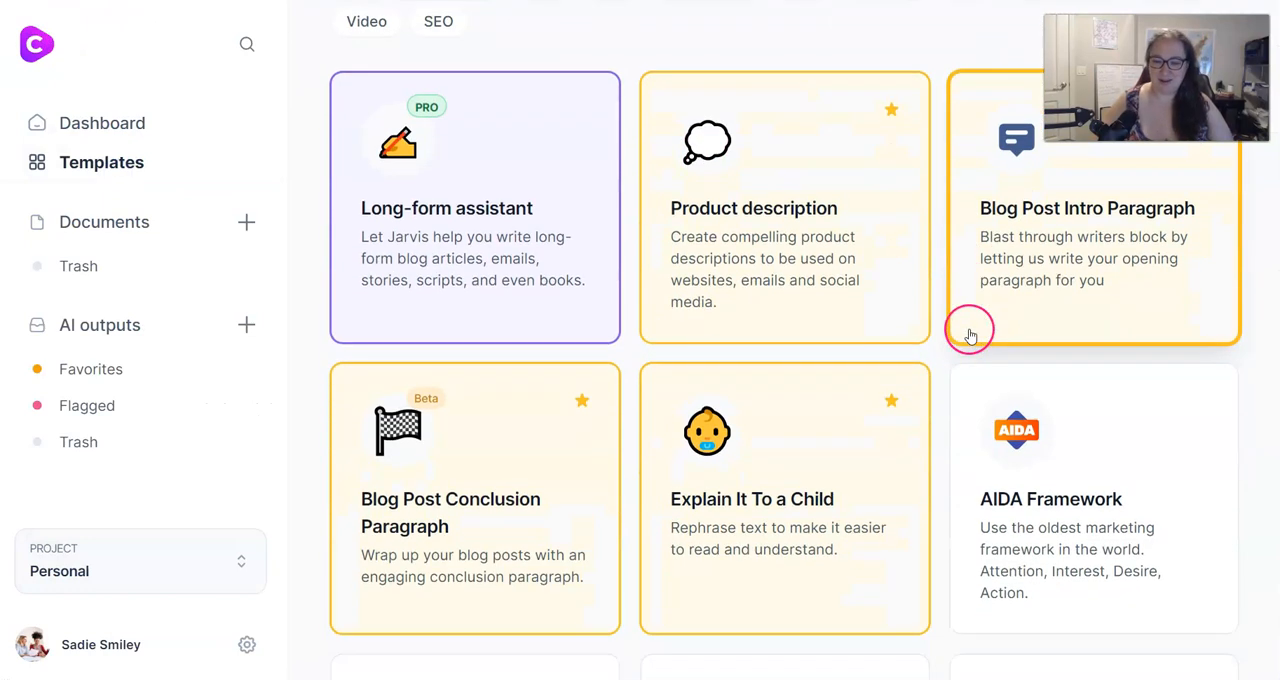
pyautogui.click(474, 498)
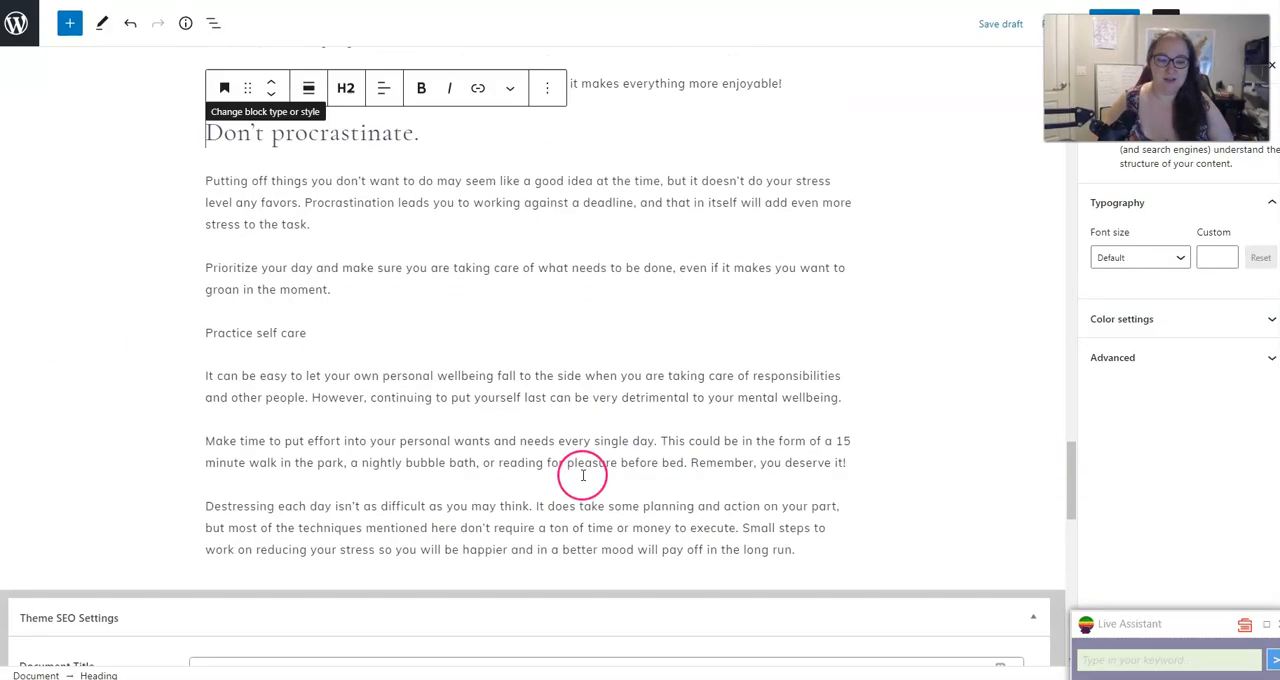
pyautogui.scroll(-3)
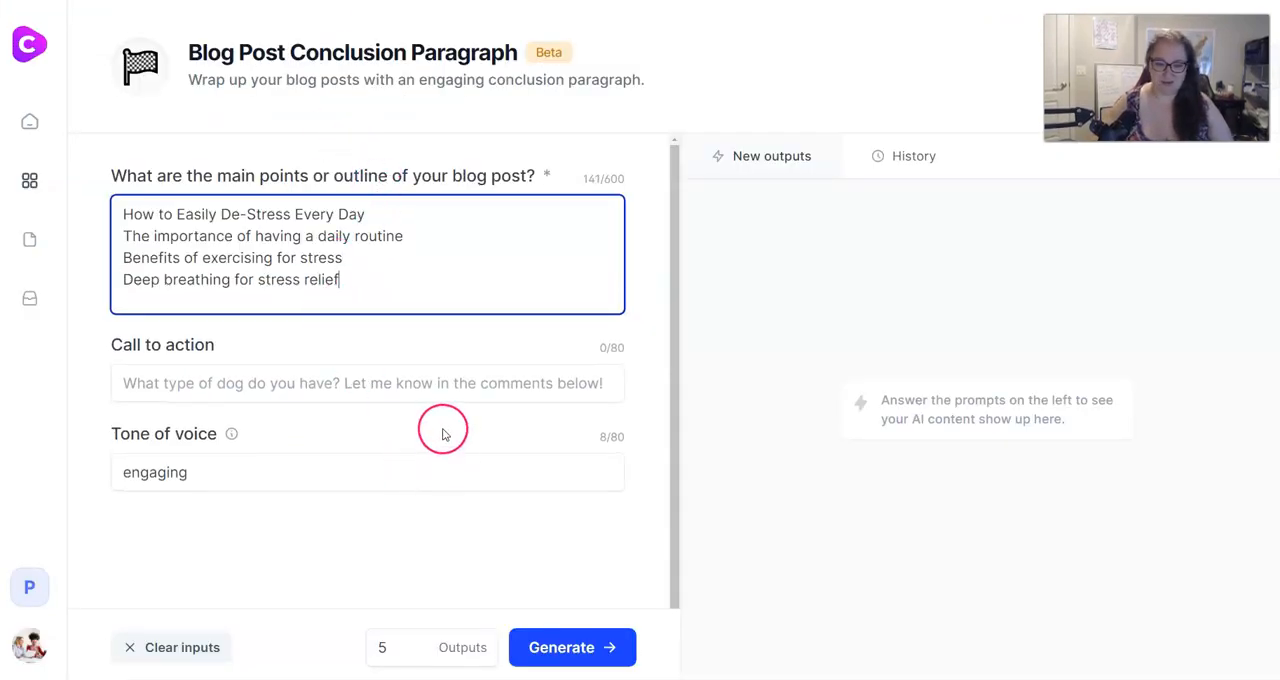
# Step: Paste the Jarvis conclusion 'So you've now learned a few simple ways to de-stress…' as the draft's final paragraph
pyautogui.click(572, 648)
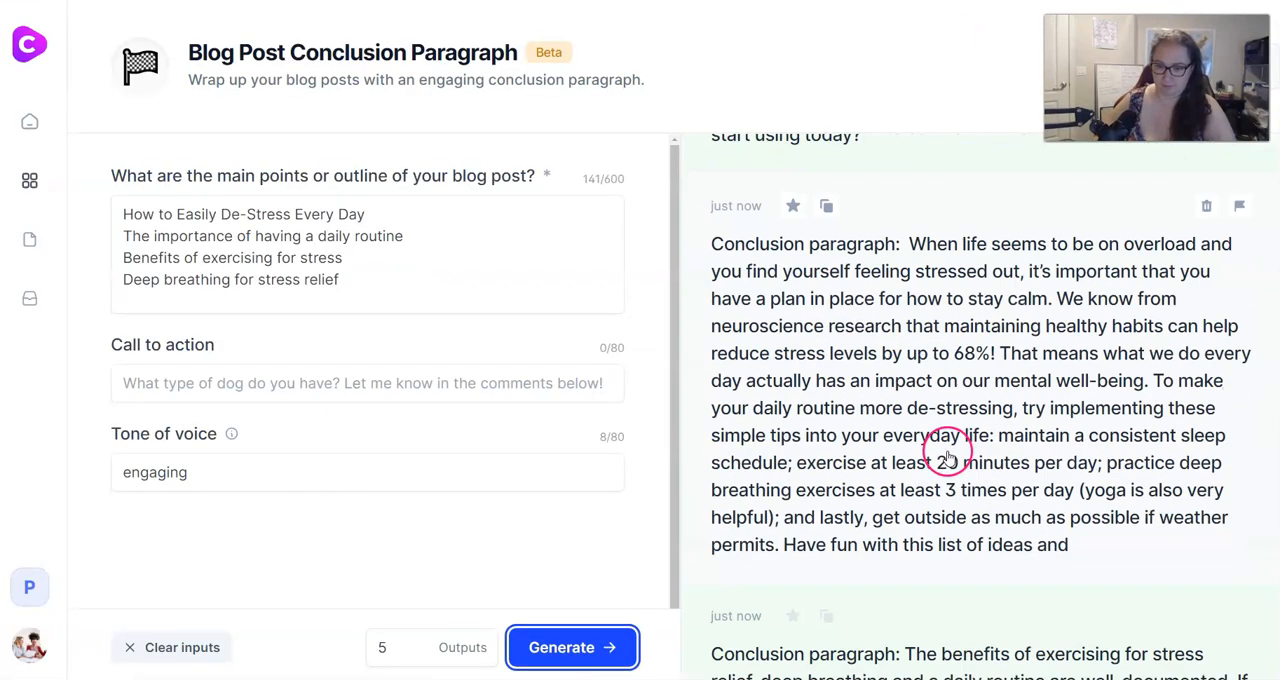
pyautogui.click(826, 188)
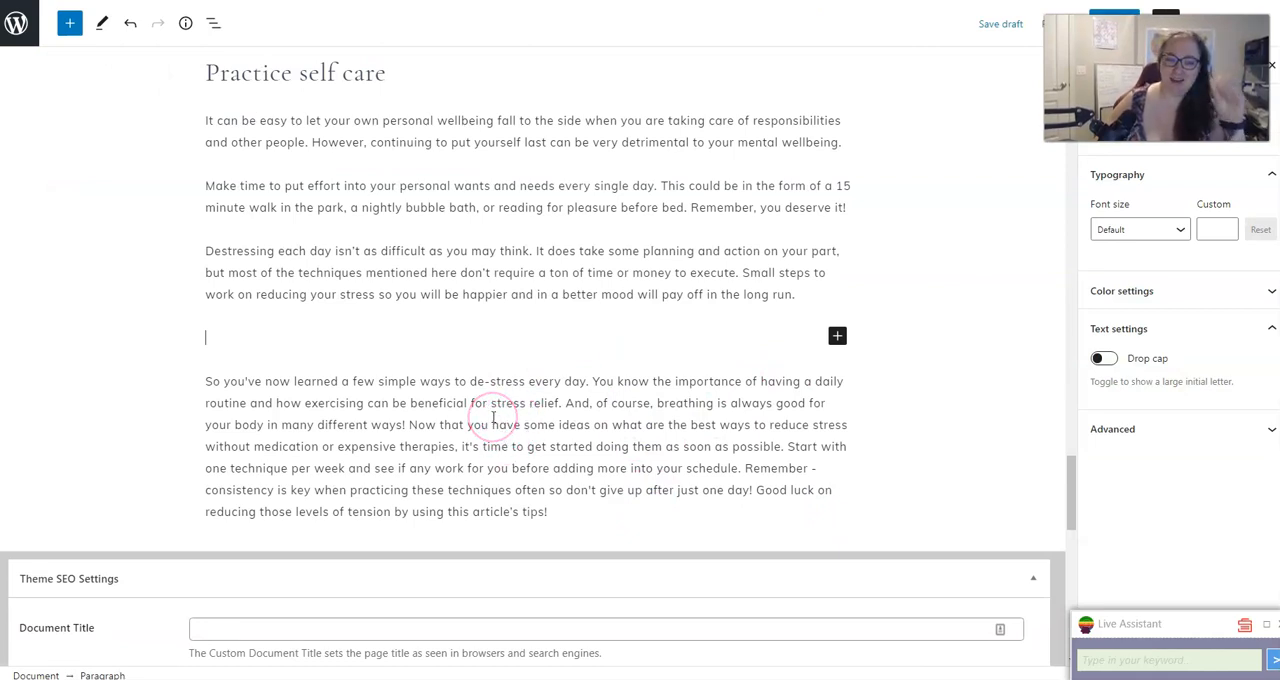
pyautogui.moveTo(450, 444)
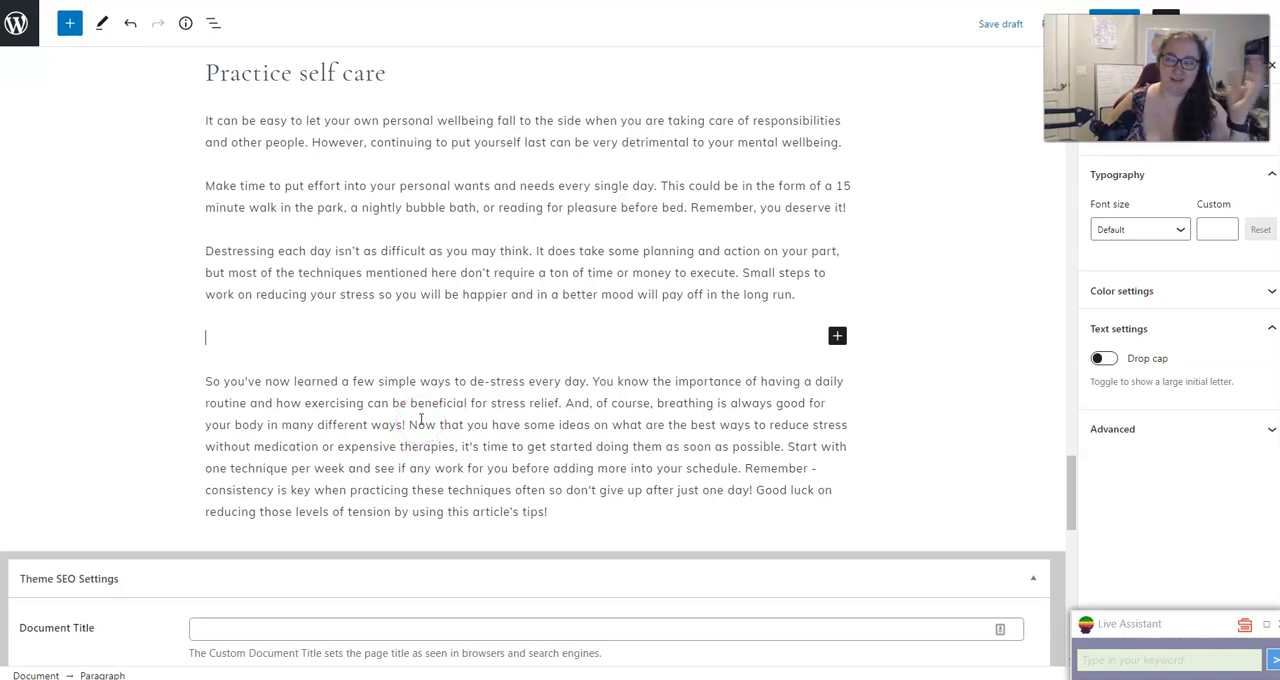
pyautogui.click(396, 422)
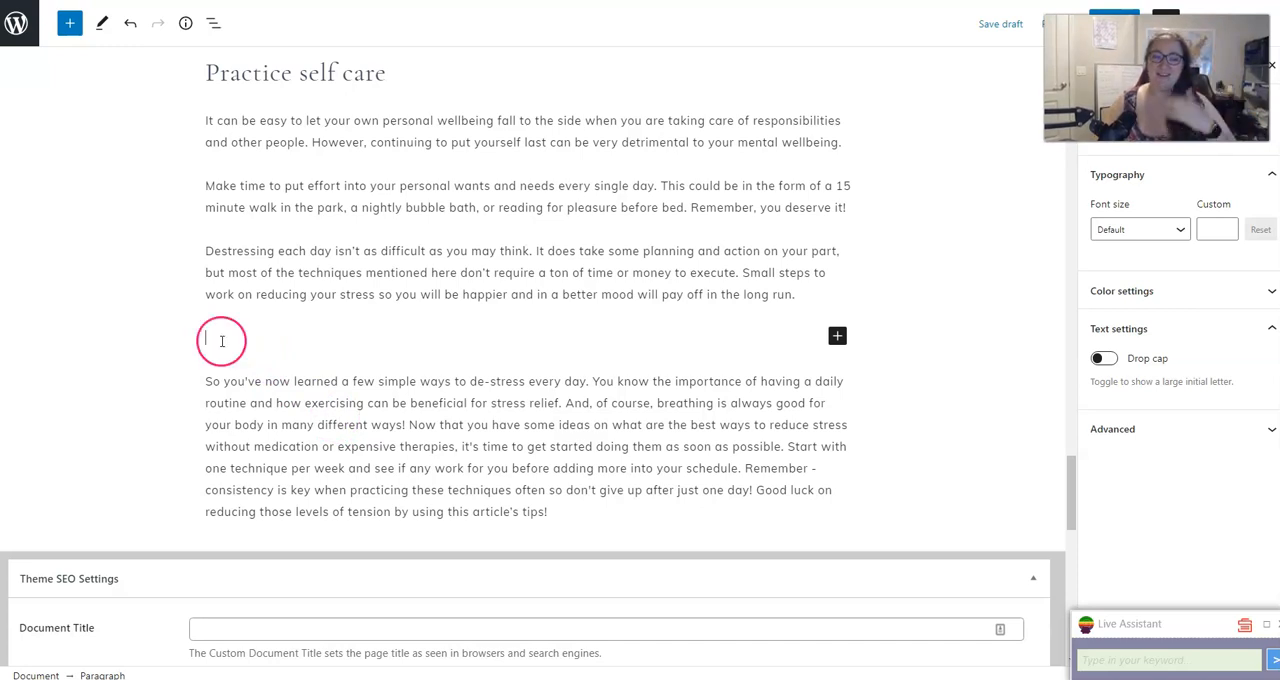
# Step: Deselect the blocks so the sidebar shows the Post settings, then scroll through the draft
pyautogui.click(220, 340)
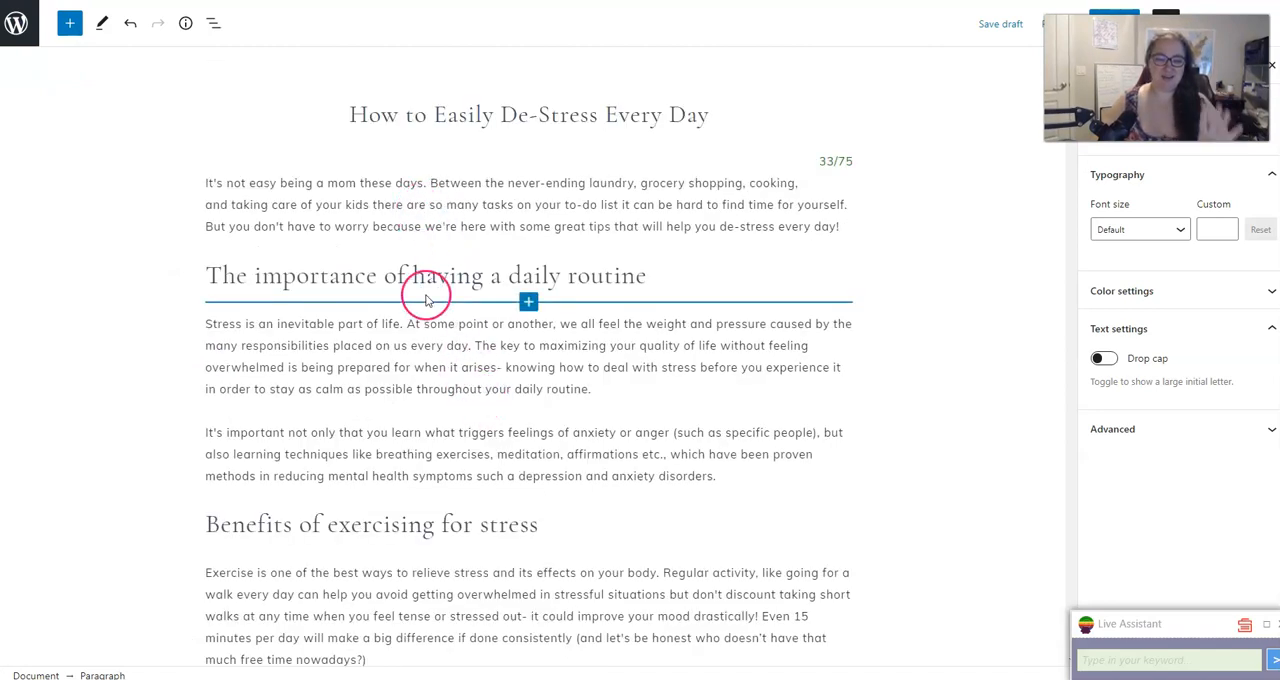
pyautogui.moveTo(172, 102)
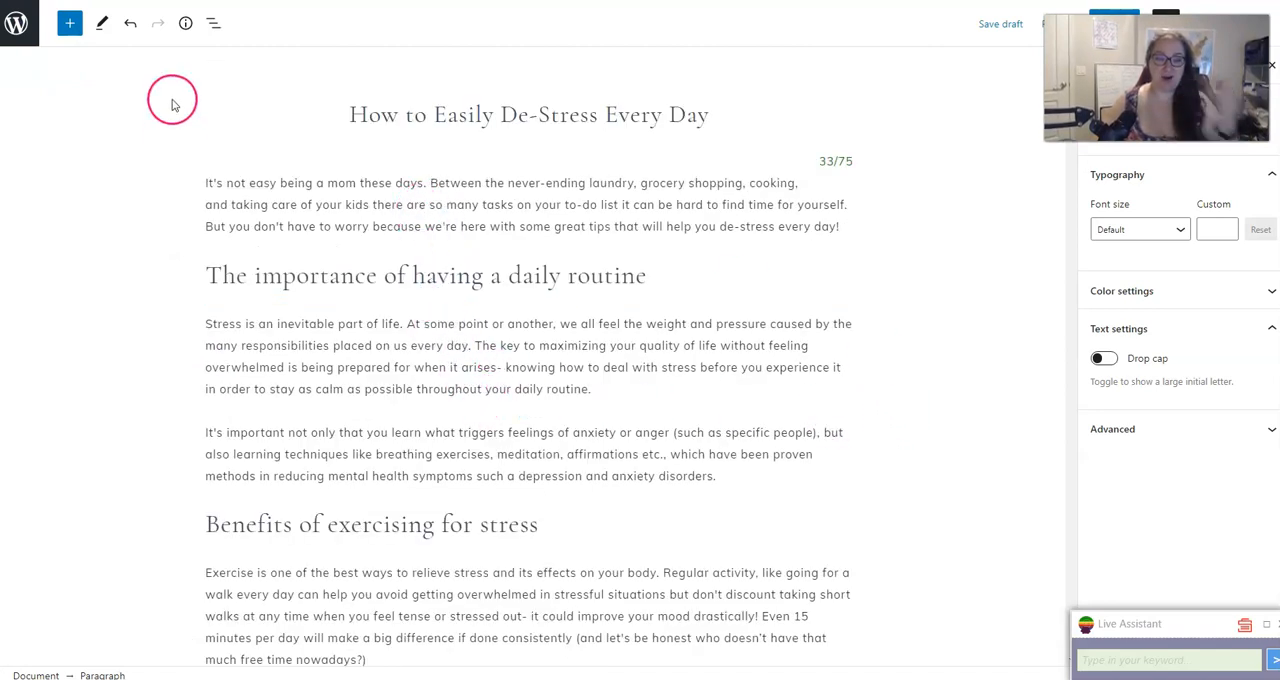
pyautogui.click(184, 24)
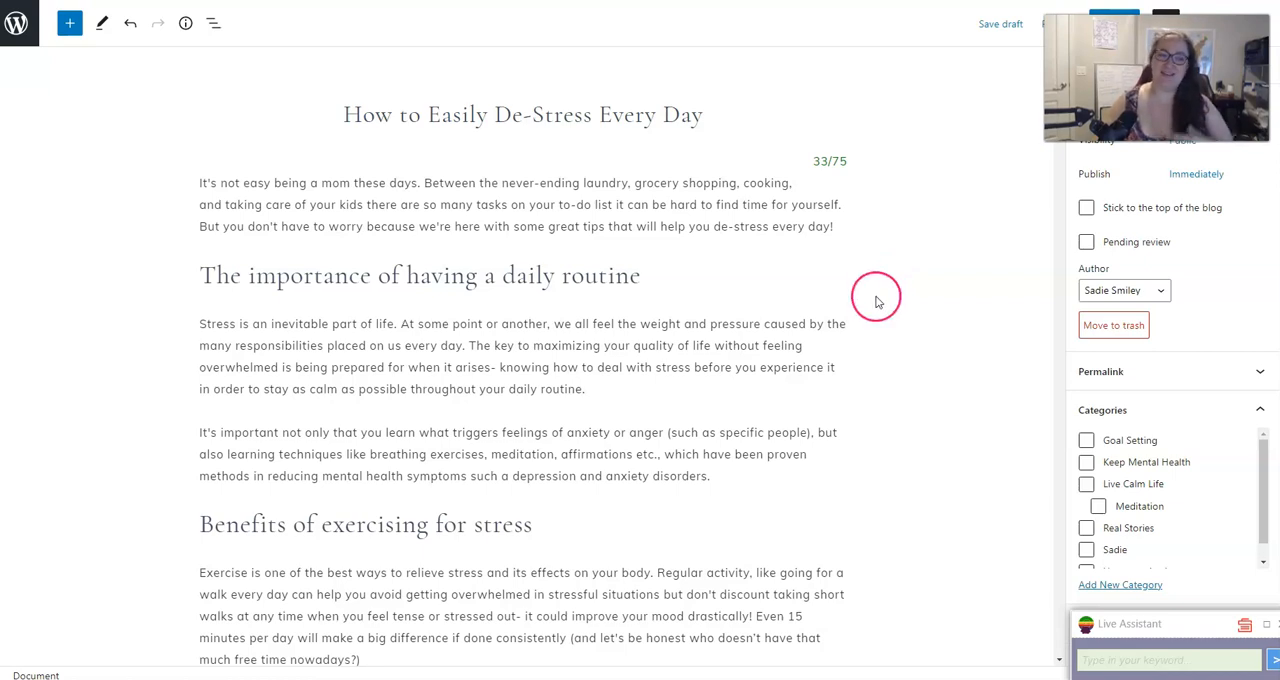
pyautogui.scroll(-3)
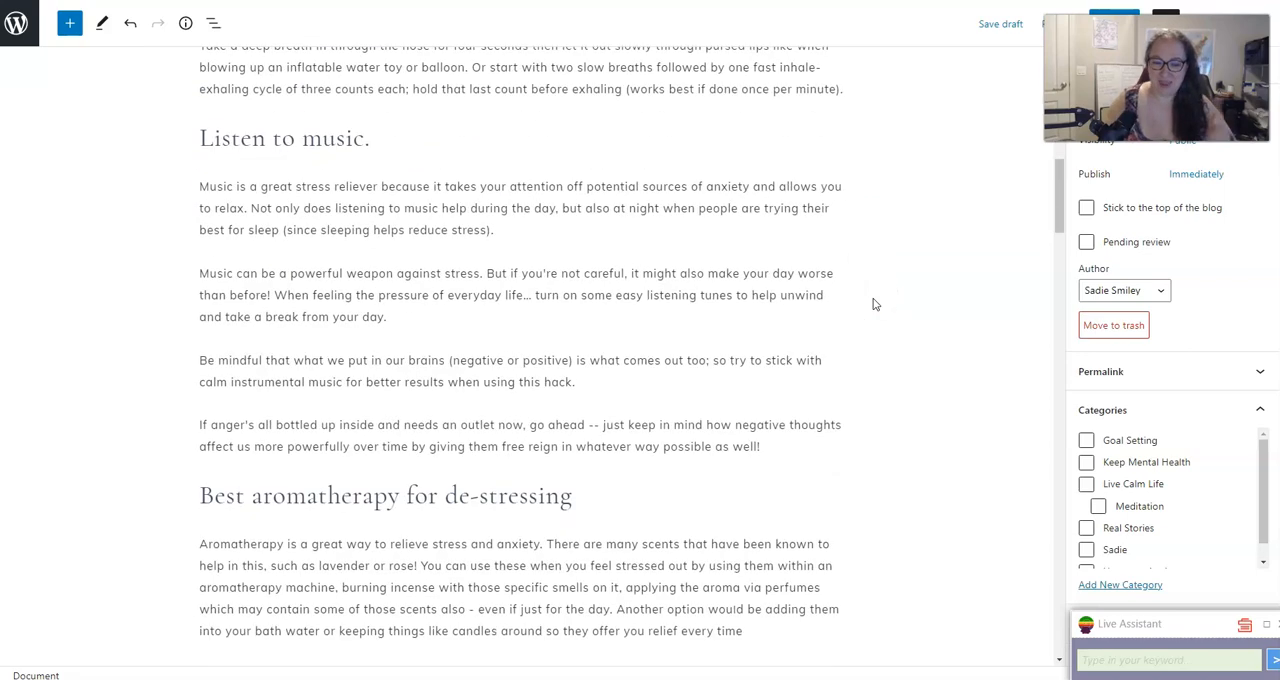
pyautogui.scroll(-3)
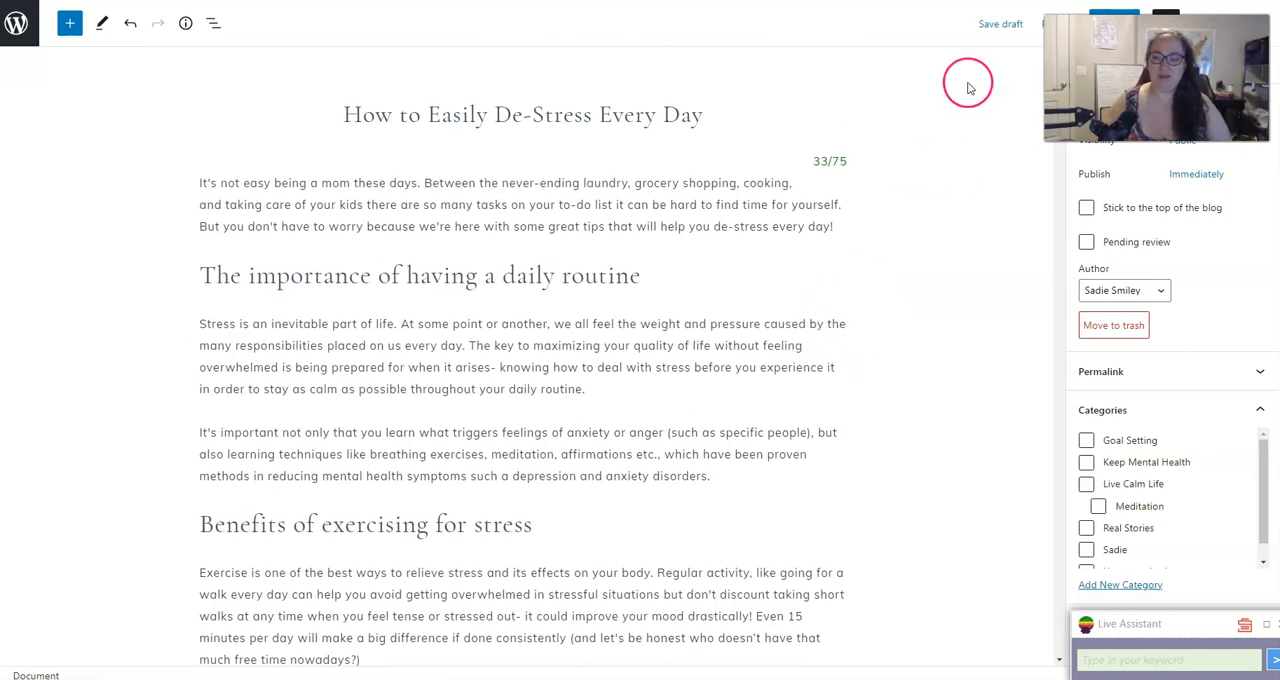
# Step: Preview the de-stress draft as a live post in a new tab and scroll through it
pyautogui.click(1056, 24)
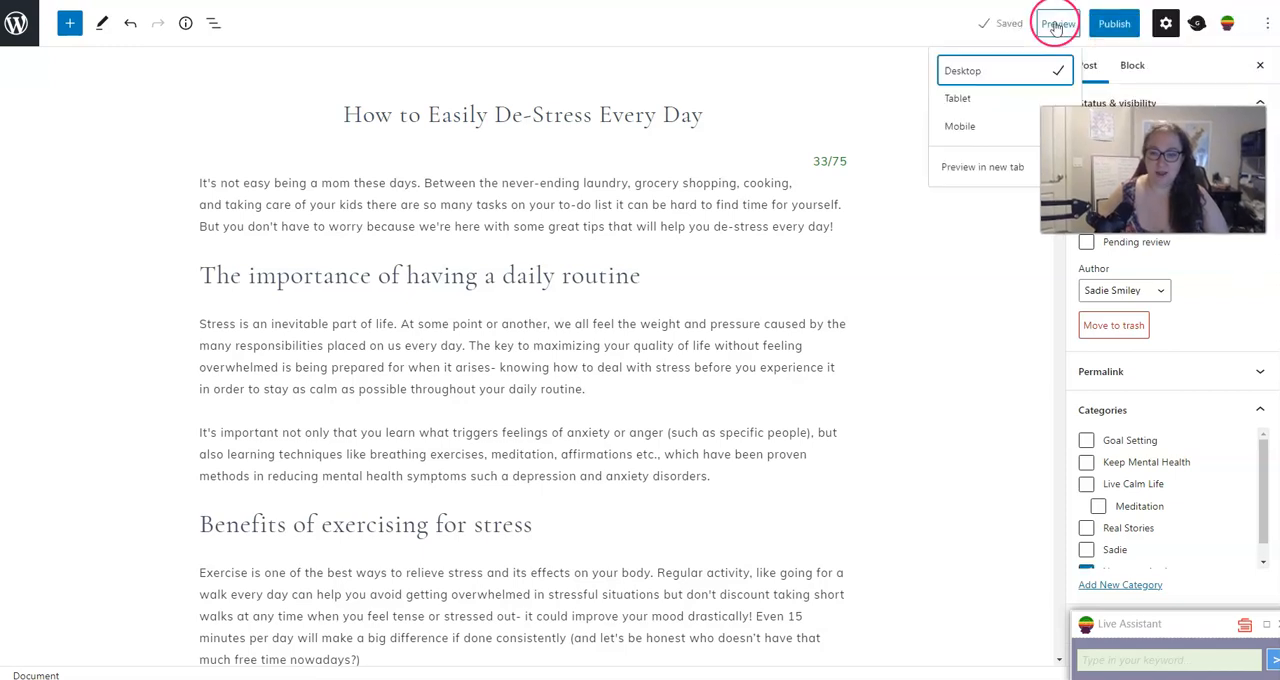
pyautogui.click(980, 166)
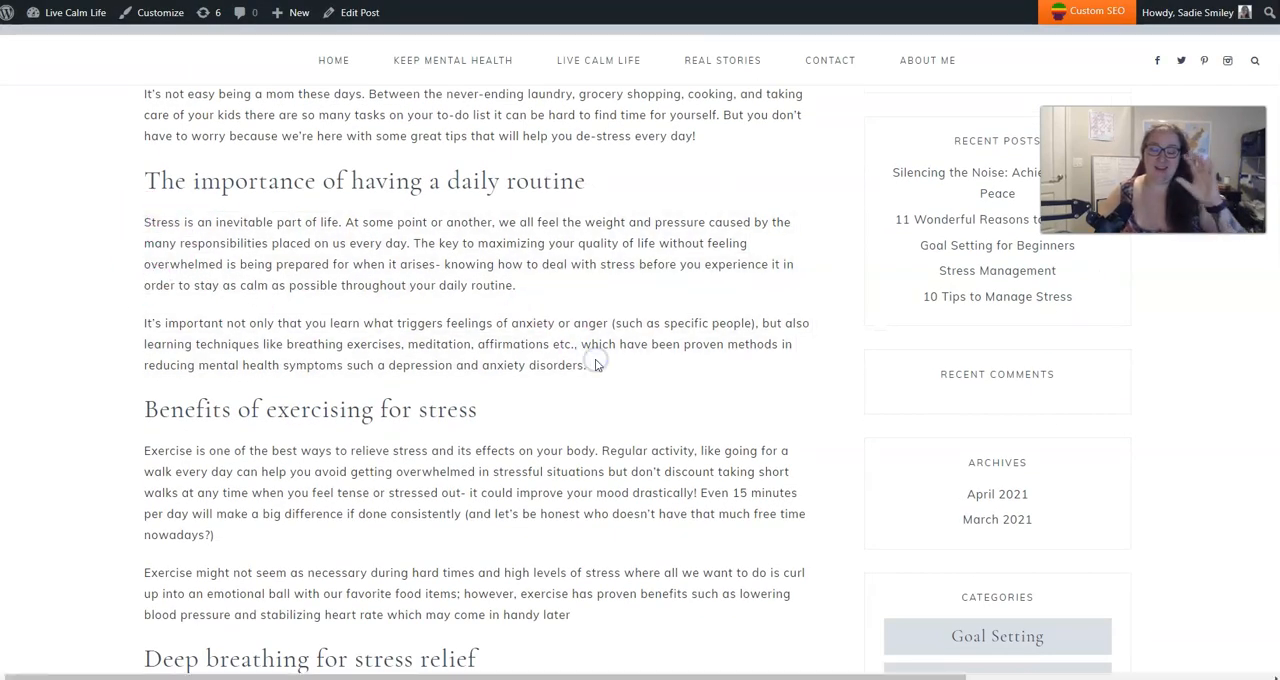
pyautogui.click(600, 380)
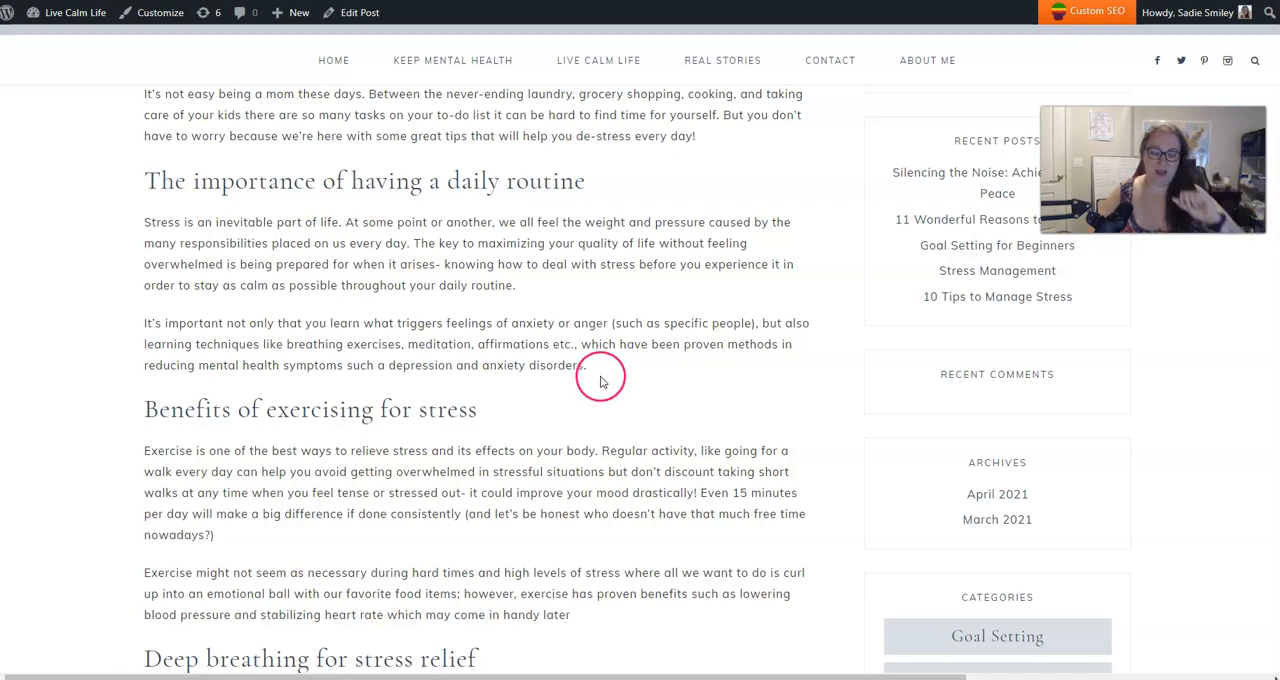
pyautogui.moveTo(596, 348)
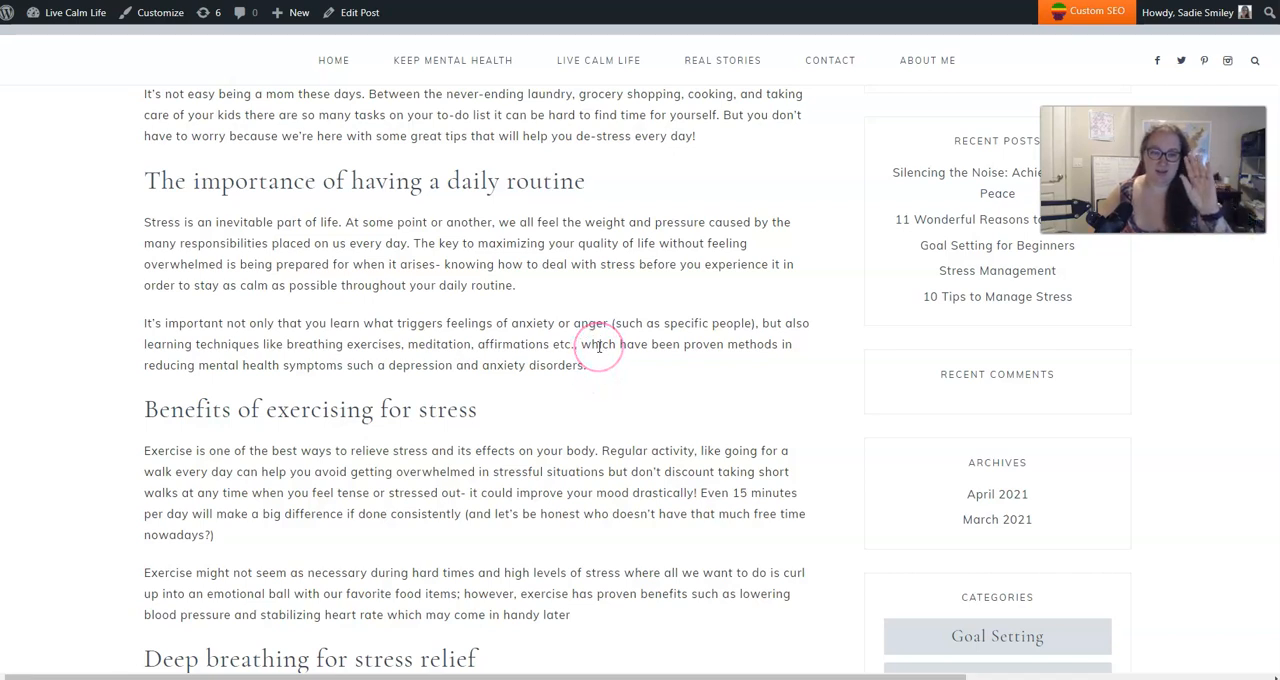
pyautogui.moveTo(592, 380)
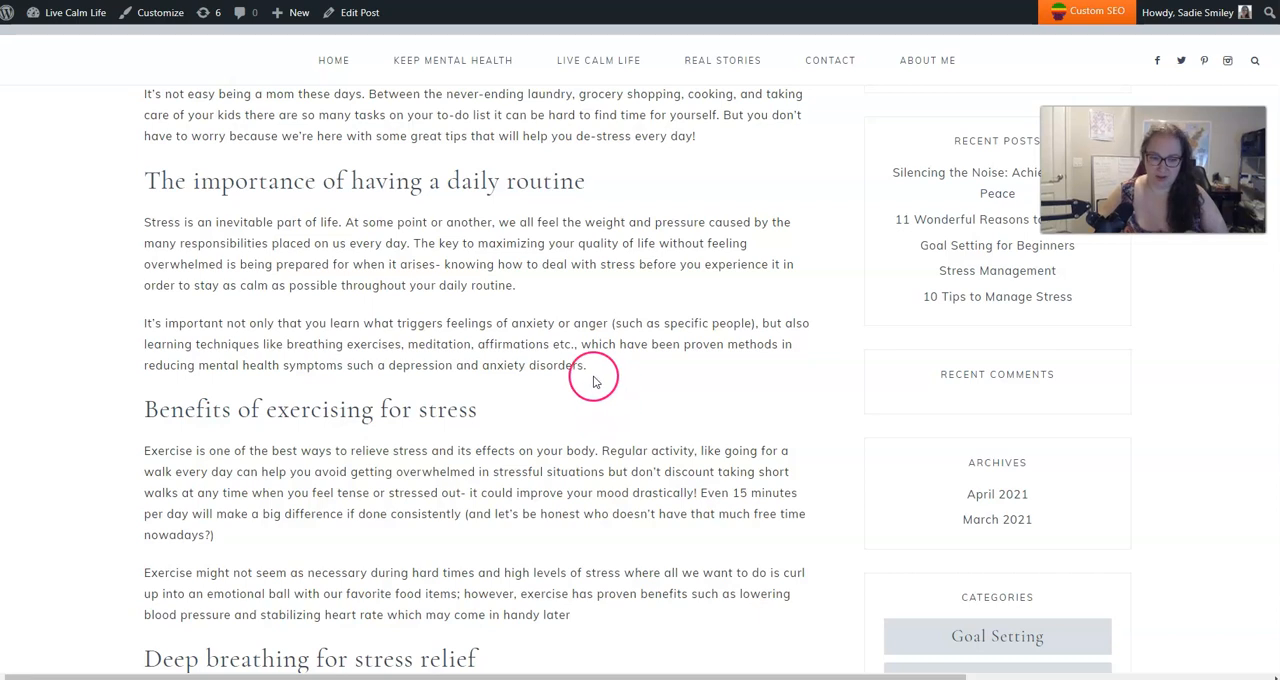
pyautogui.scroll(-3)
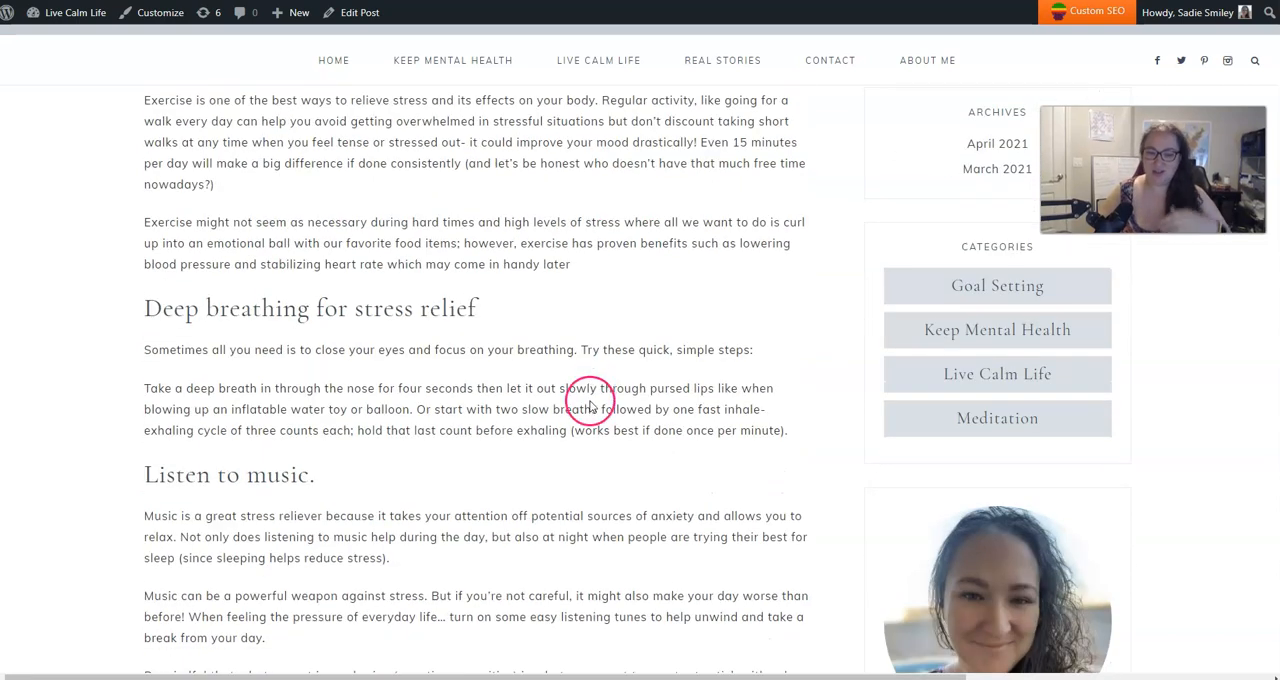
pyautogui.scroll(-3)
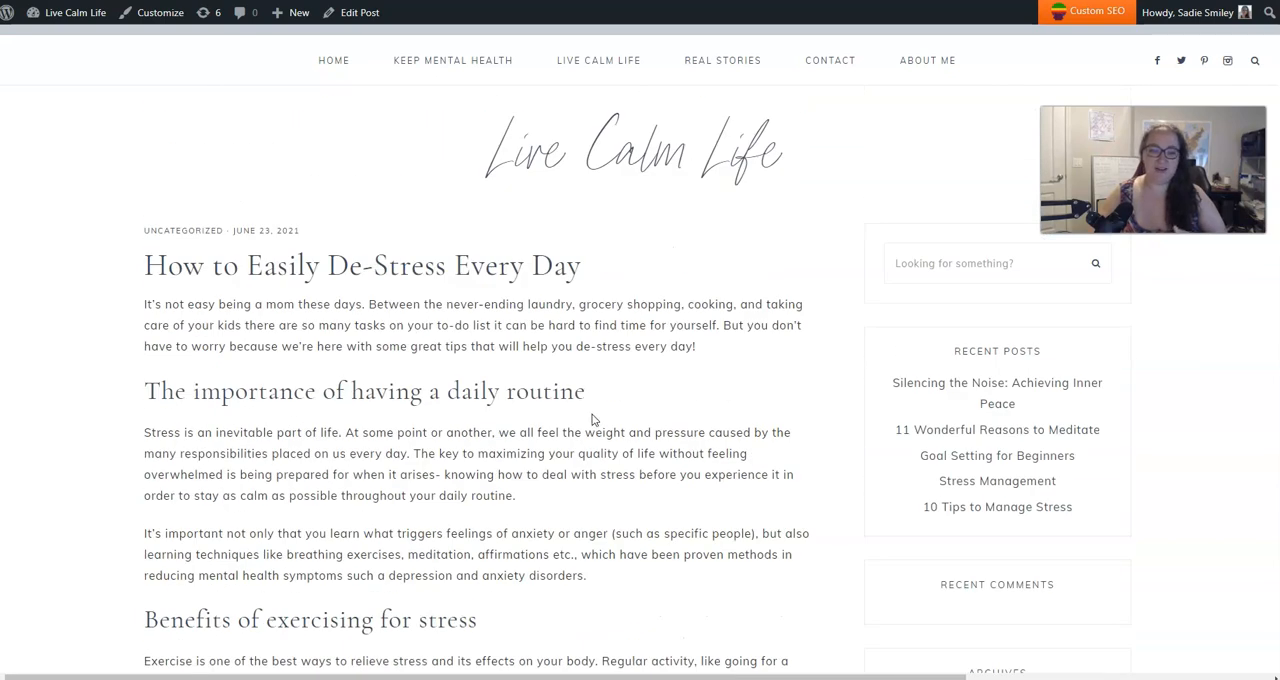
# Step: Select and copy all of the previewed article text, ready for Copyscape
pyautogui.click(564, 424)
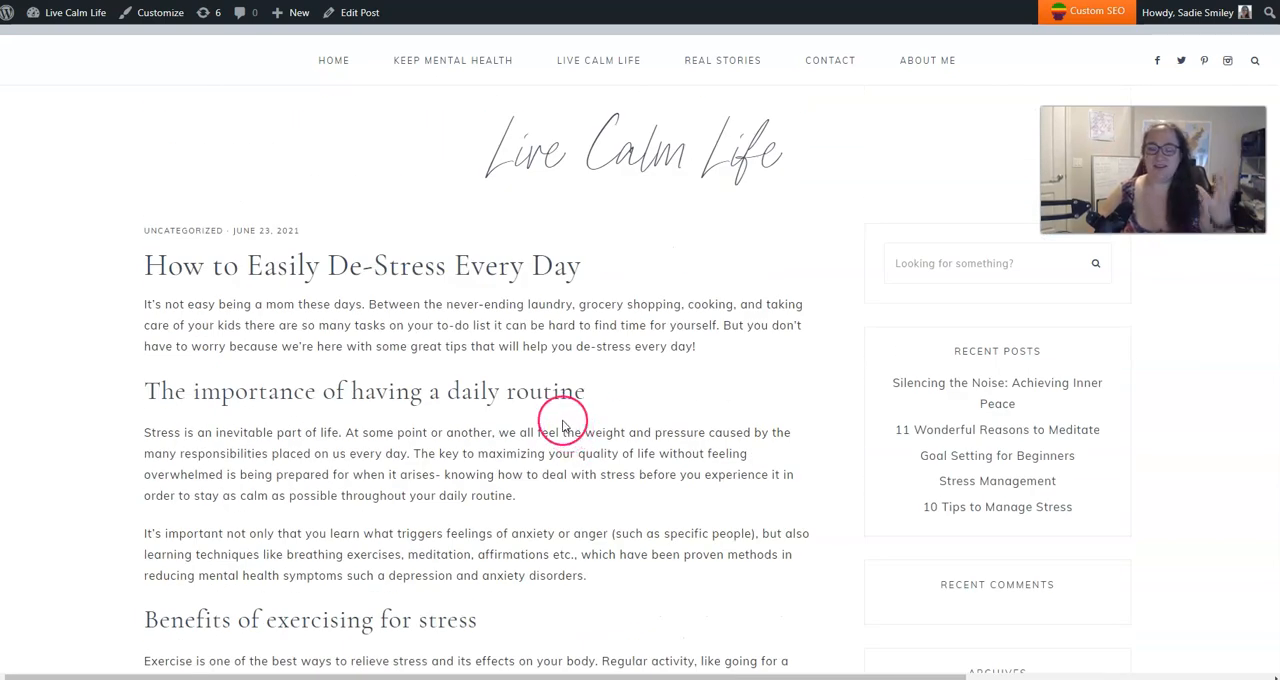
pyautogui.moveTo(598, 358)
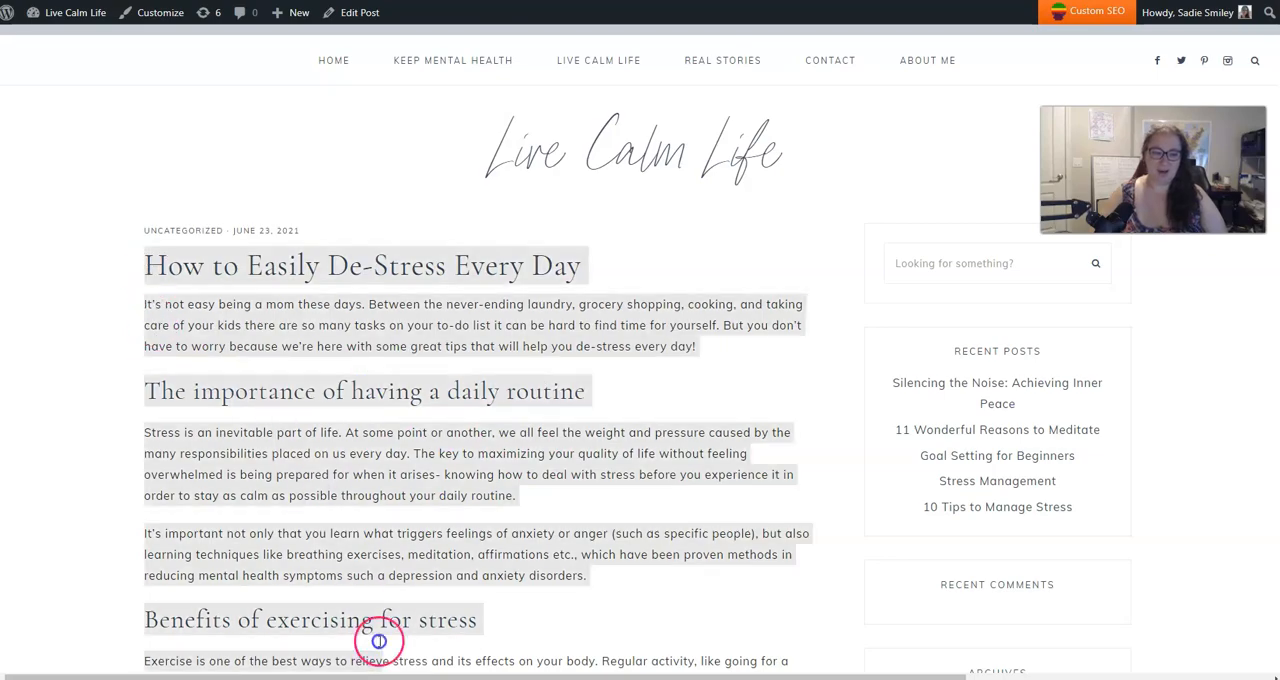
pyautogui.scroll(-3)
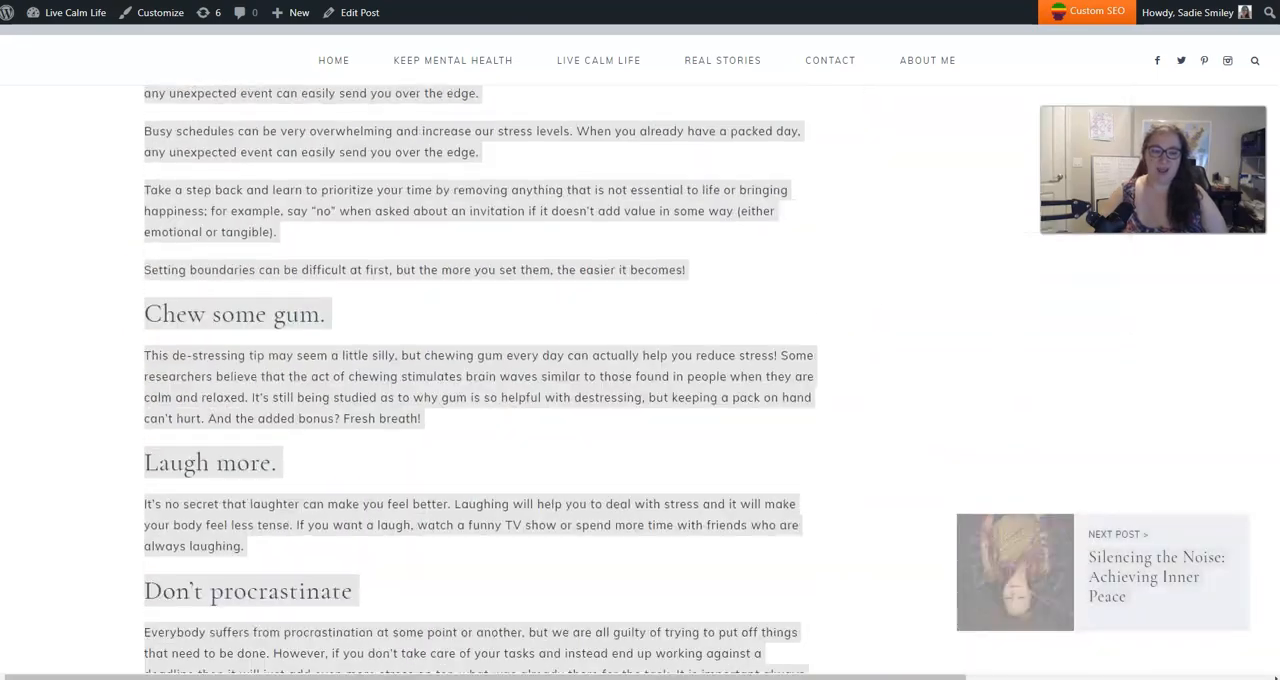
pyautogui.scroll(-3)
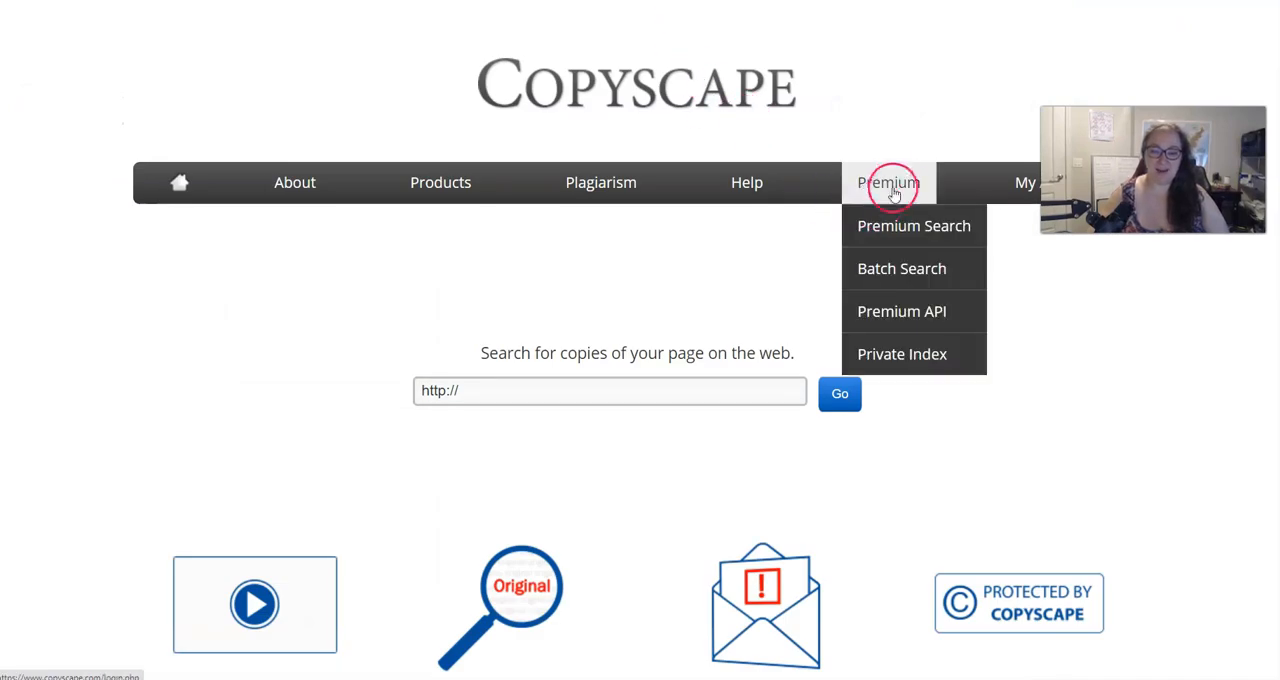
# Step: Run a Copyscape Premium Search on the pasted de-stress article text
pyautogui.click(912, 224)
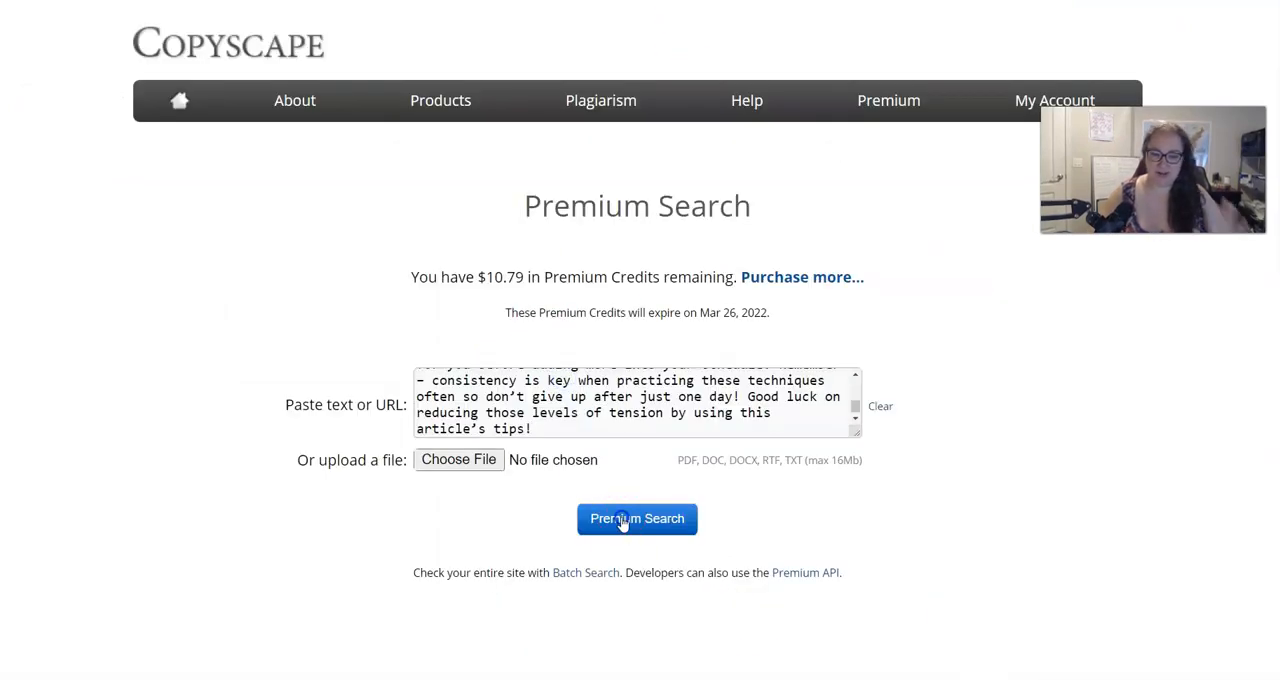
pyautogui.click(636, 518)
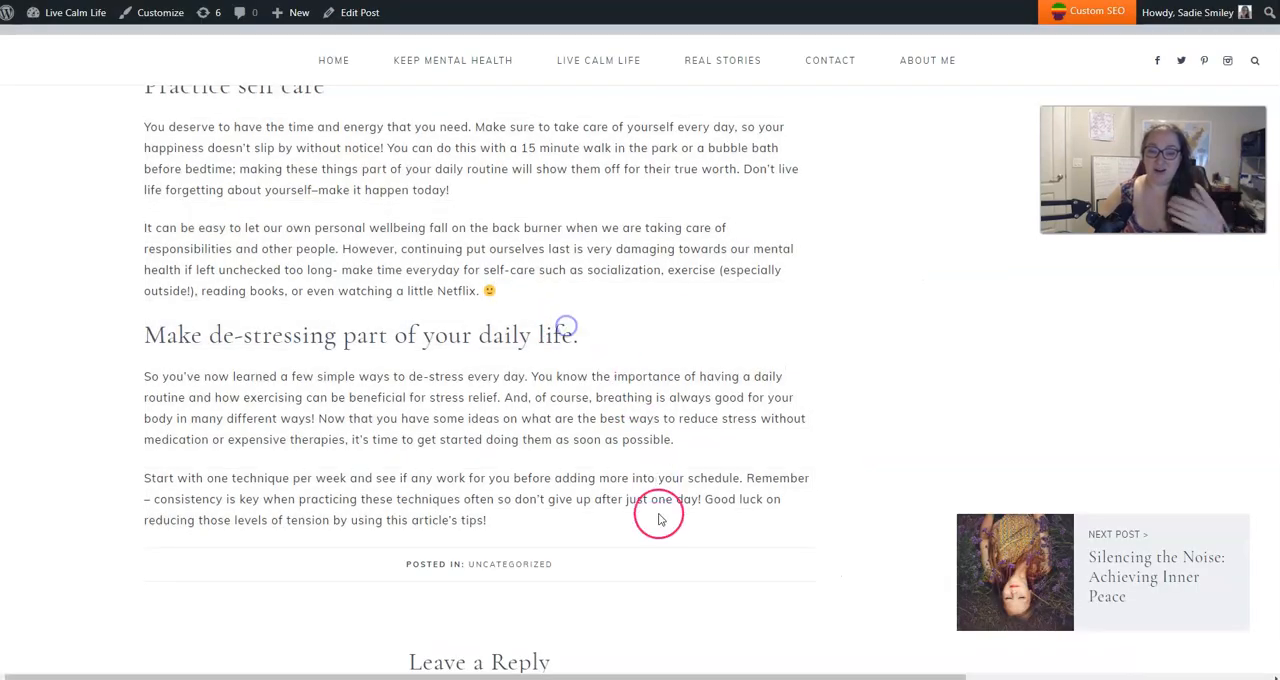
# Step: Return to the WordPress editor tab and select the draft's busy-mom intro paragraph
pyautogui.scroll(3)
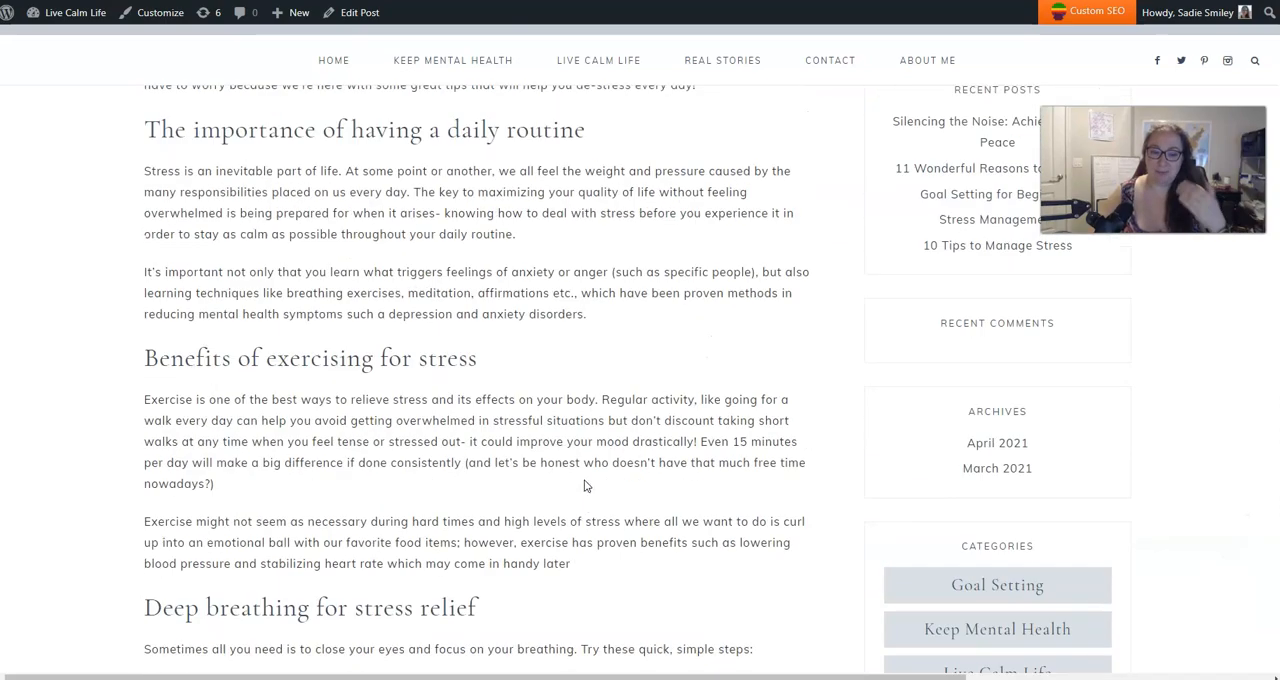
pyautogui.scroll(3)
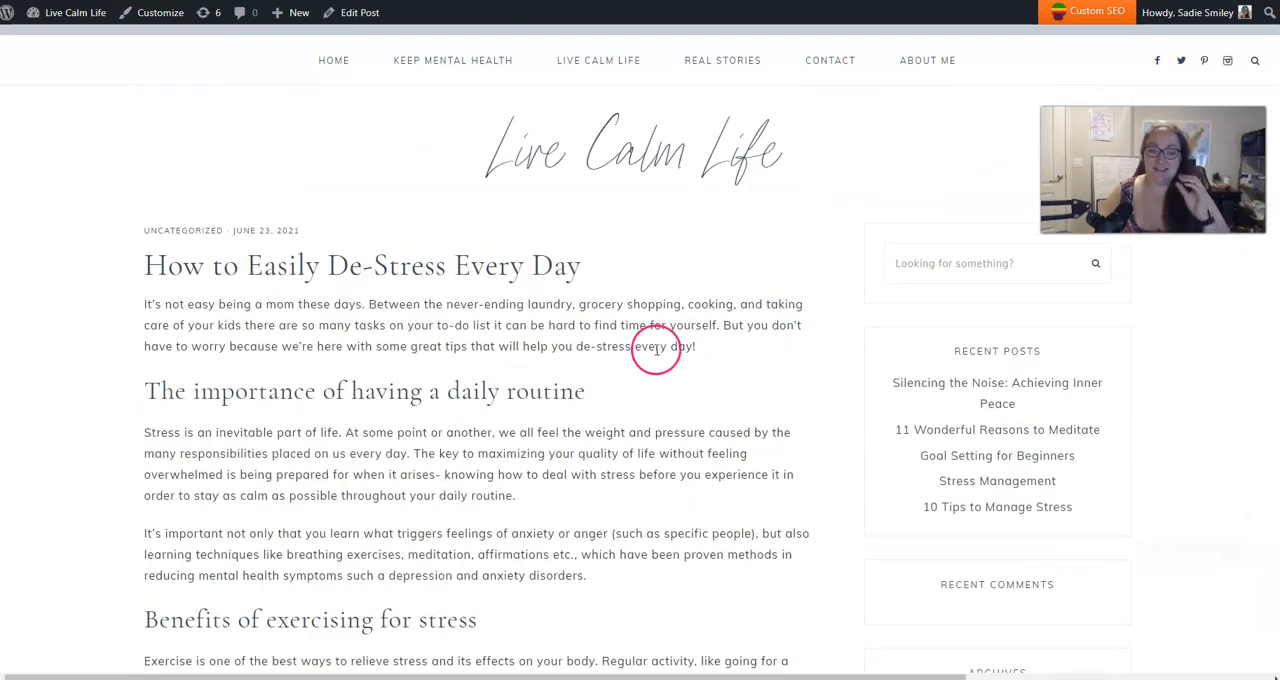
pyautogui.click(360, 12)
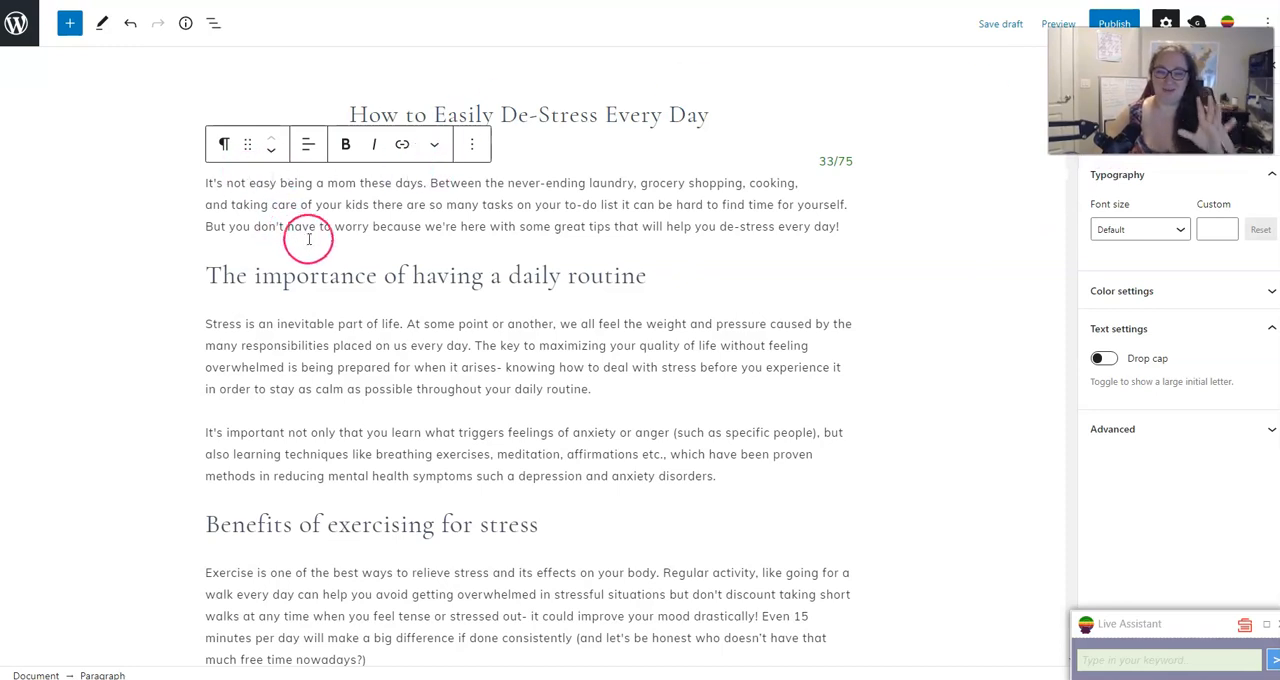
pyautogui.click(308, 226)
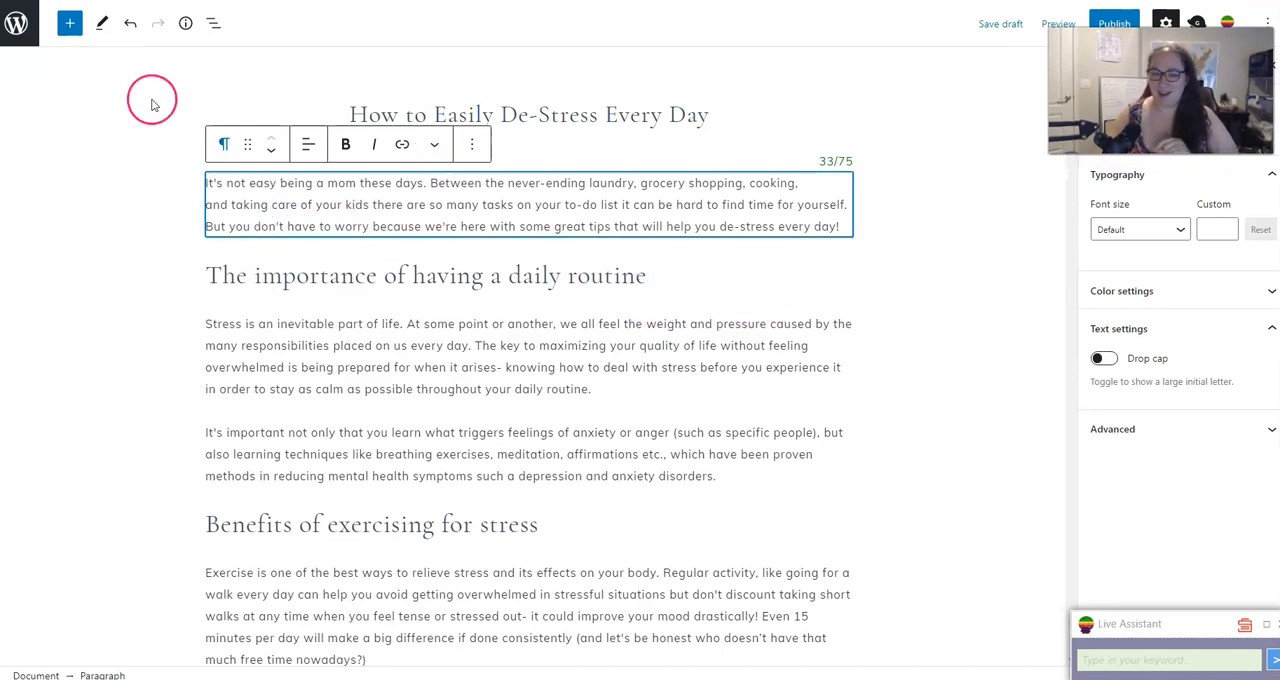